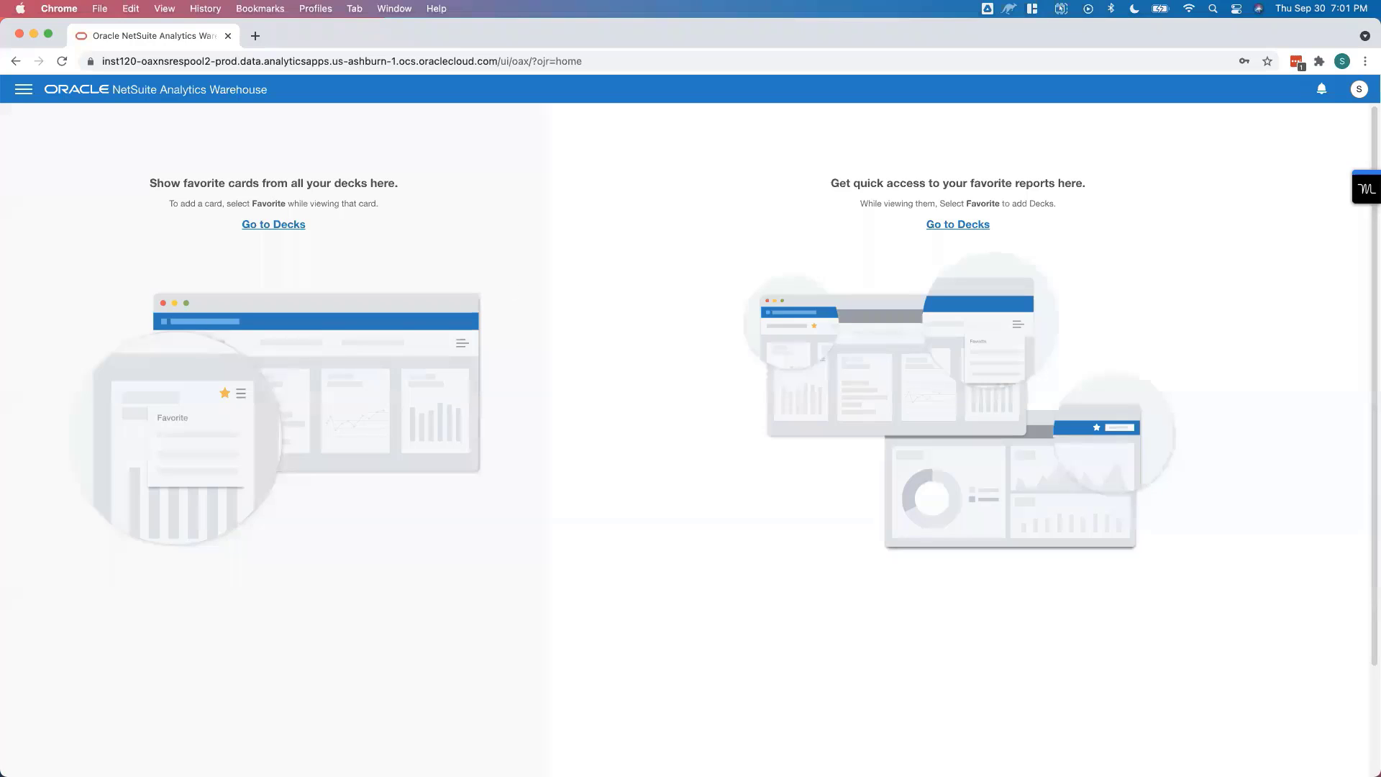
mouse_move(794, 619)
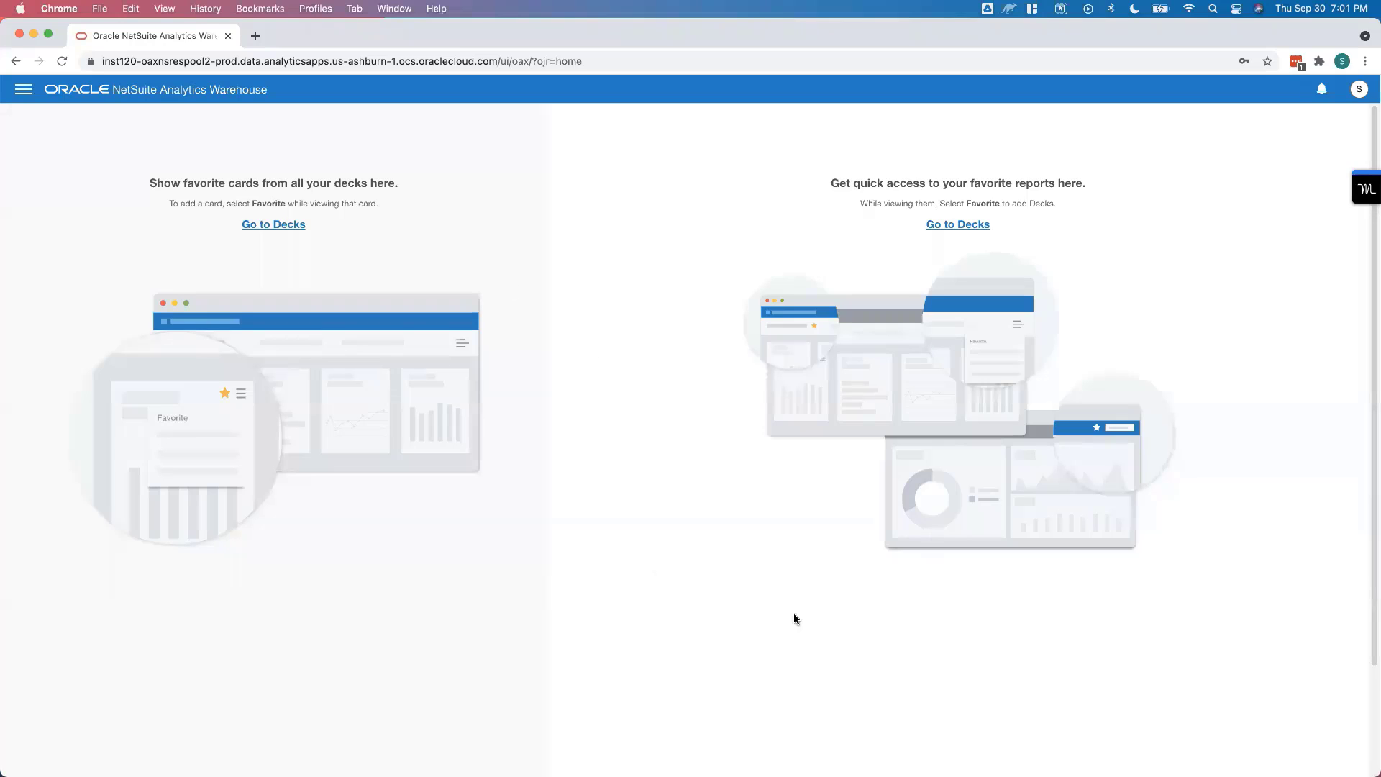
mouse_move(788, 574)
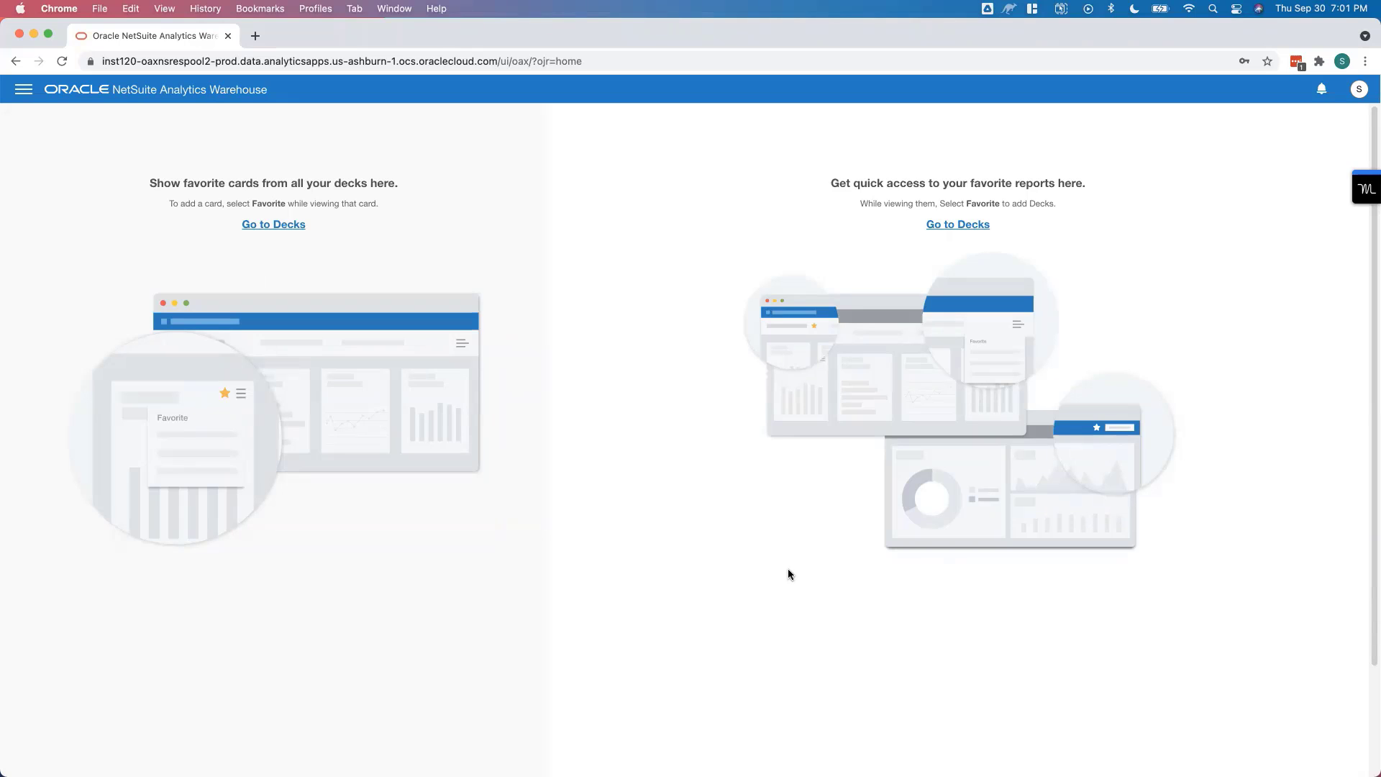
mouse_move(701, 449)
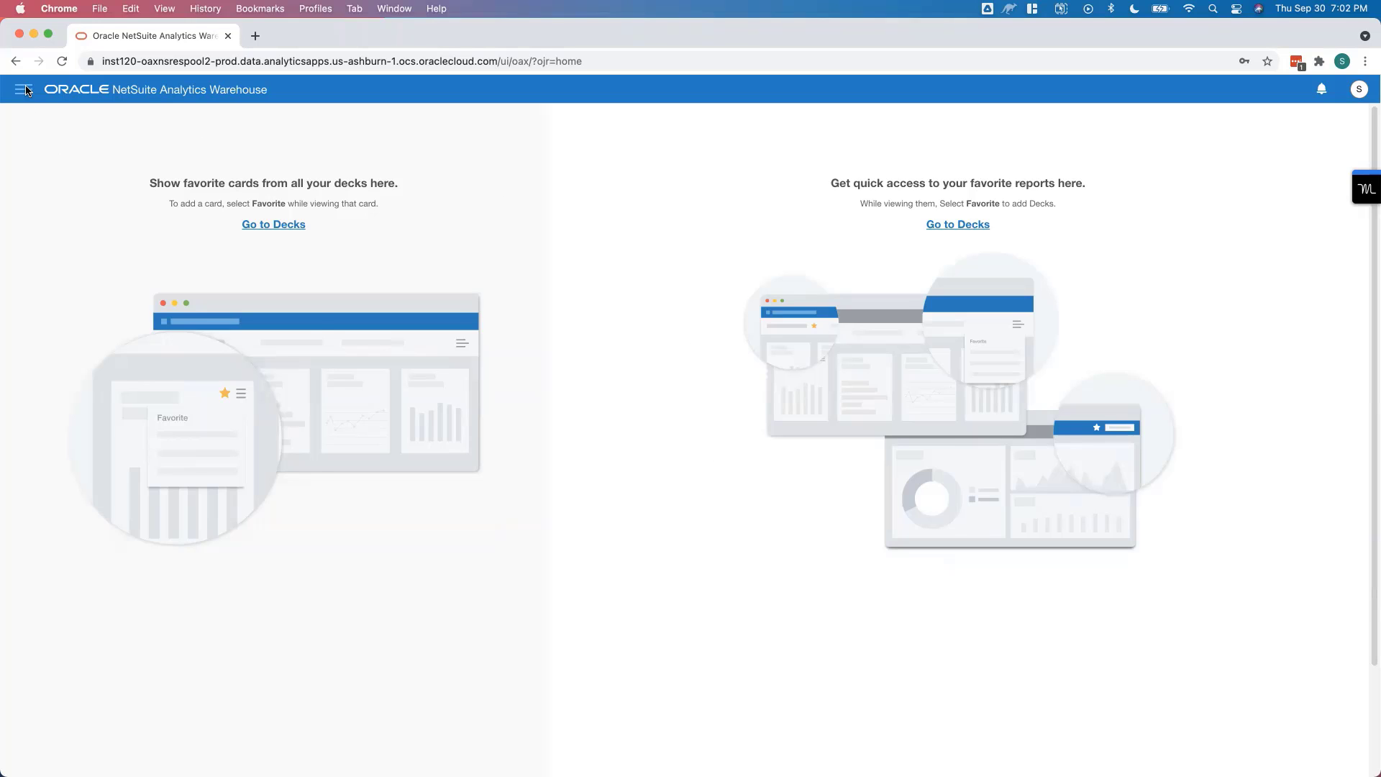
Step: Show the navigation menu listing Home, Decks, KPIs, Projects, Data and Console
click(25, 89)
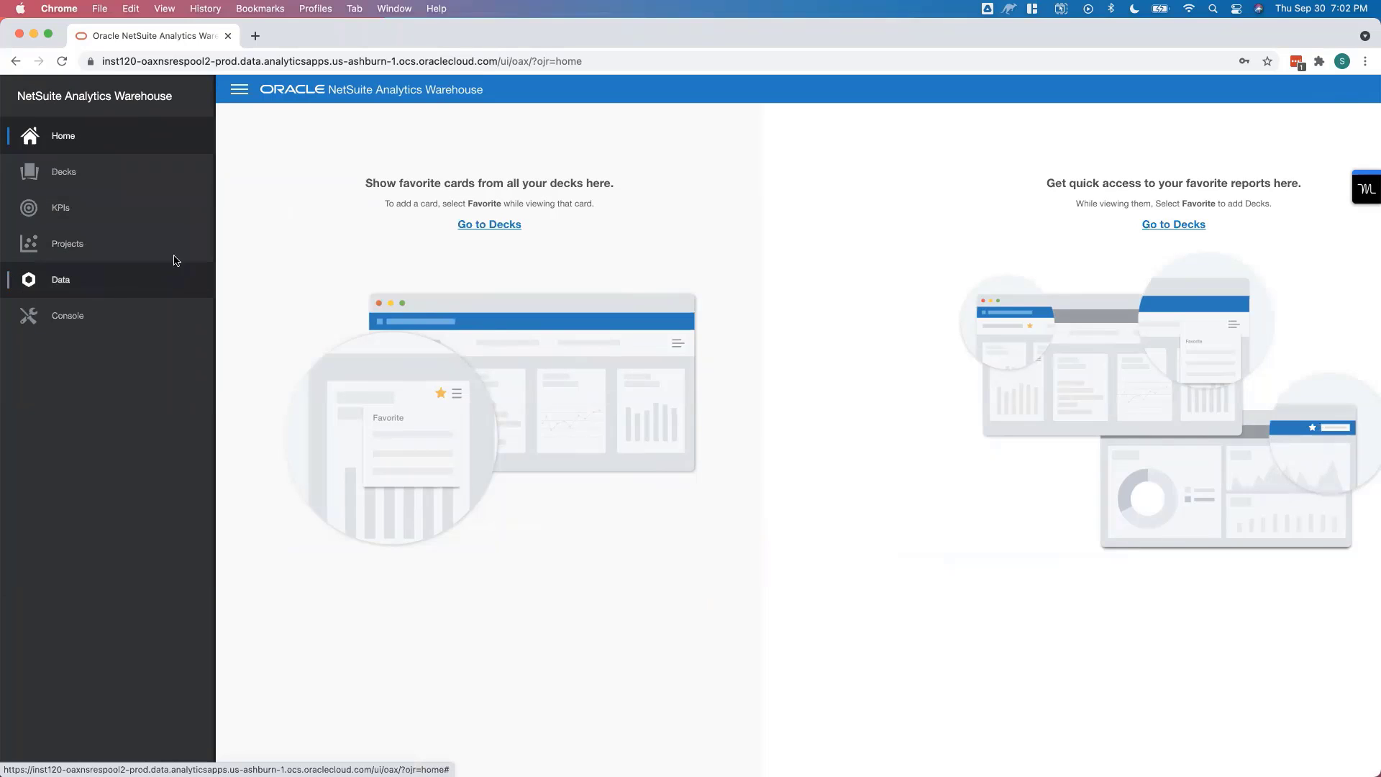
mouse_move(251, 100)
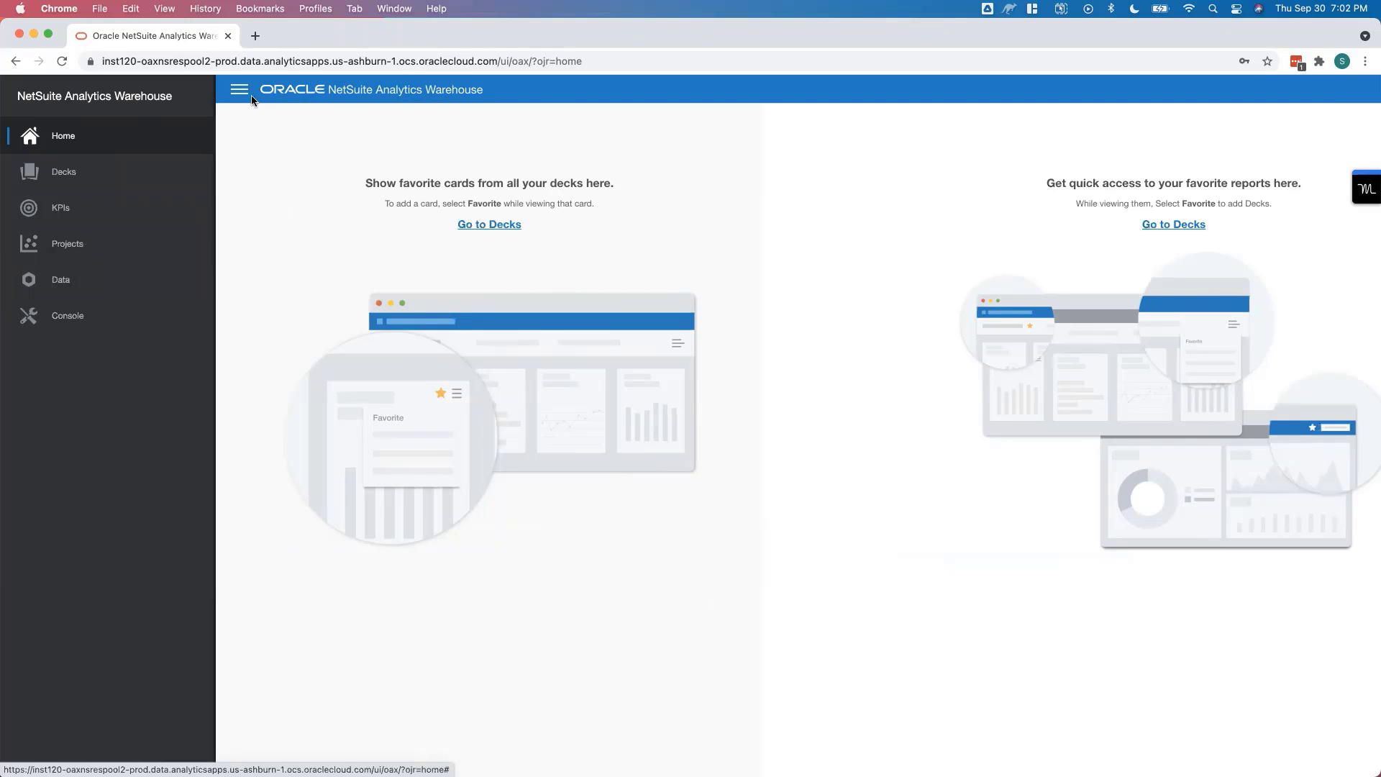
click(239, 89)
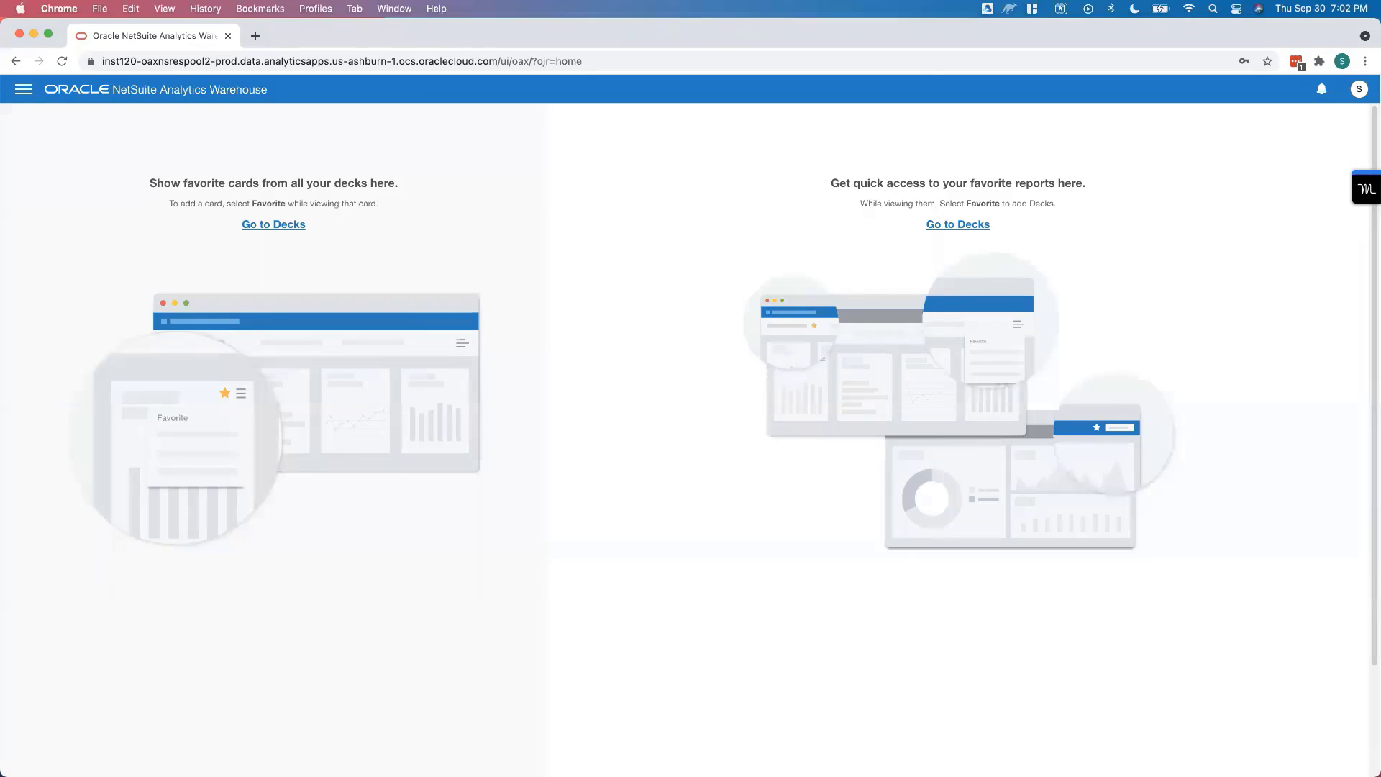
mouse_move(110, 161)
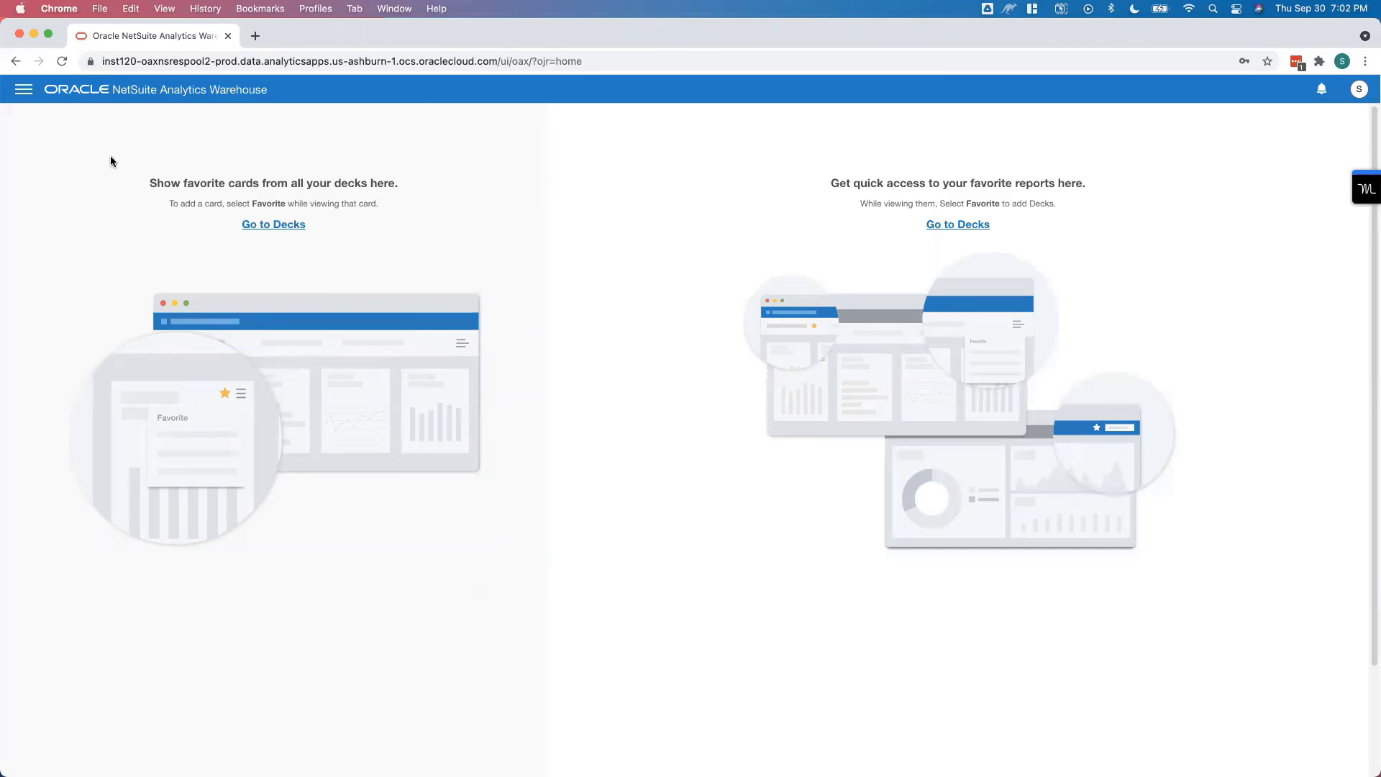
click(24, 89)
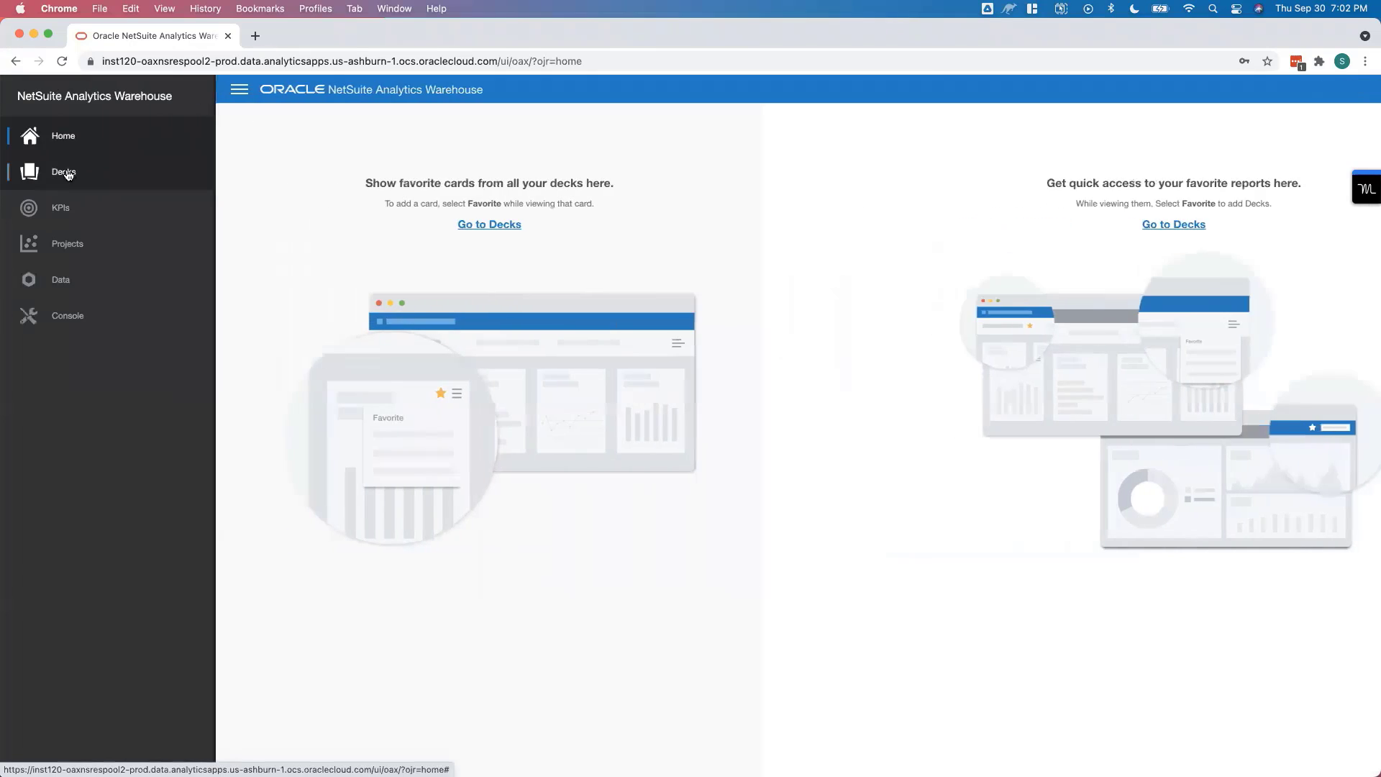
Step: Go to Decks, switch to Customer Overview and reveal its filter bar
click(63, 171)
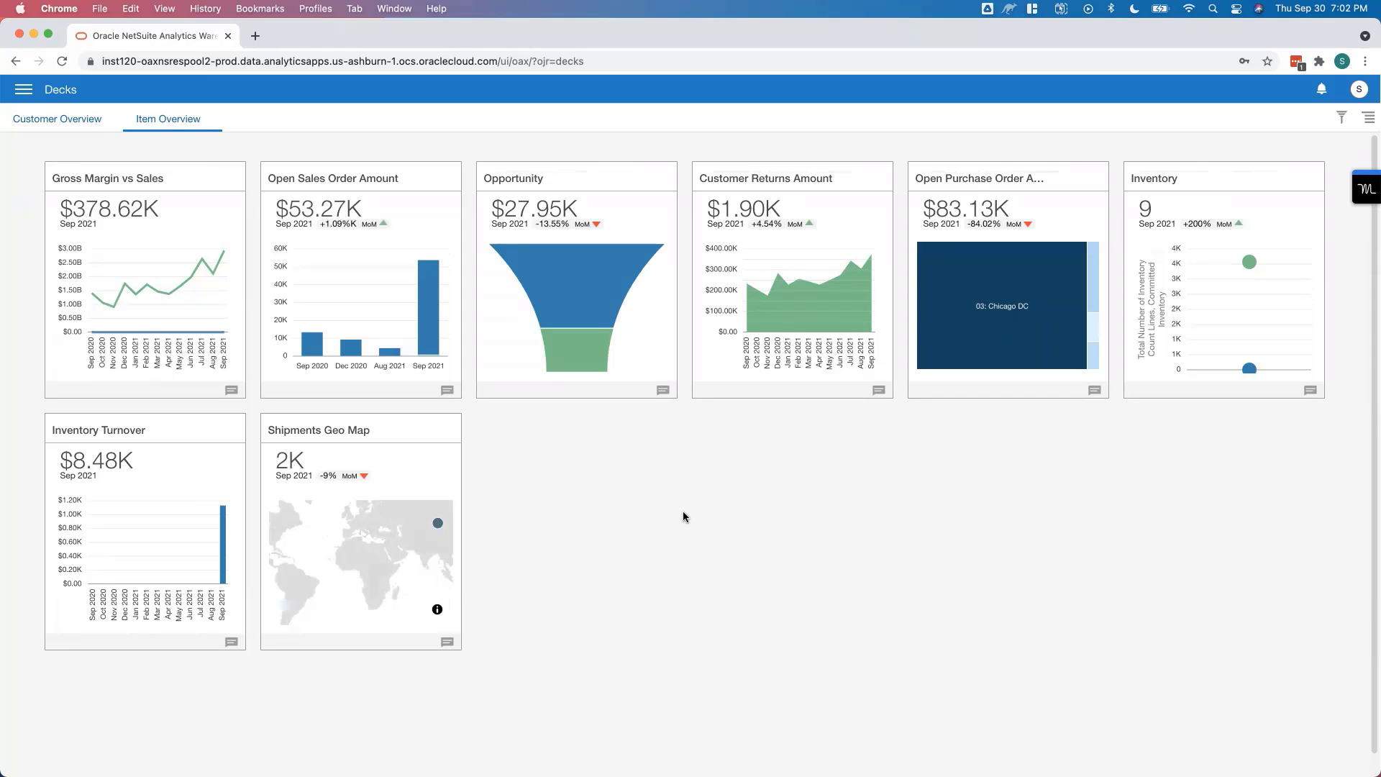
mouse_move(660, 501)
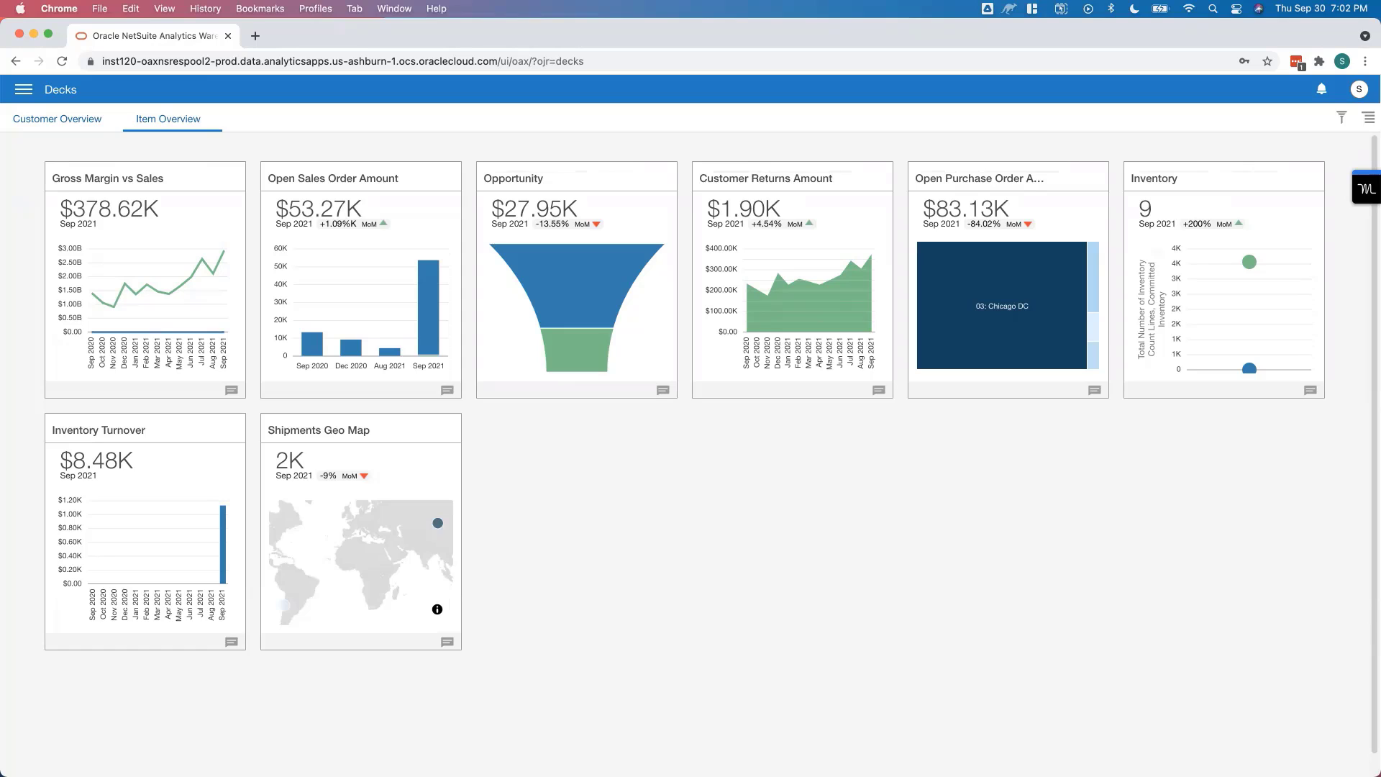
mouse_move(95, 133)
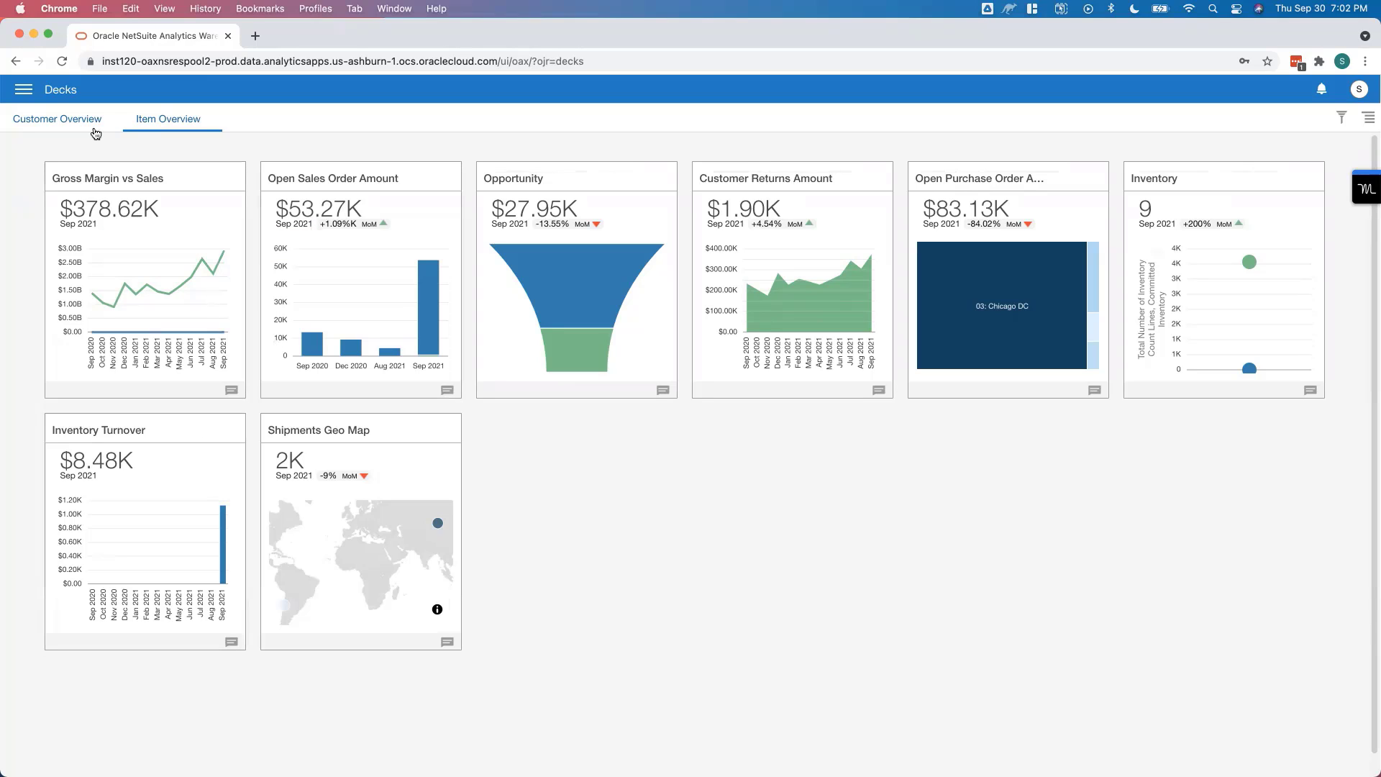
click(56, 120)
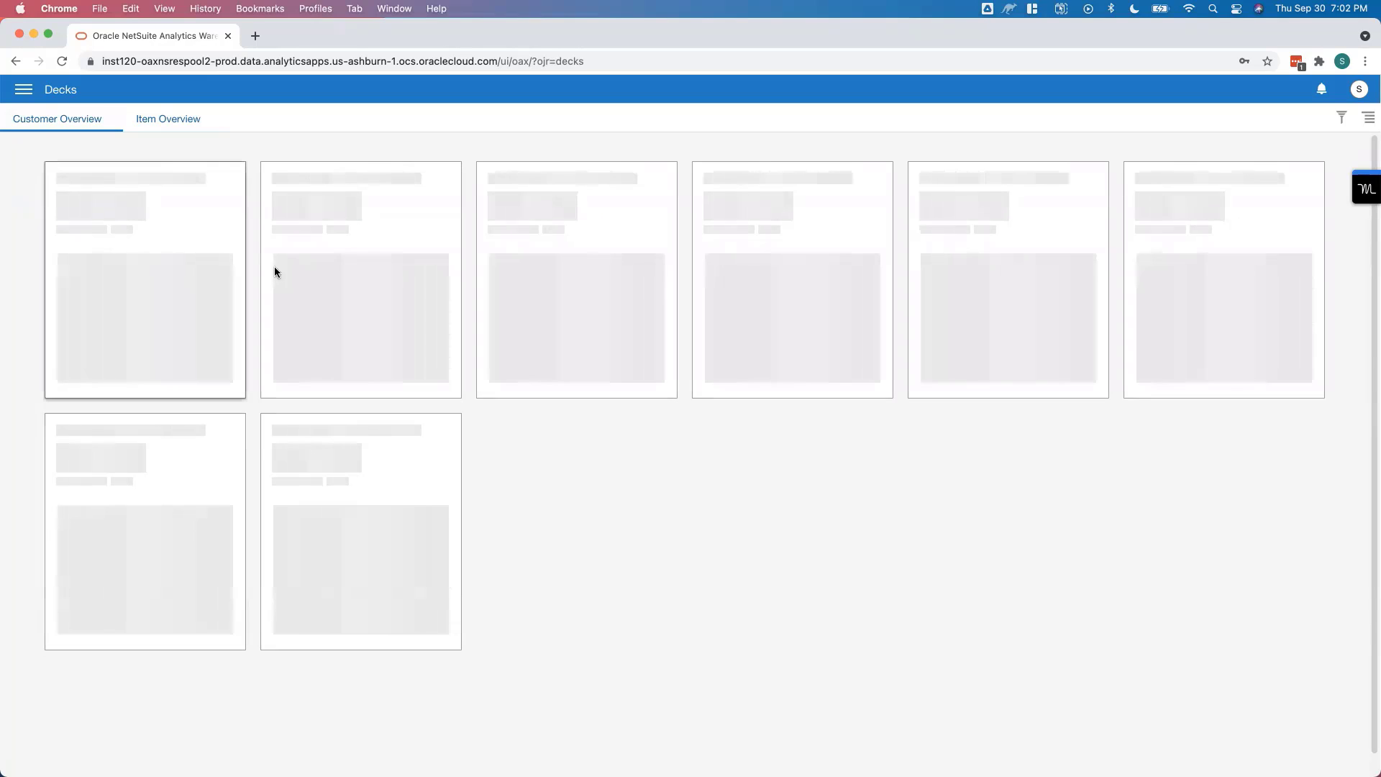
mouse_move(483, 315)
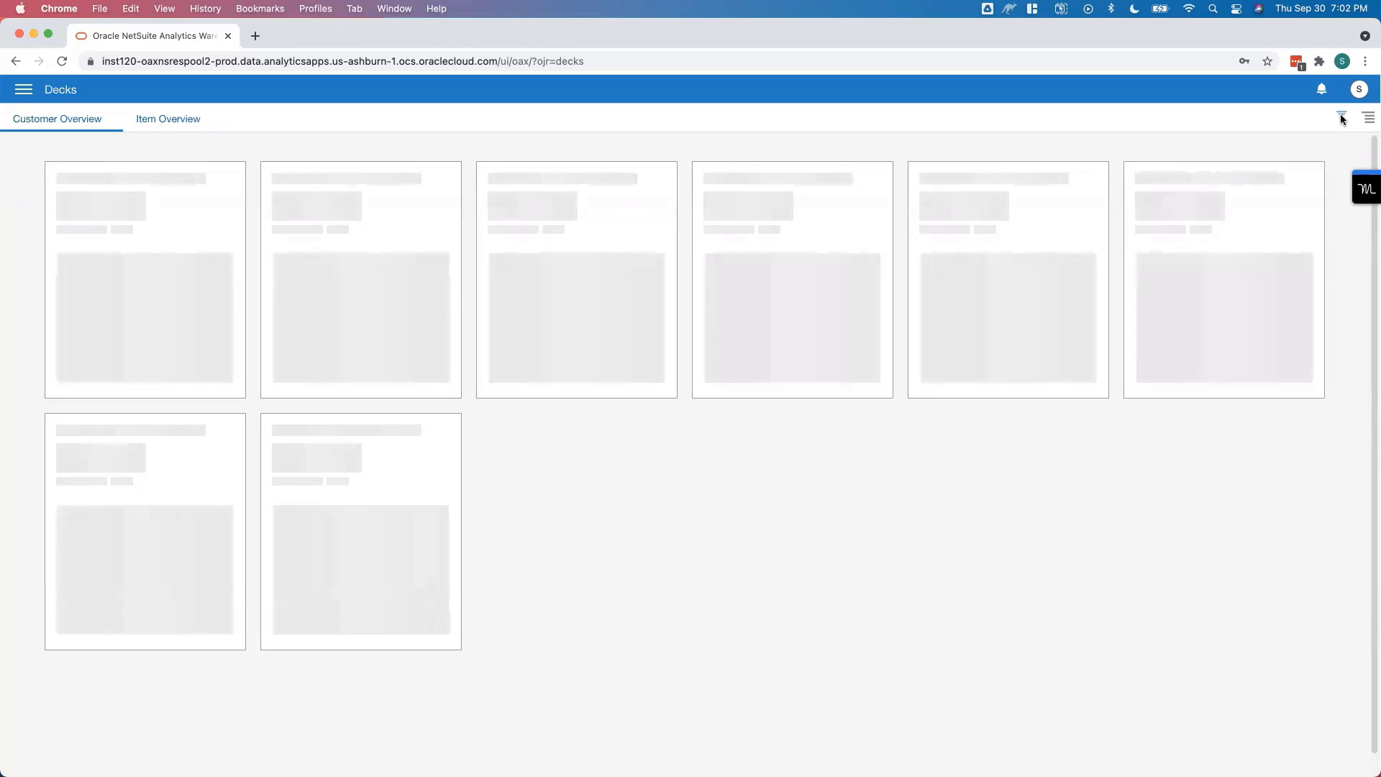
click(1341, 117)
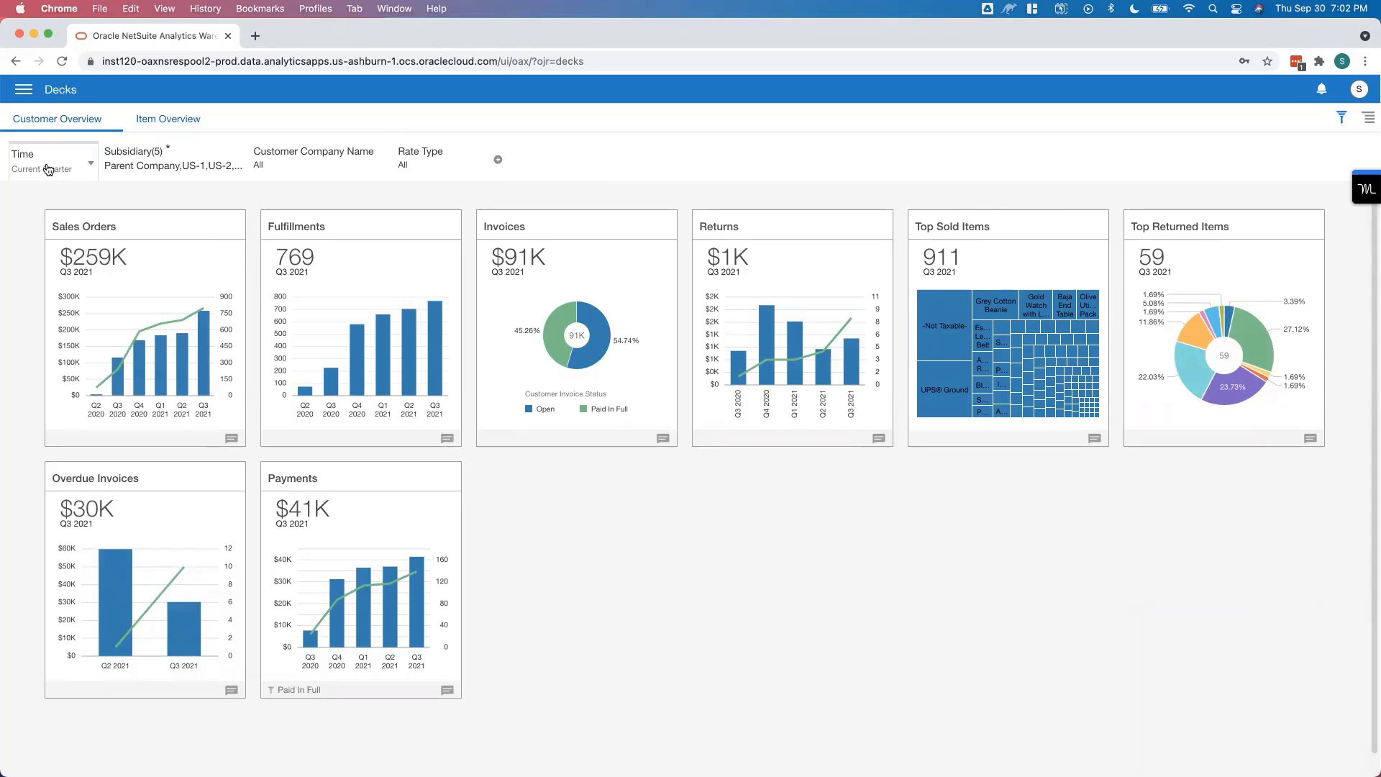
Step: Set the Time filter to Current Month and bring up the Sales Orders card options
click(49, 163)
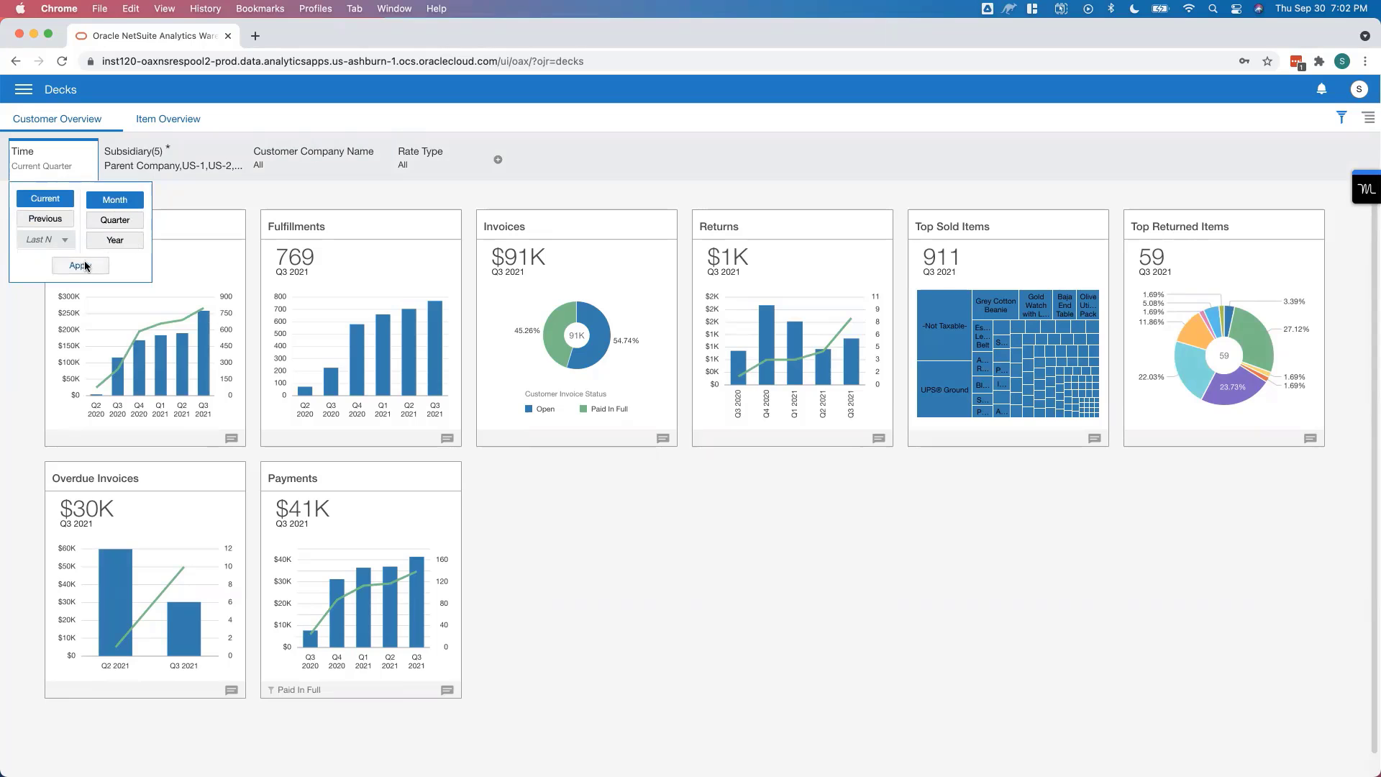
click(79, 264)
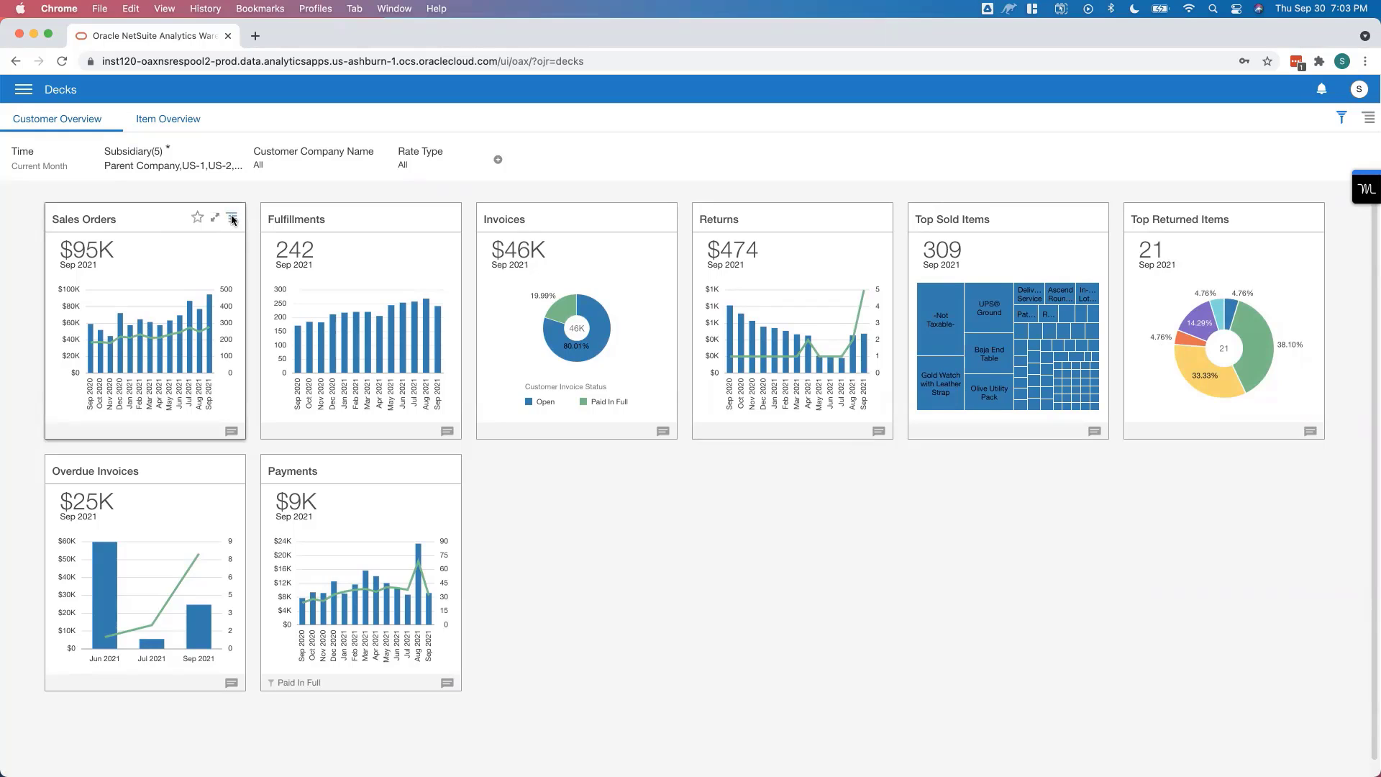
click(232, 217)
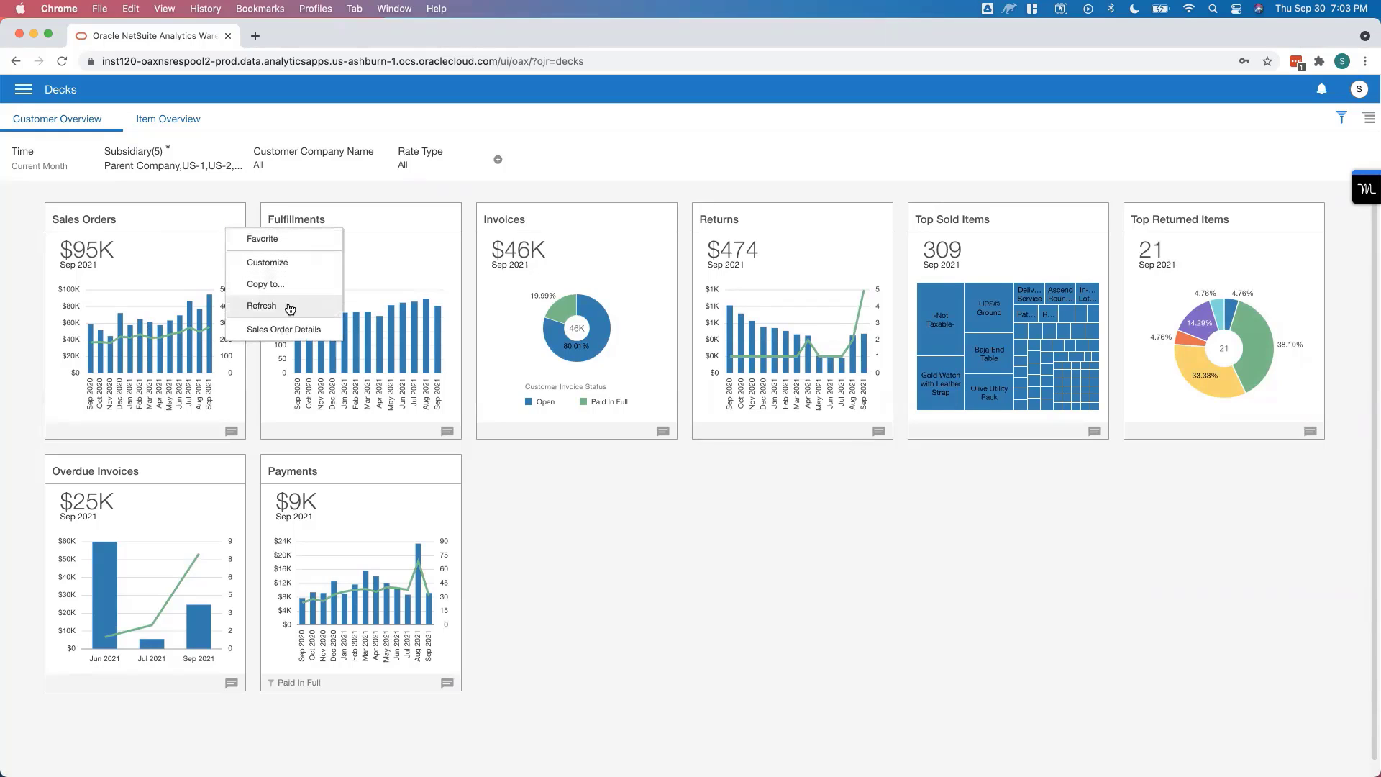
click(283, 328)
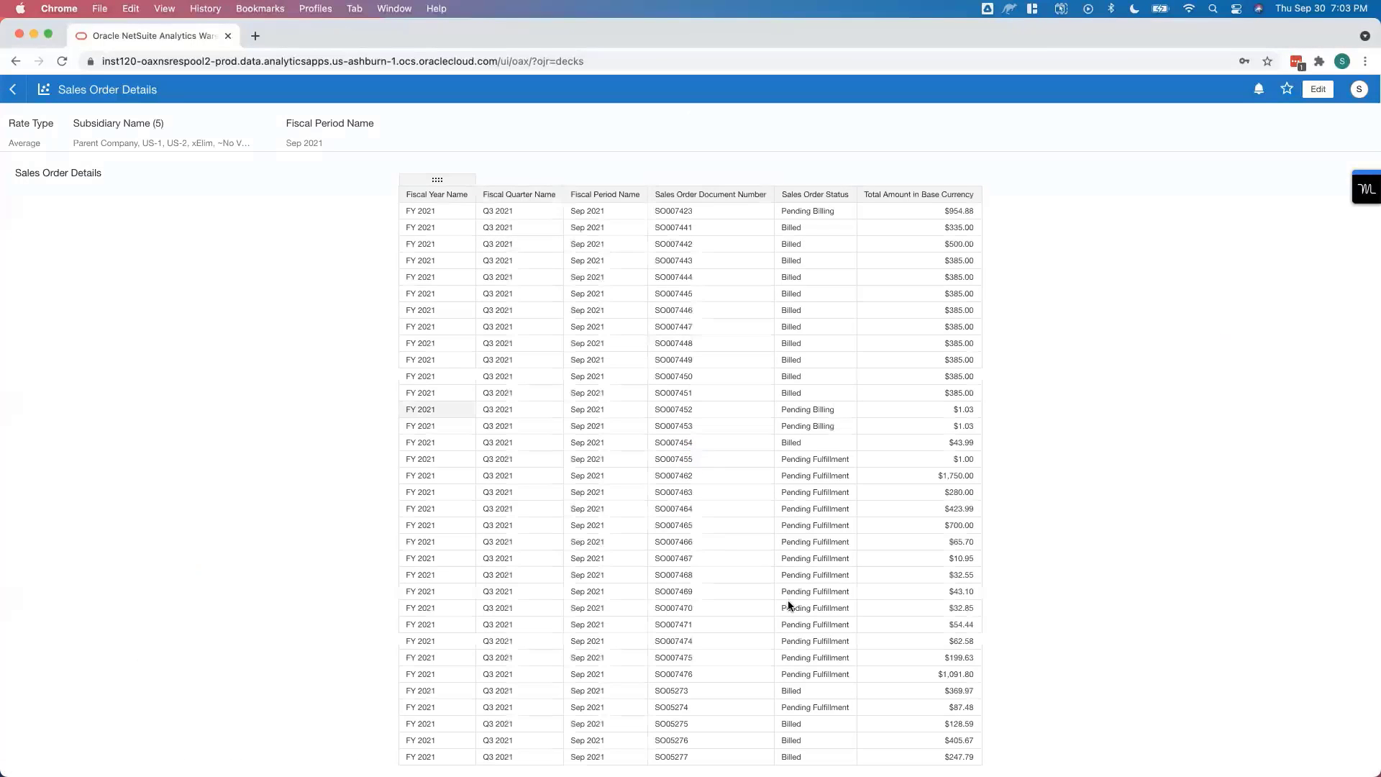
scroll(down, 3)
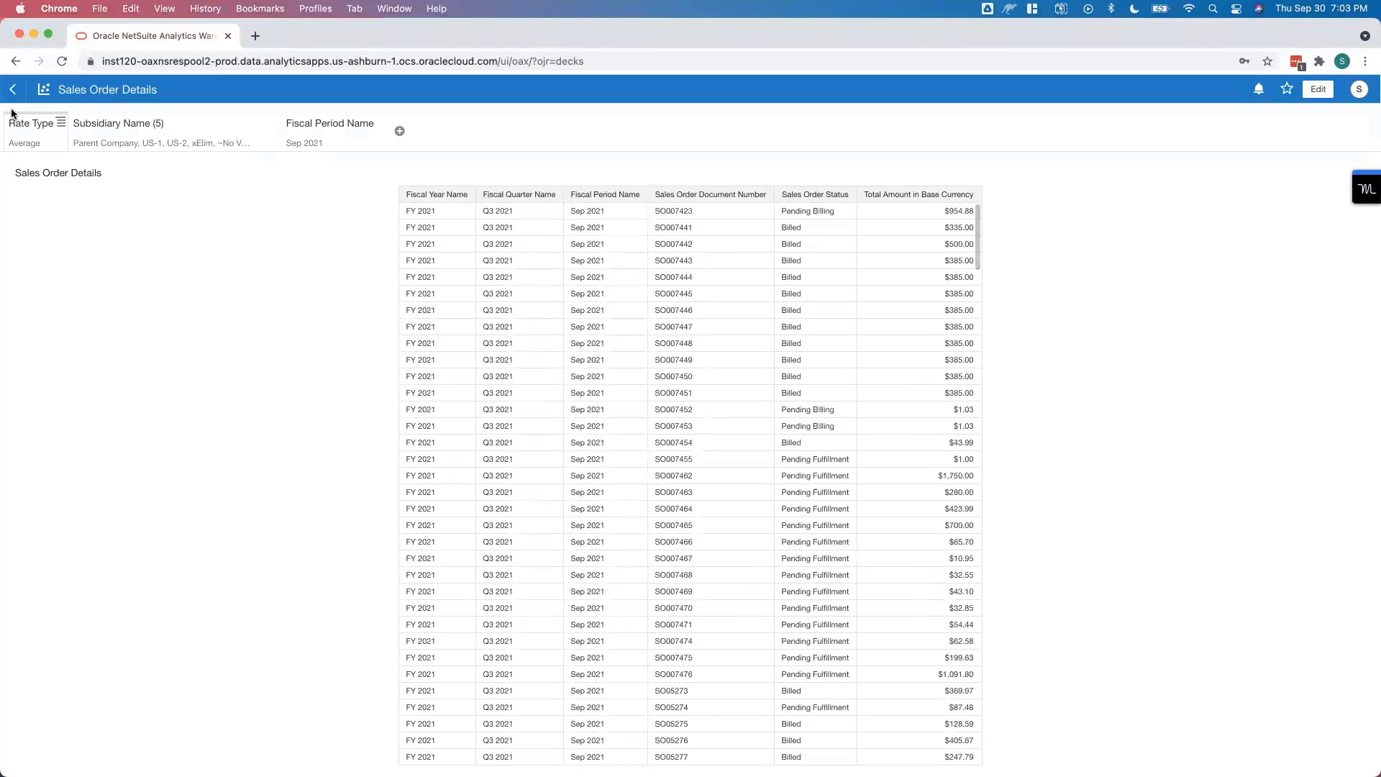
click(13, 89)
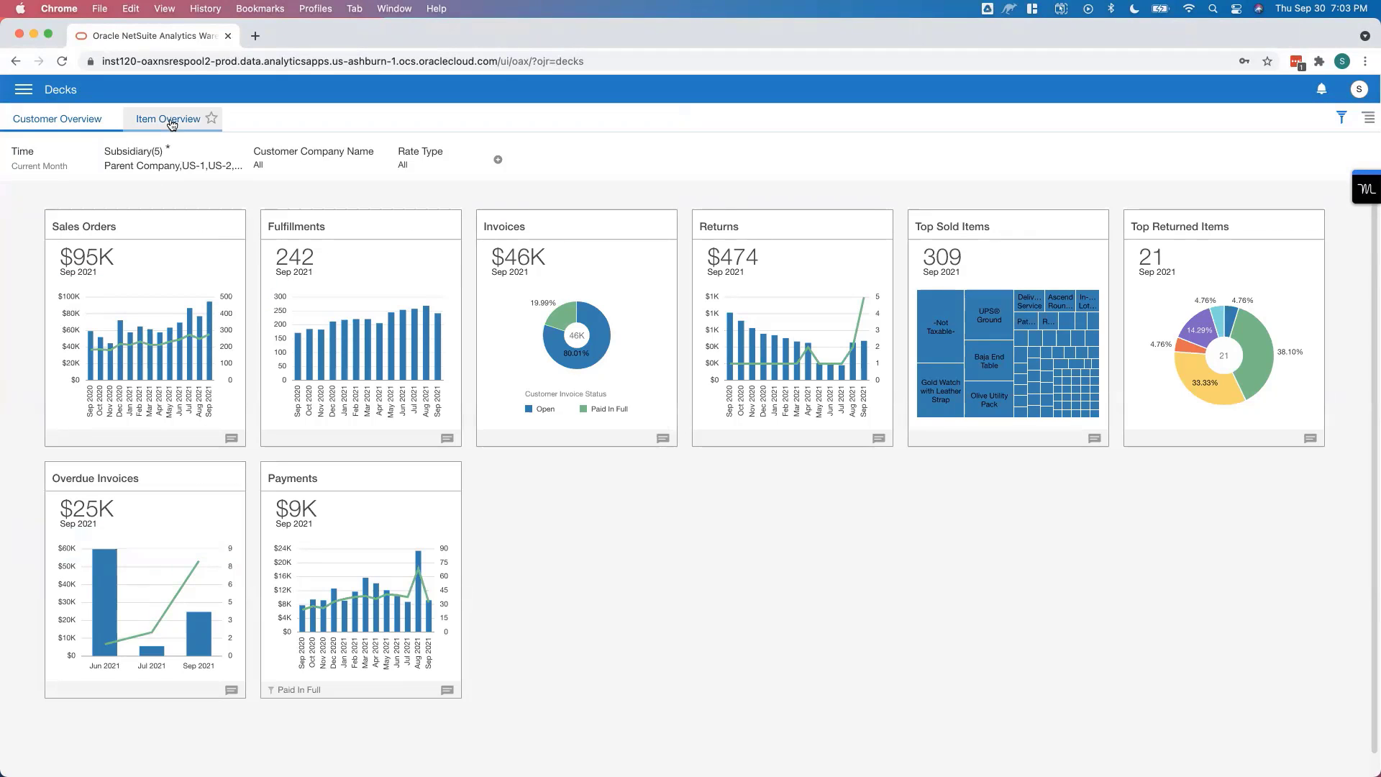
Step: Switch to the Item Overview deck showing September 2021 cards
click(167, 119)
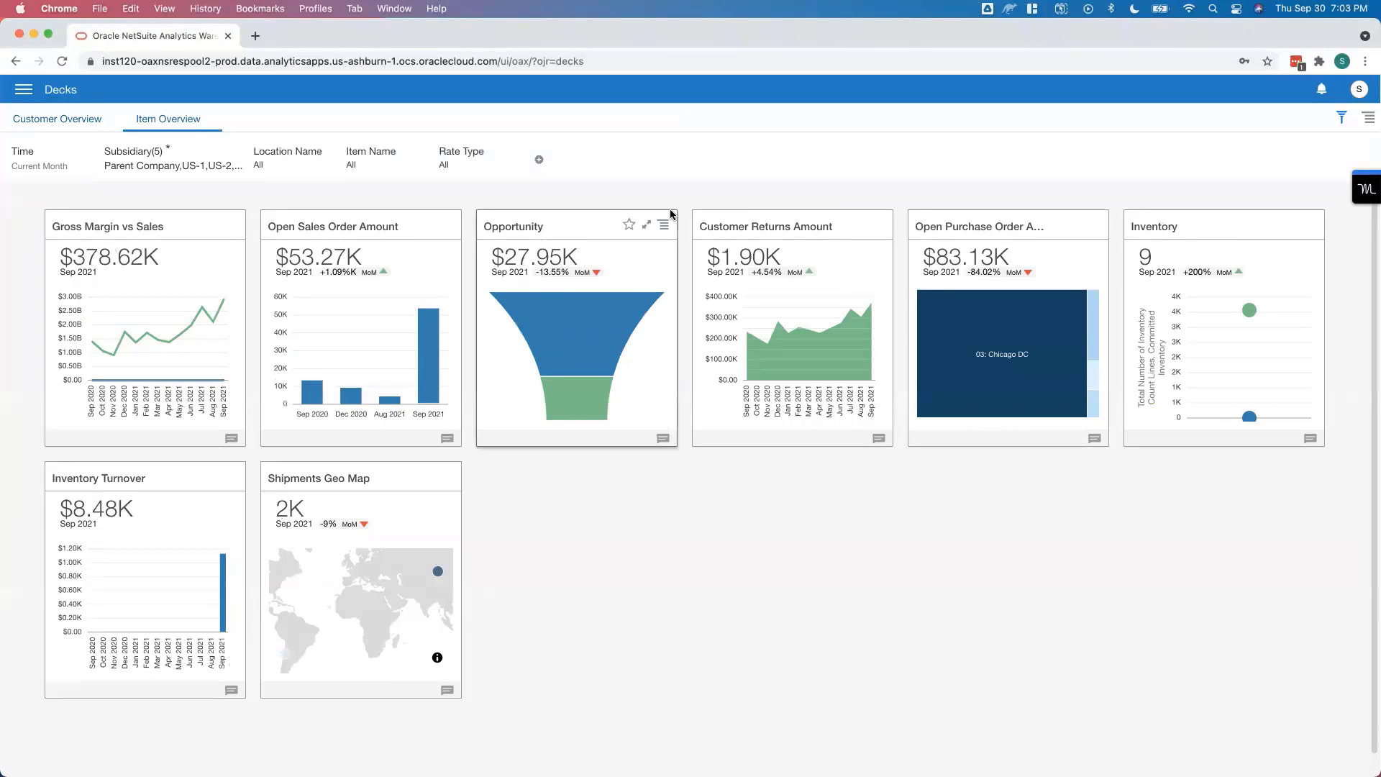
mouse_move(605, 217)
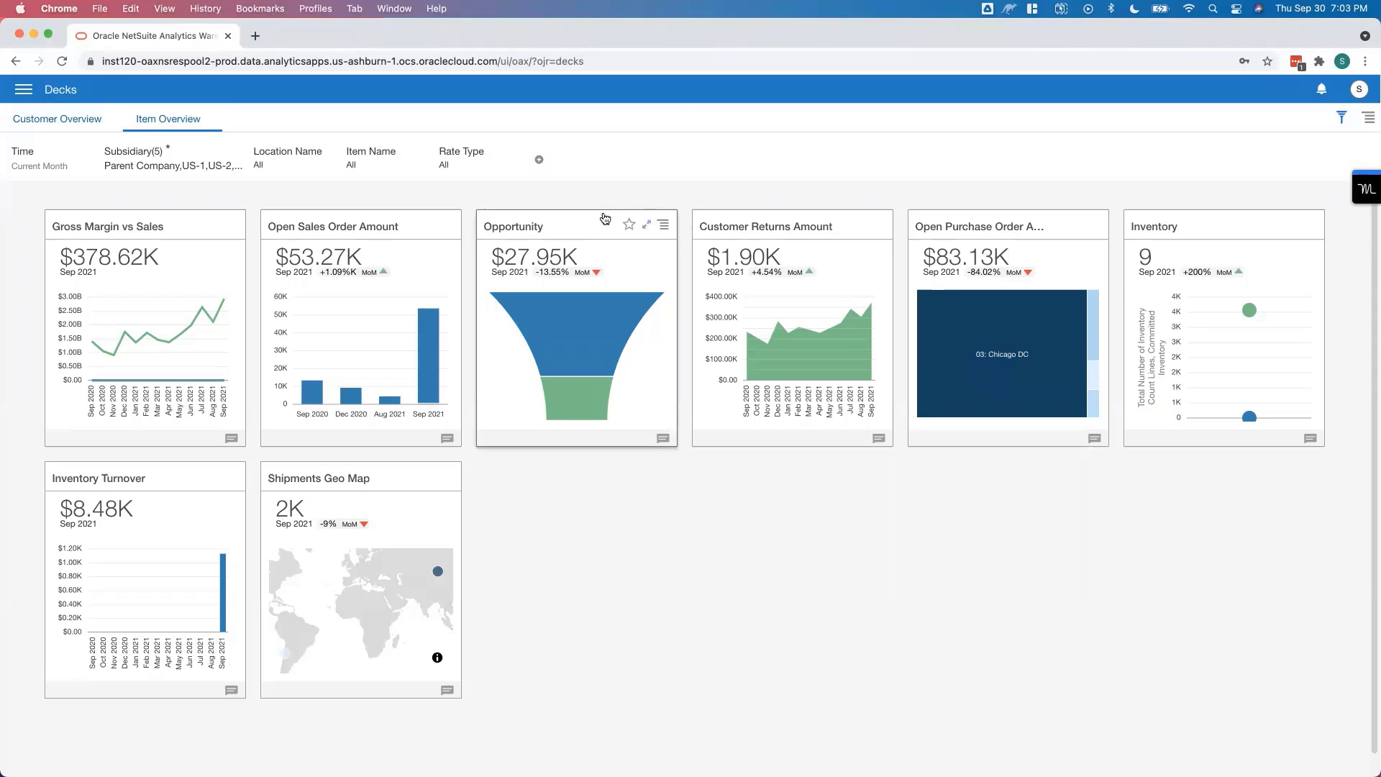
mouse_move(589, 128)
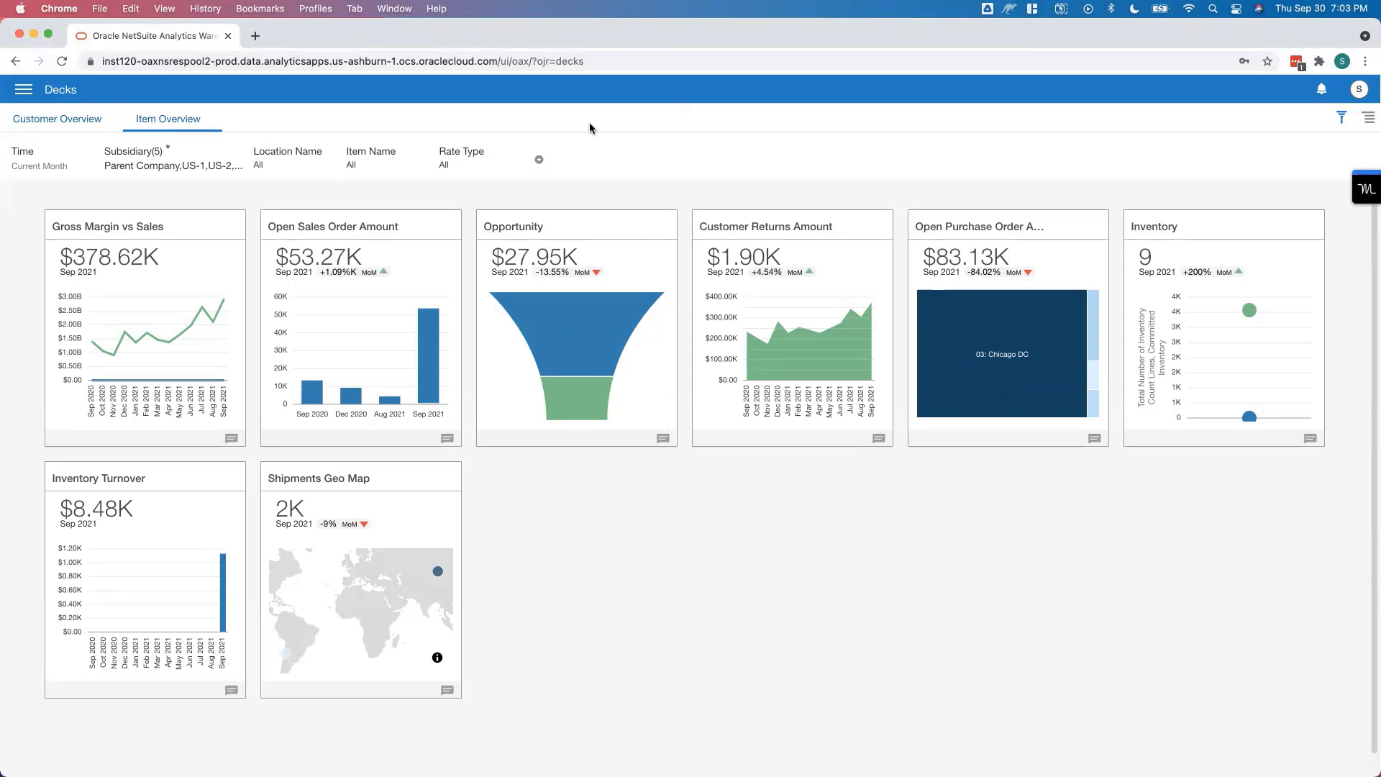
mouse_move(606, 288)
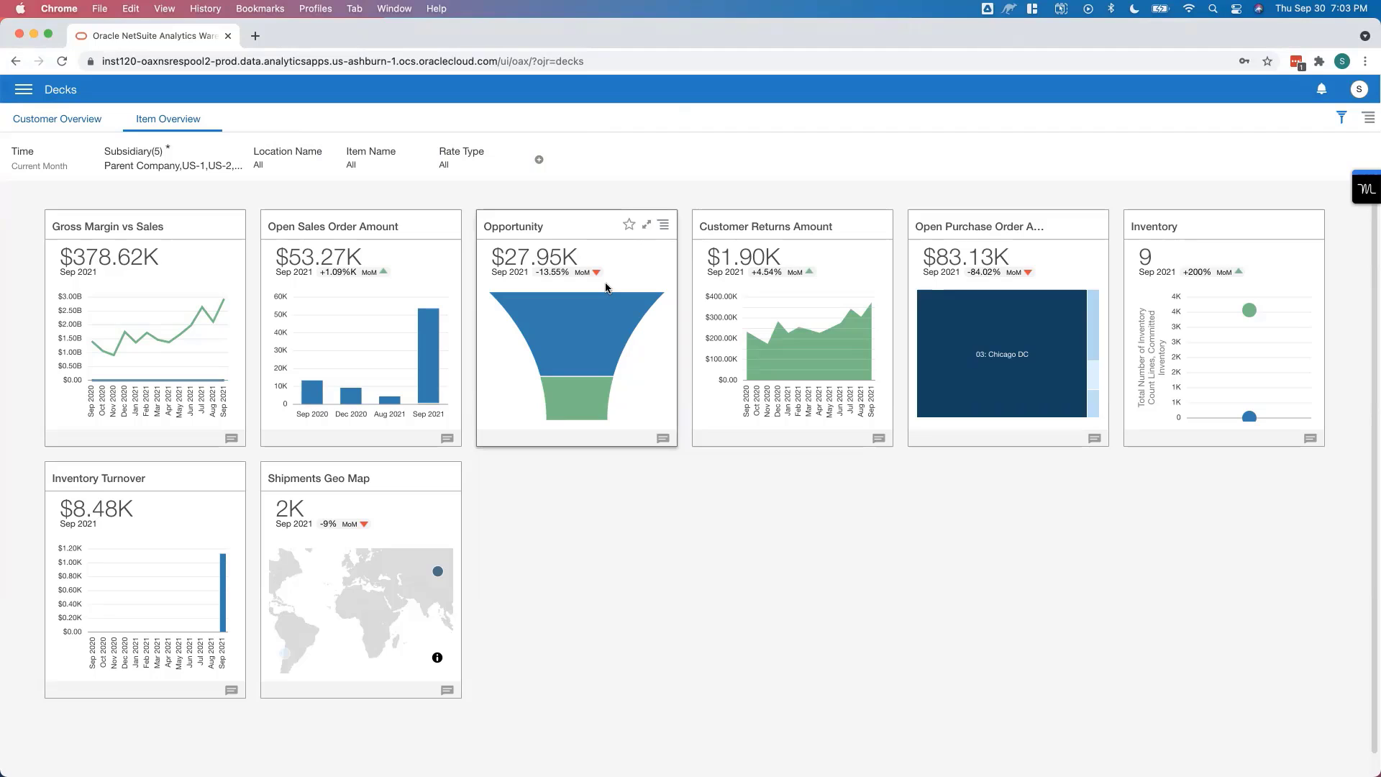
mouse_move(257, 272)
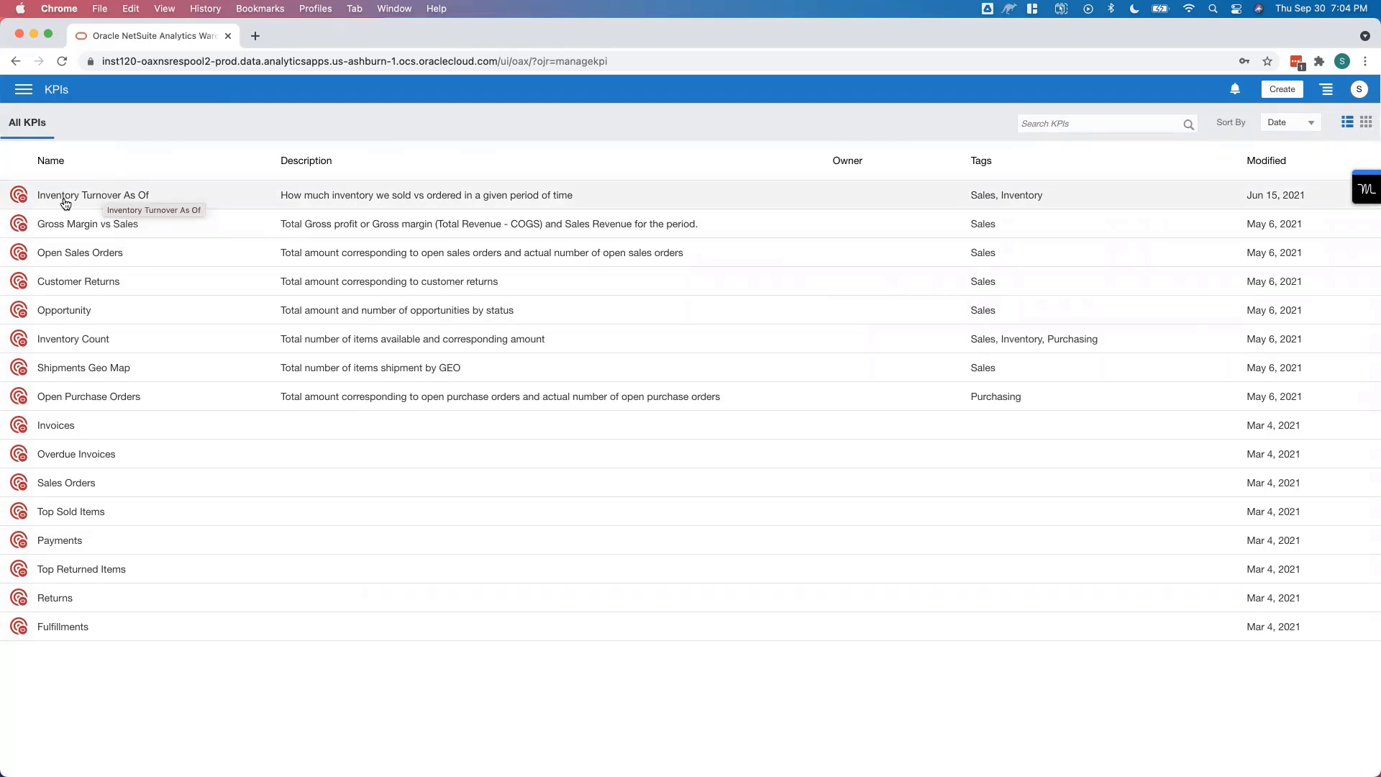
mouse_move(62, 234)
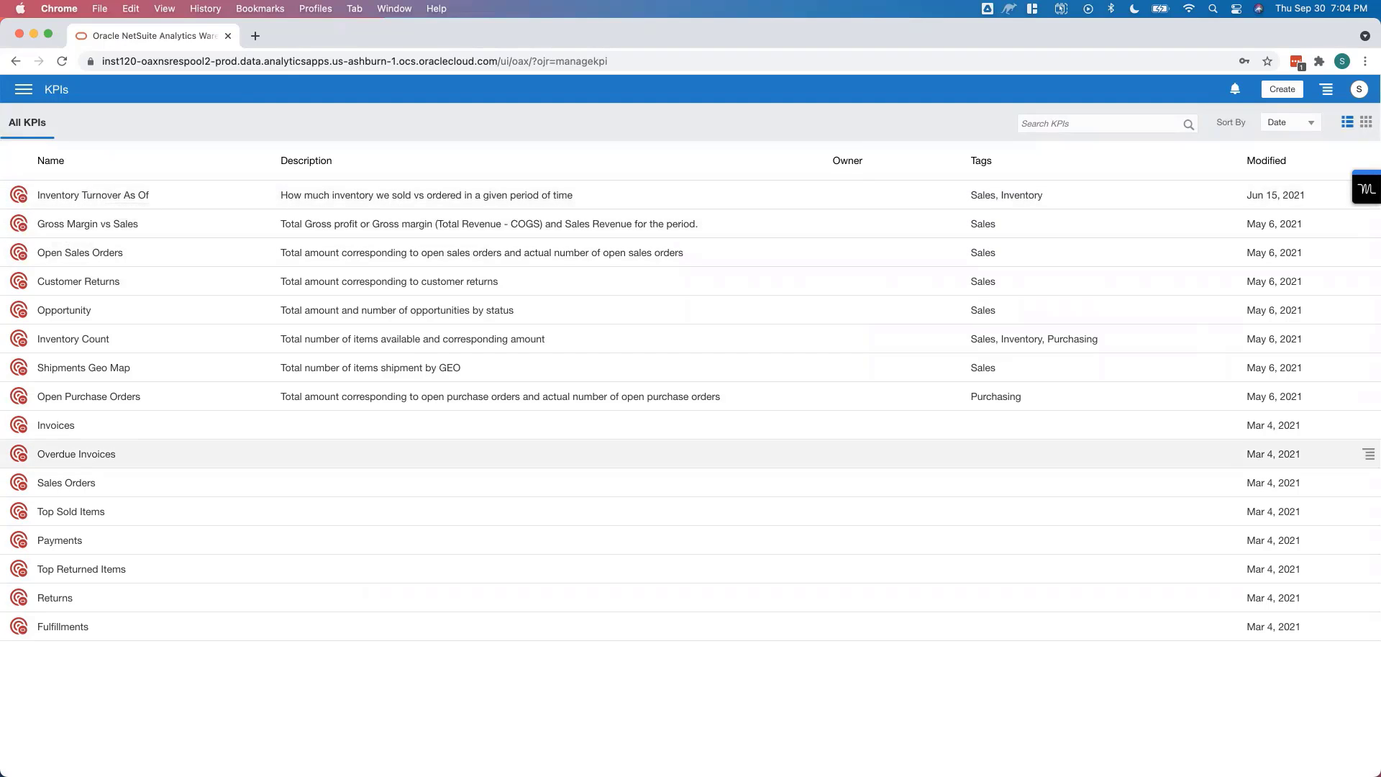
Step: Expand KPI Calculations, view the Inventory Turnover formula, and cancel without changes
click(1280, 89)
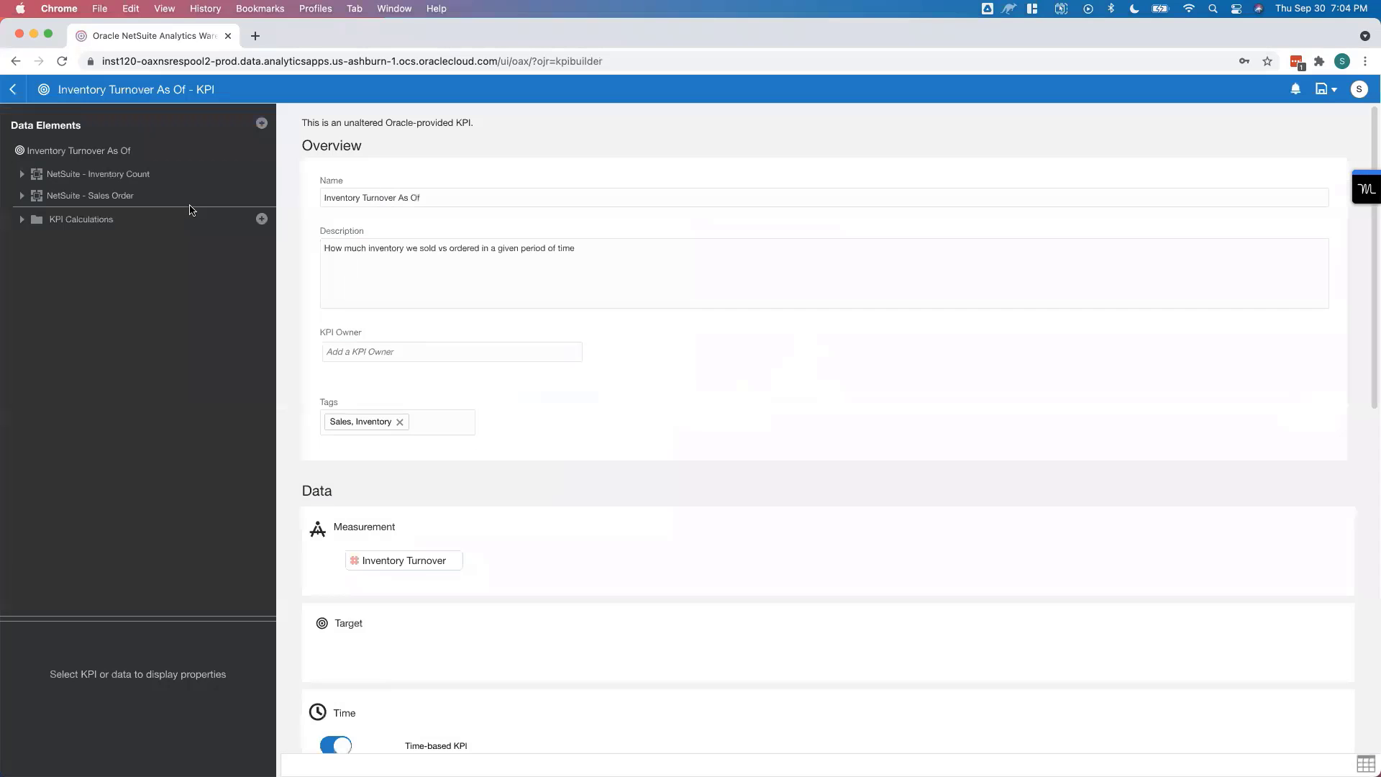
mouse_move(190, 224)
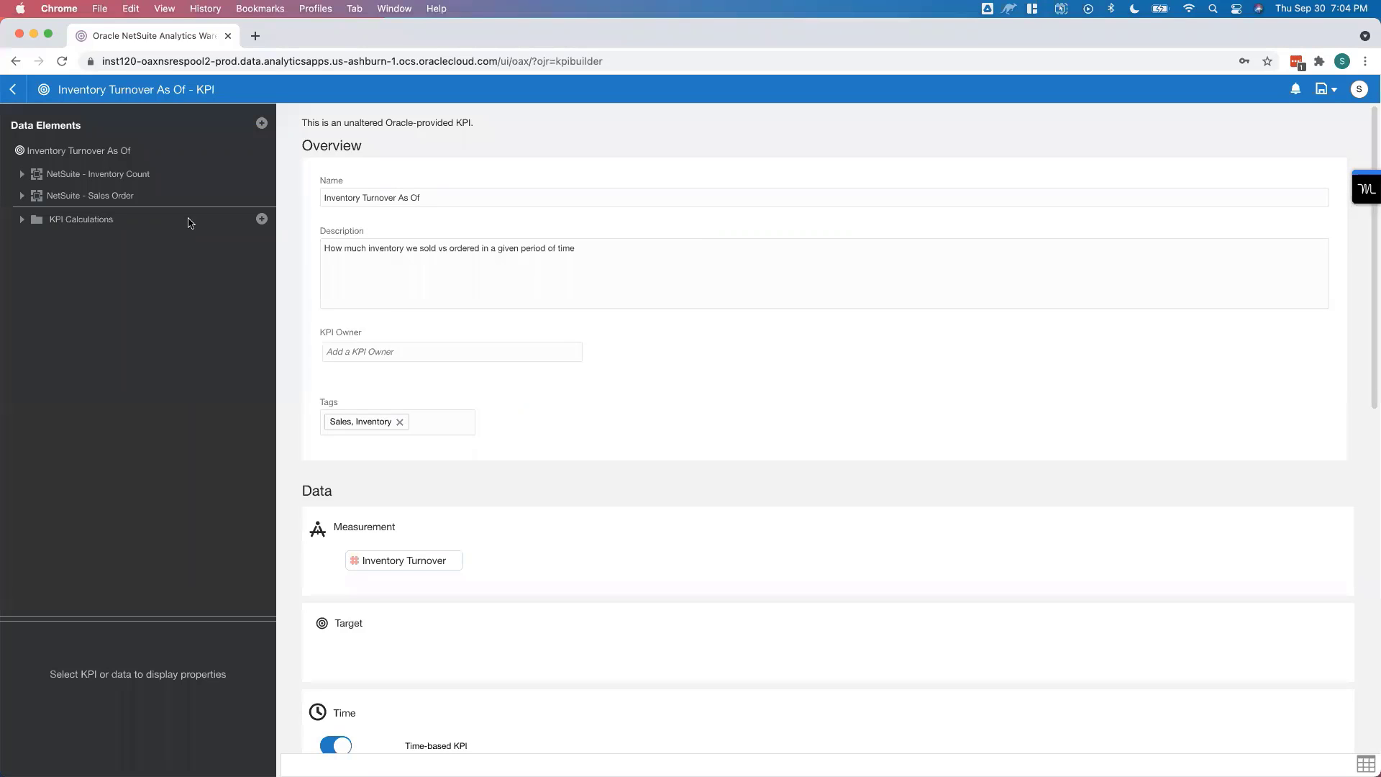
click(80, 219)
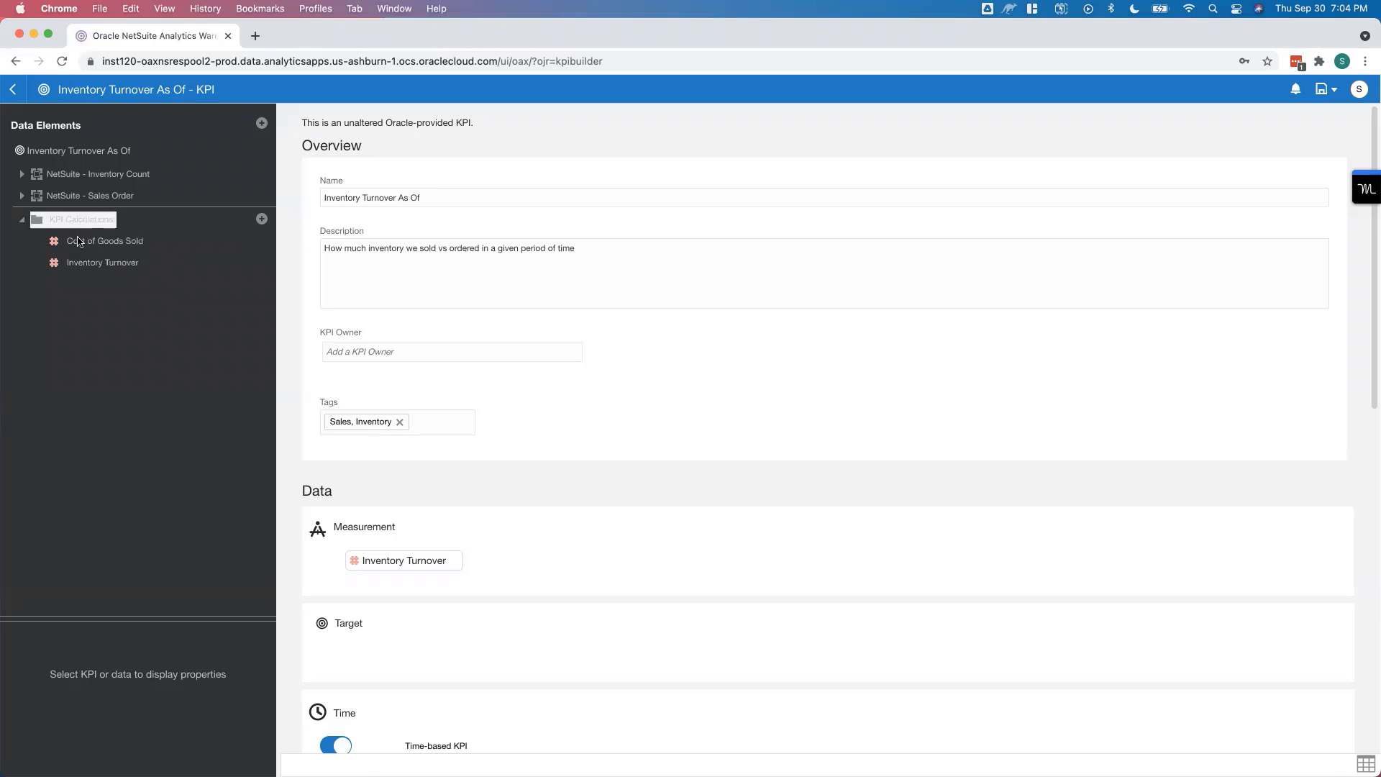
right_click(102, 262)
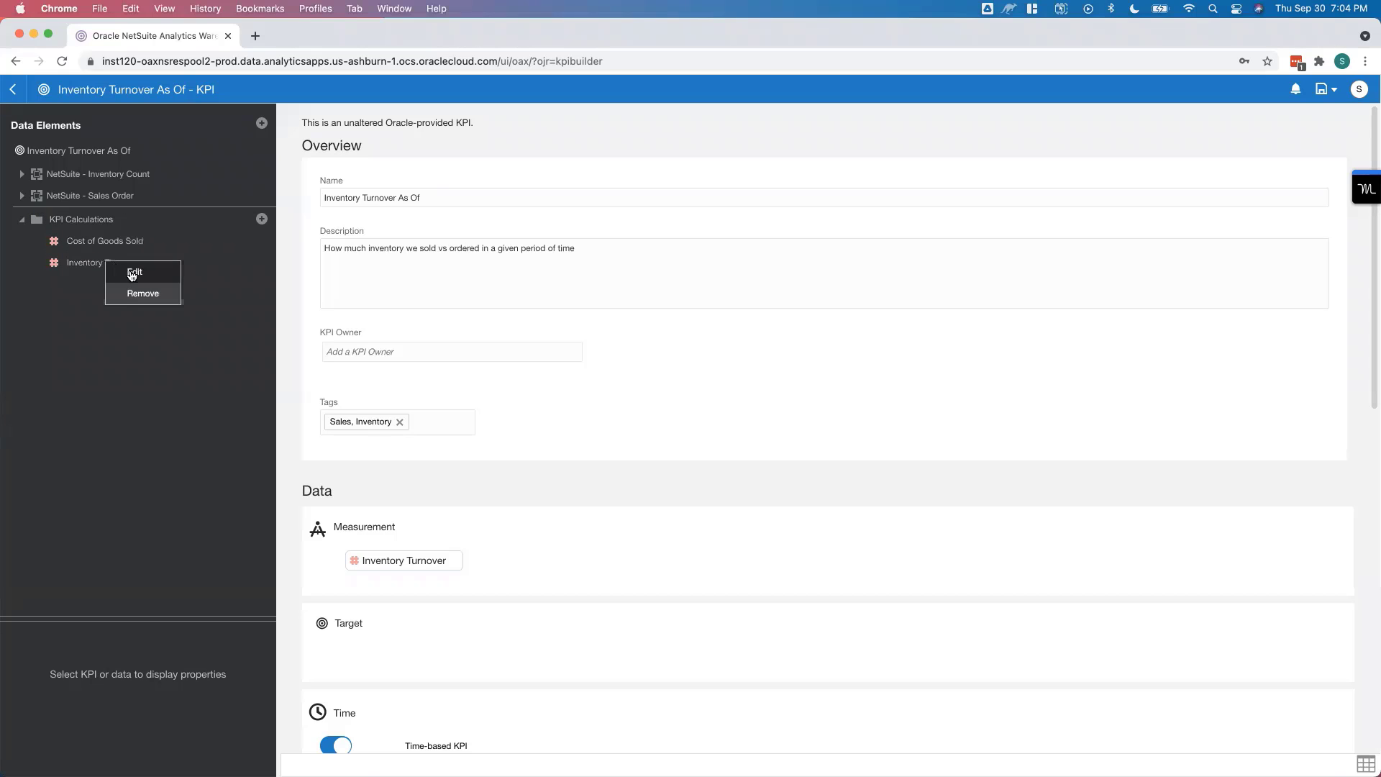
click(134, 272)
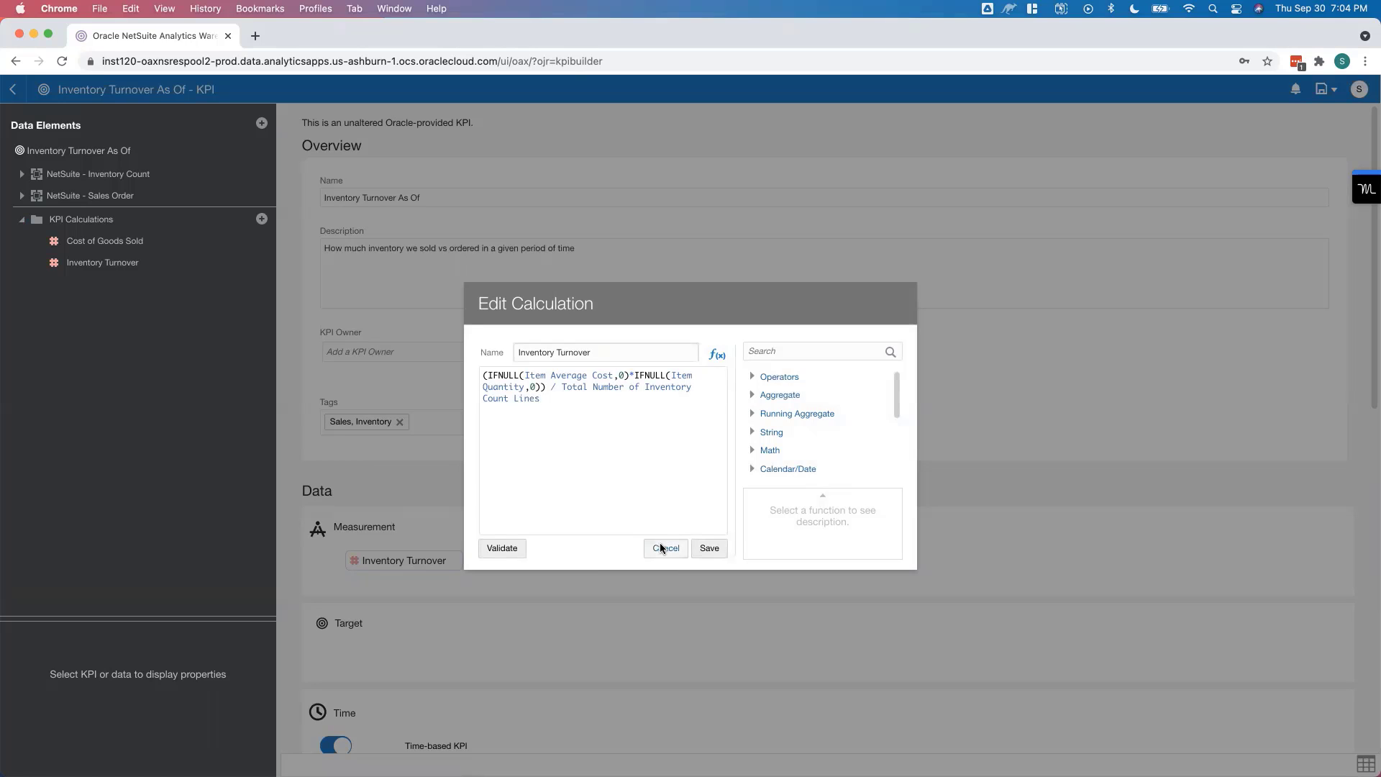
click(665, 549)
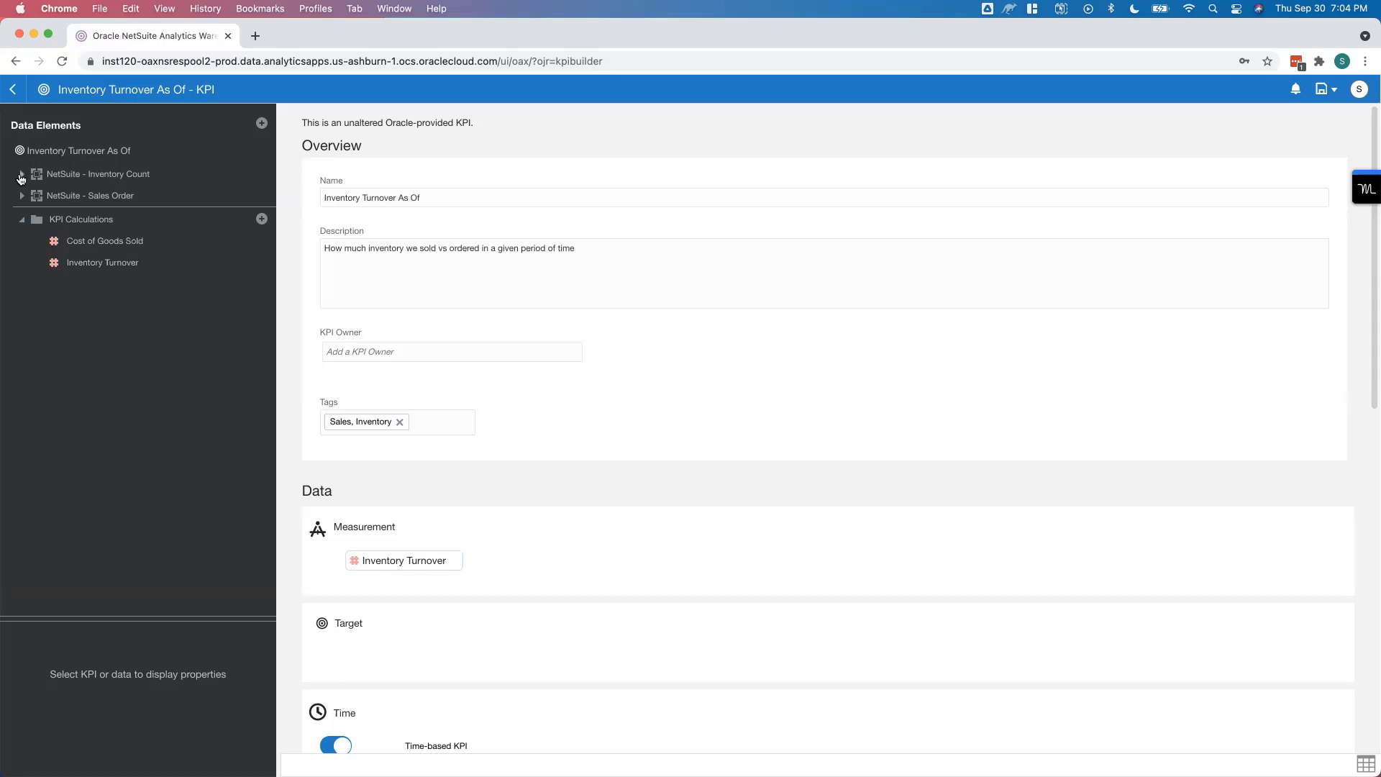
Step: Expand and collapse the NetSuite - Sales Order data folders, then leave the KPI editor
click(96, 174)
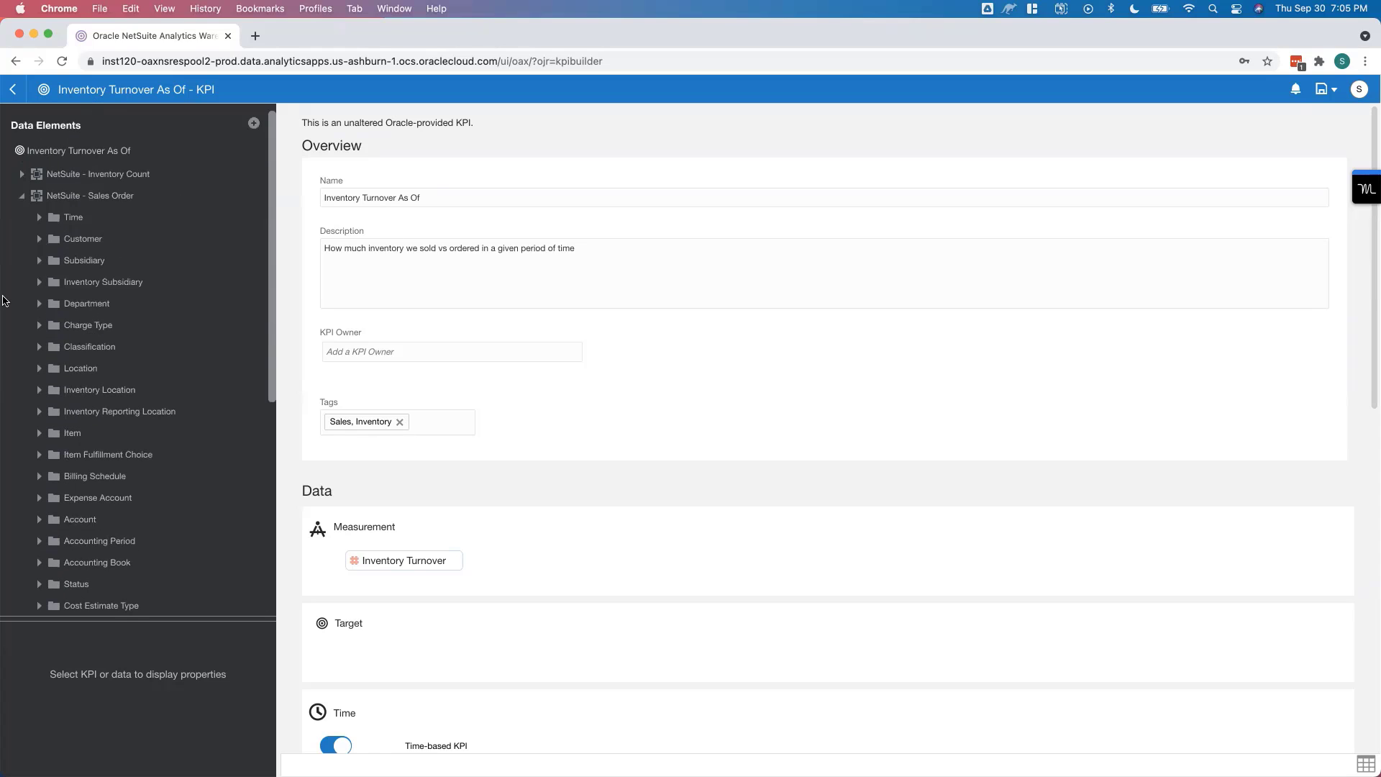
click(97, 174)
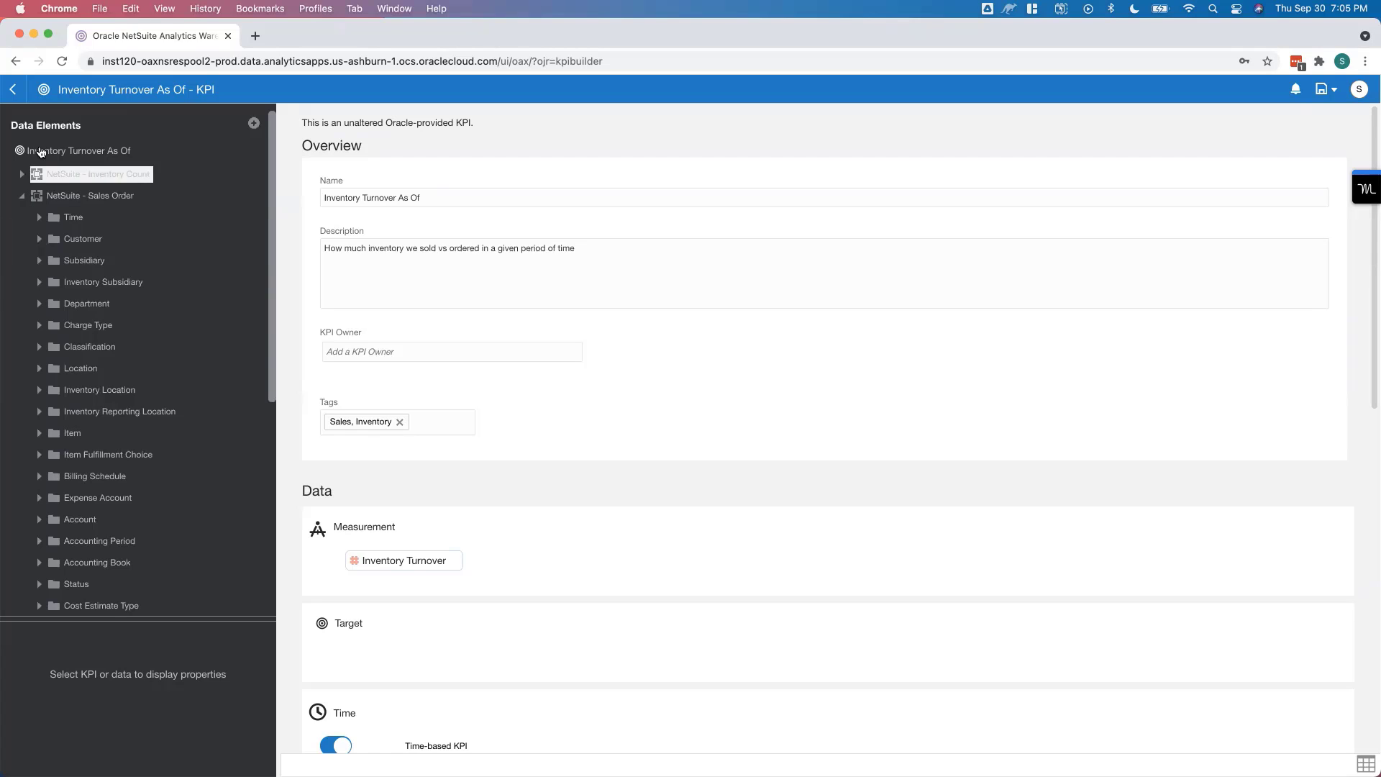
click(13, 89)
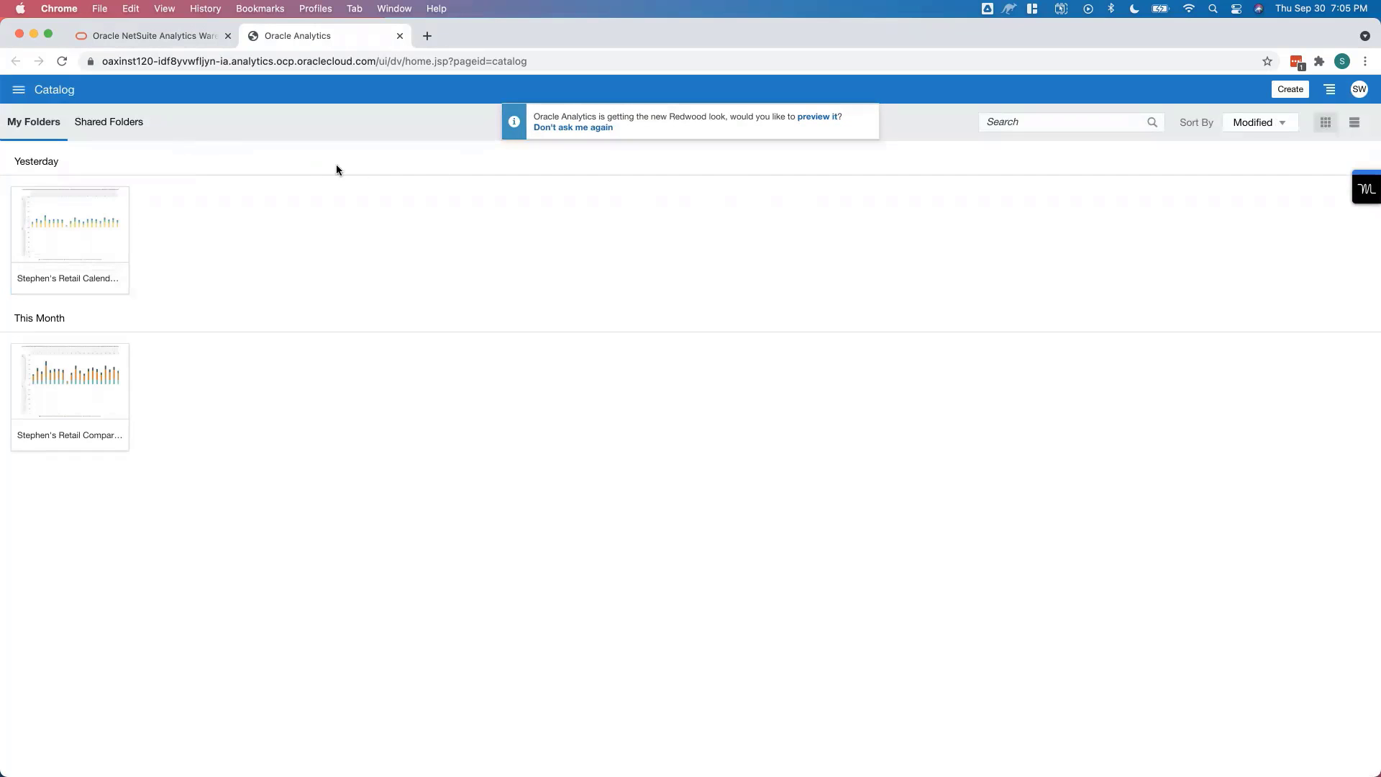
mouse_move(157, 149)
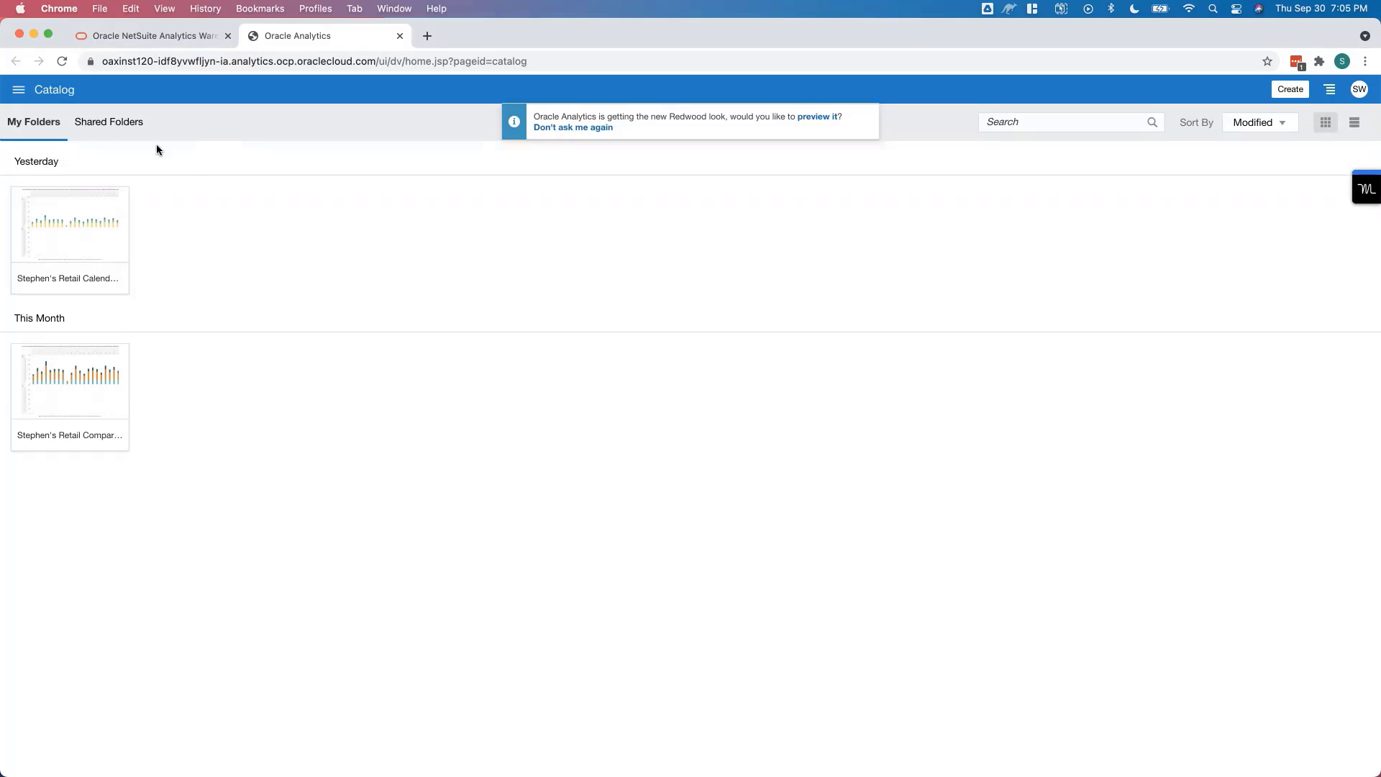
Step: Browse Shared Folders into NetSuite showing Sales, Inventory and Purchasing
click(108, 121)
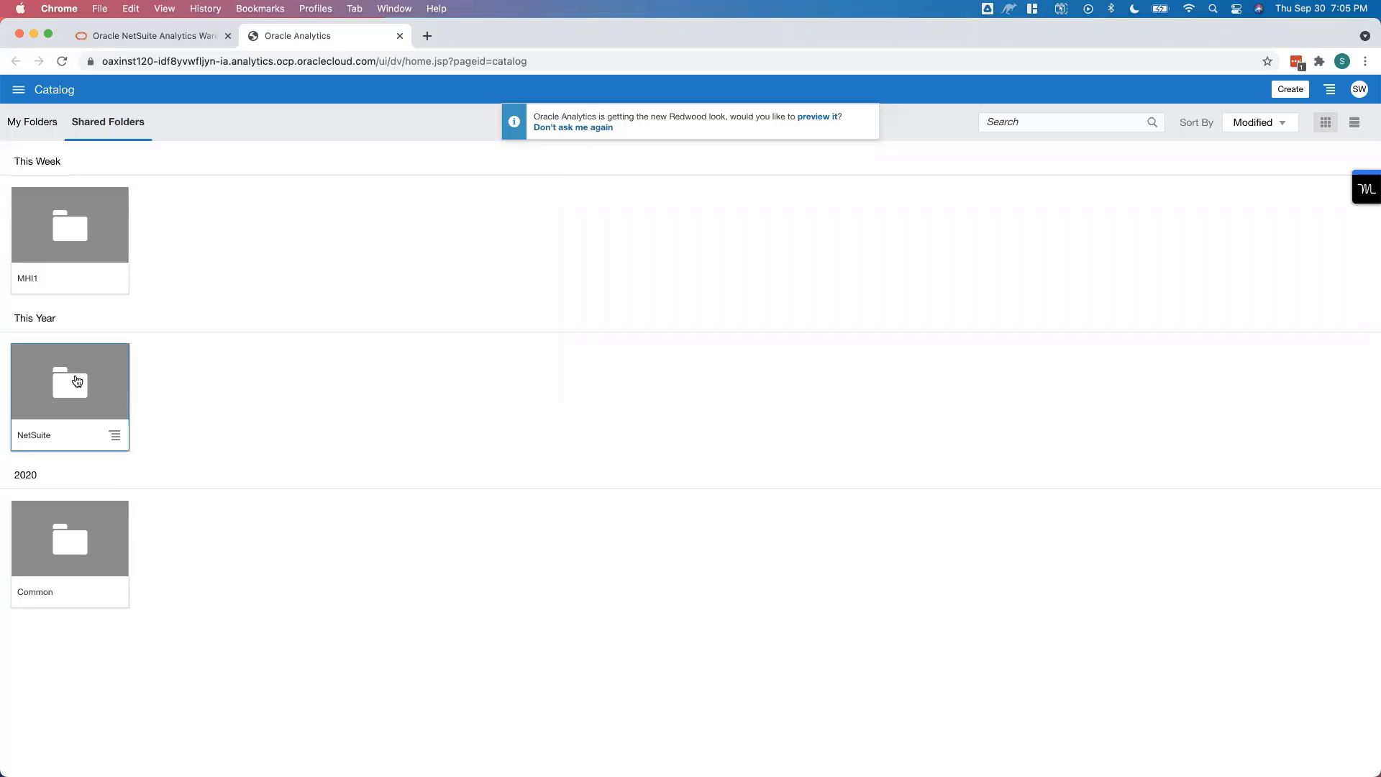
double_click(69, 381)
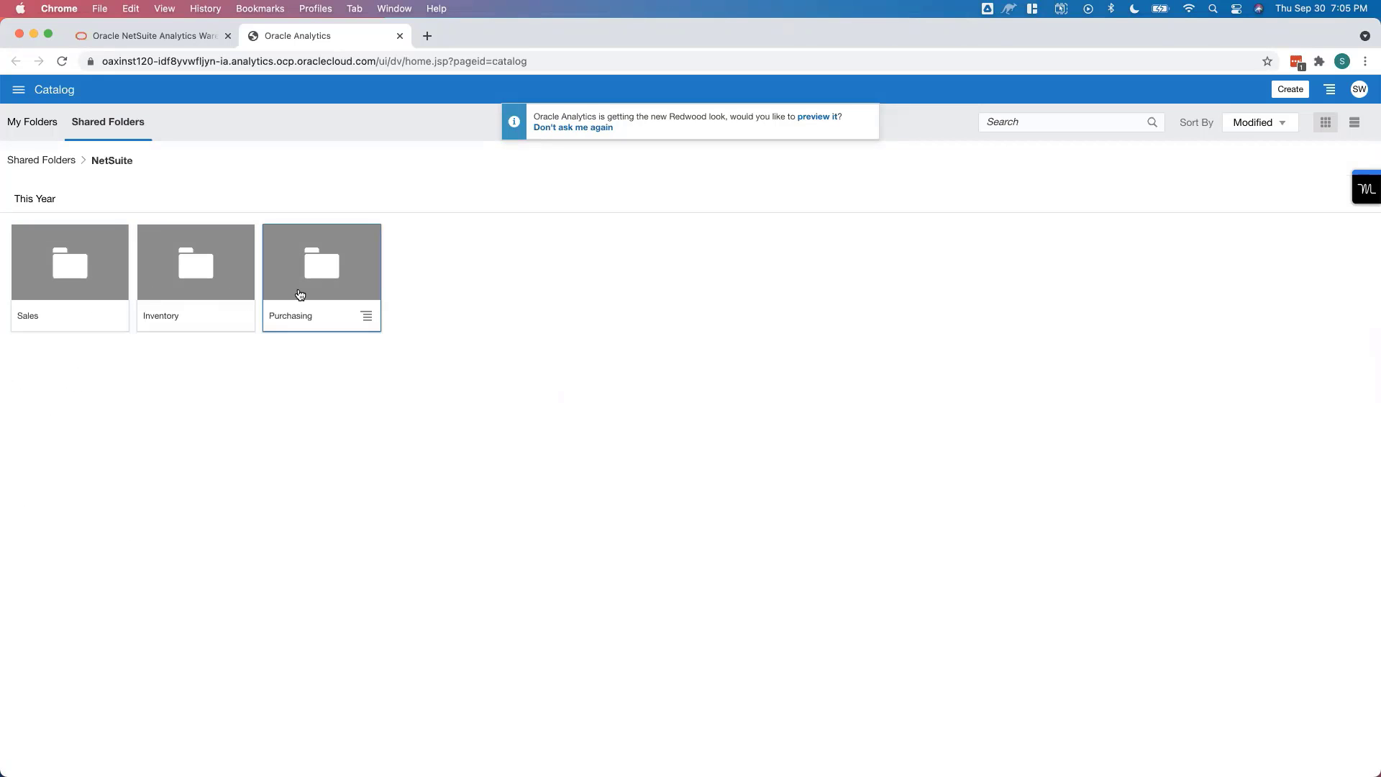
mouse_move(183, 232)
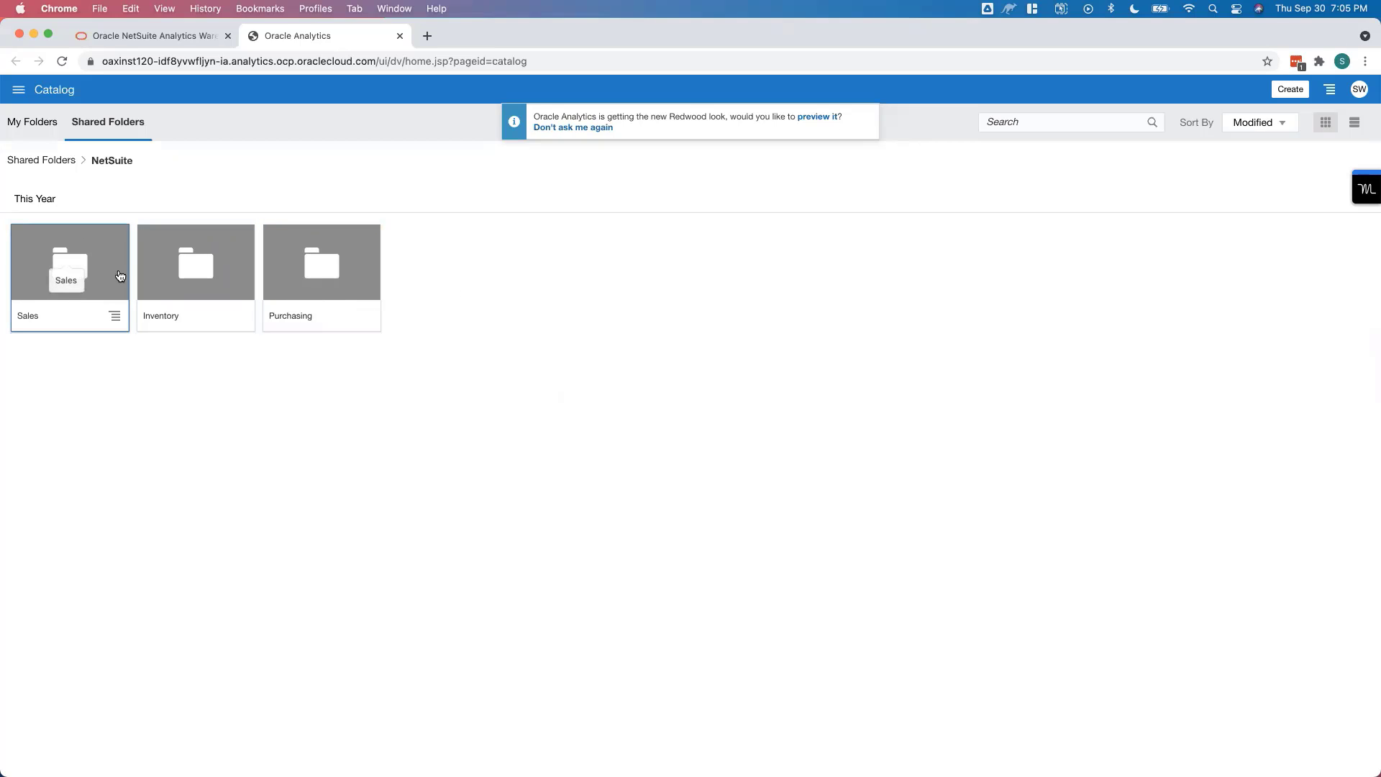
mouse_move(139, 278)
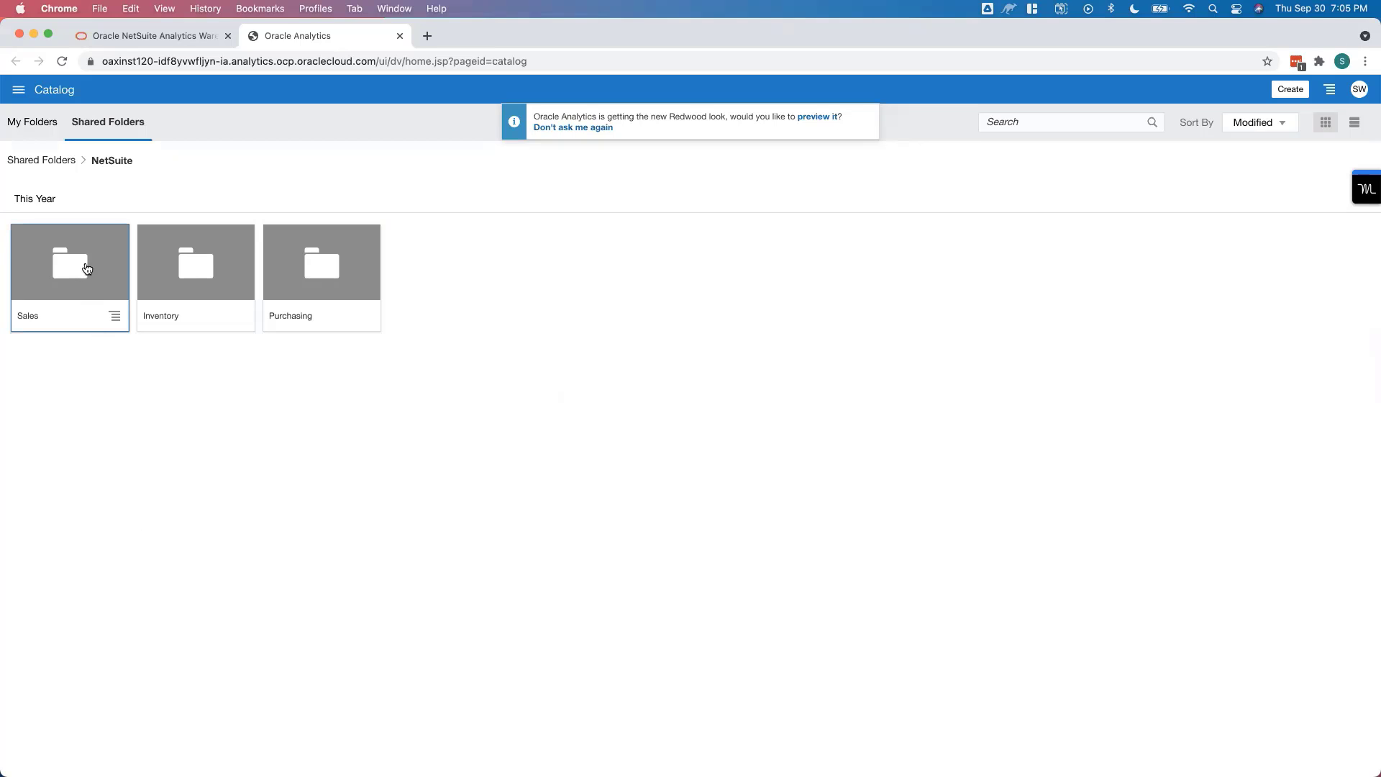
Step: Open Sales Order Analysis and review Quarter, Year and Period Analysis canvases
double_click(69, 262)
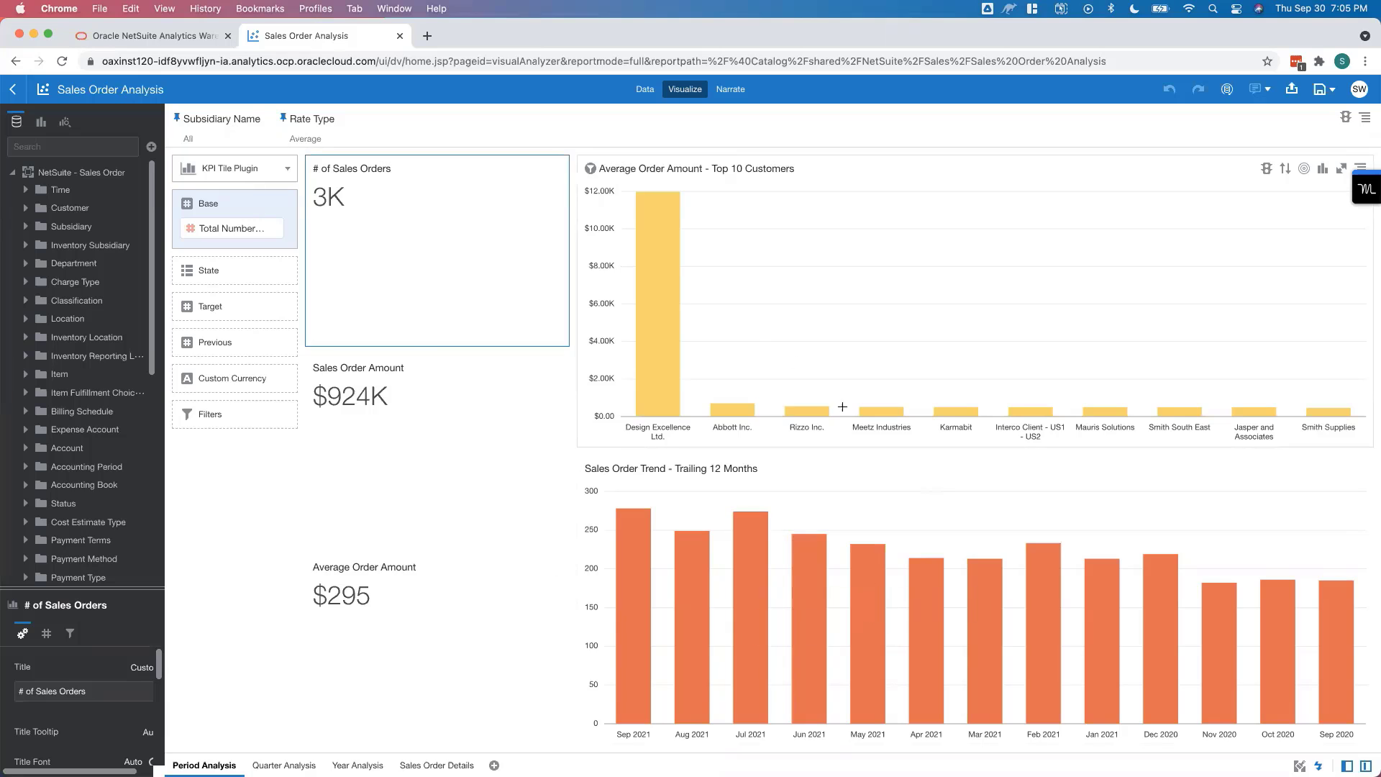
mouse_move(258, 732)
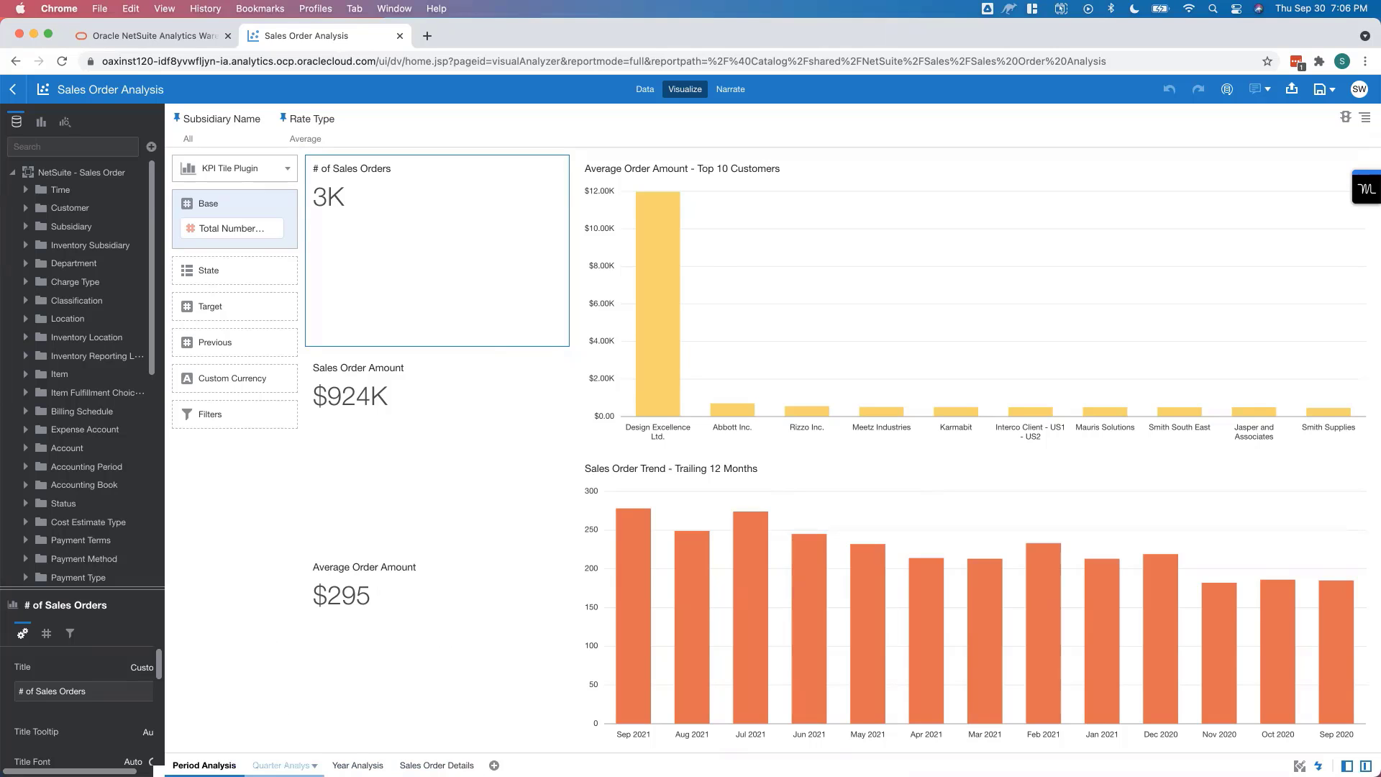
click(278, 764)
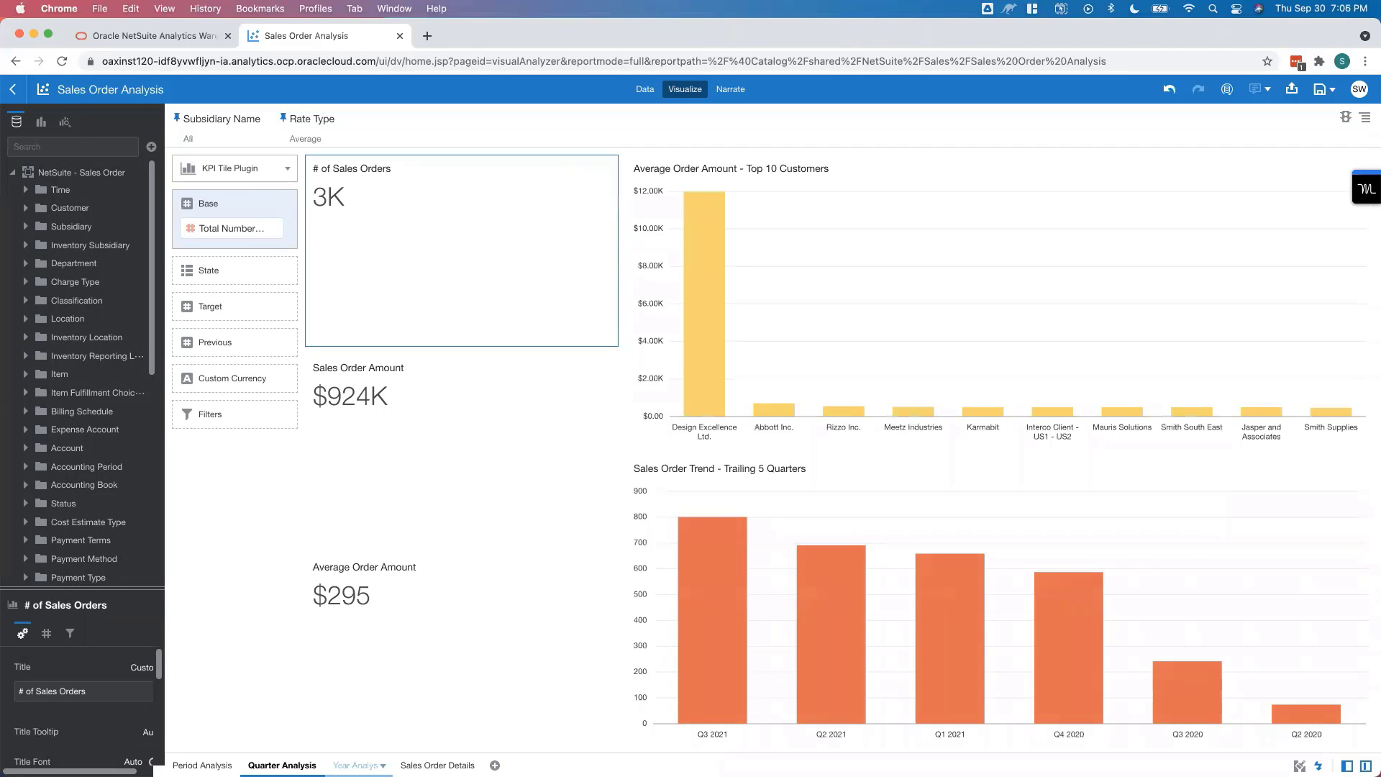
click(351, 764)
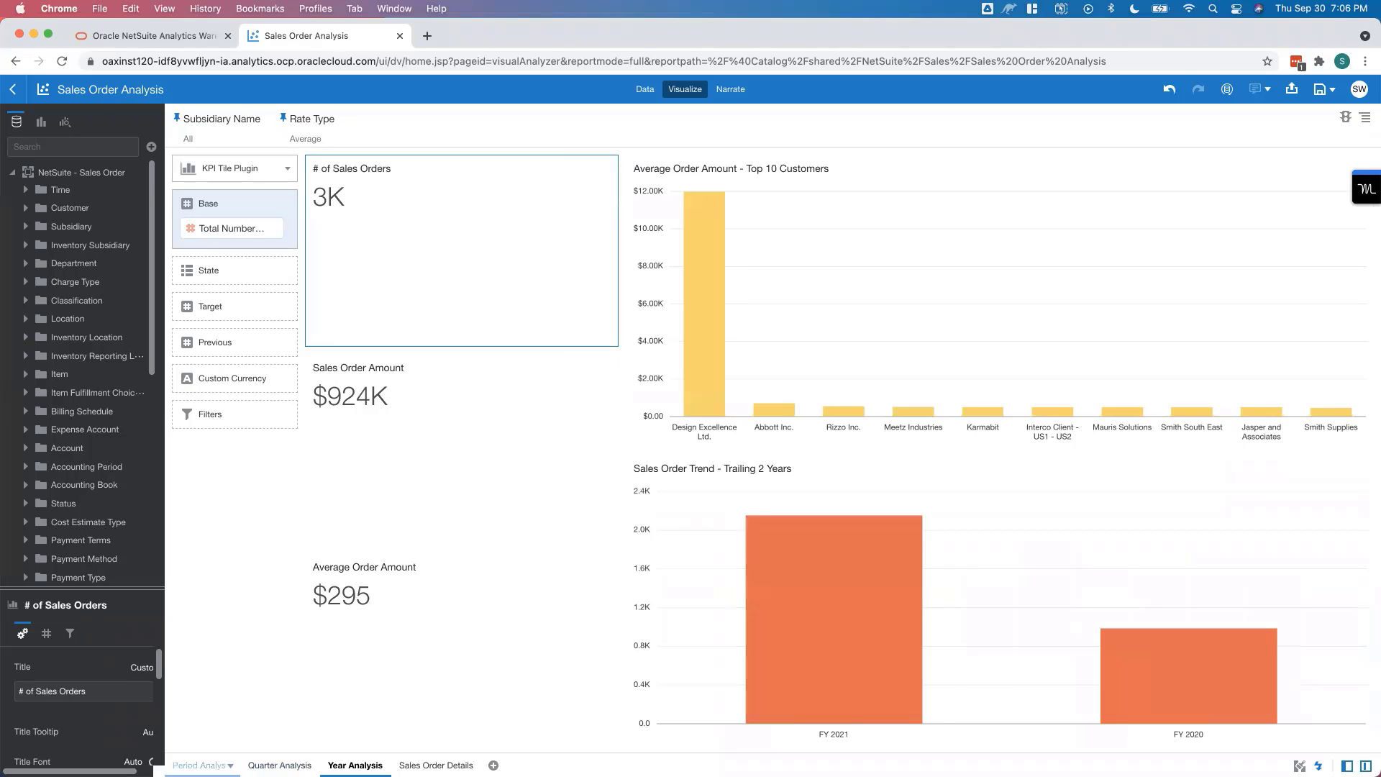
click(202, 764)
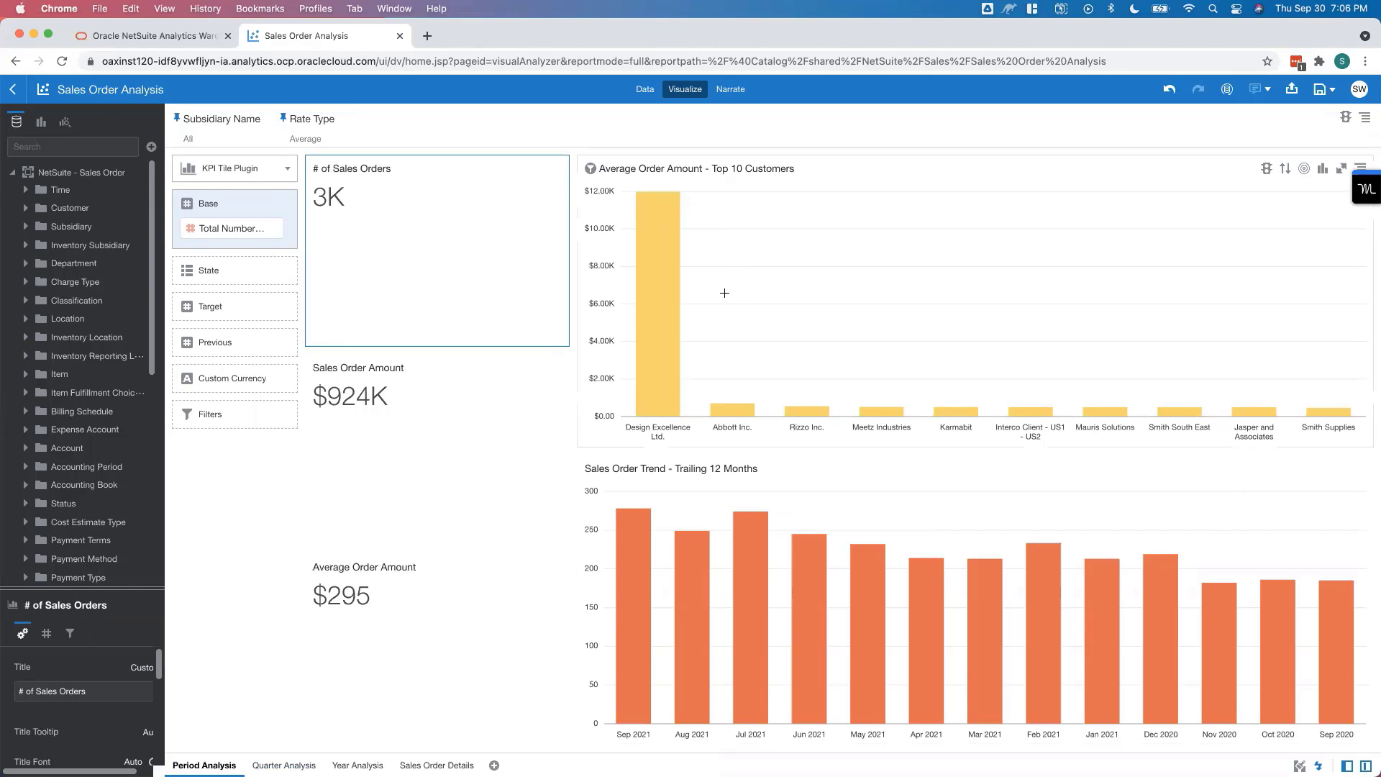
click(92, 355)
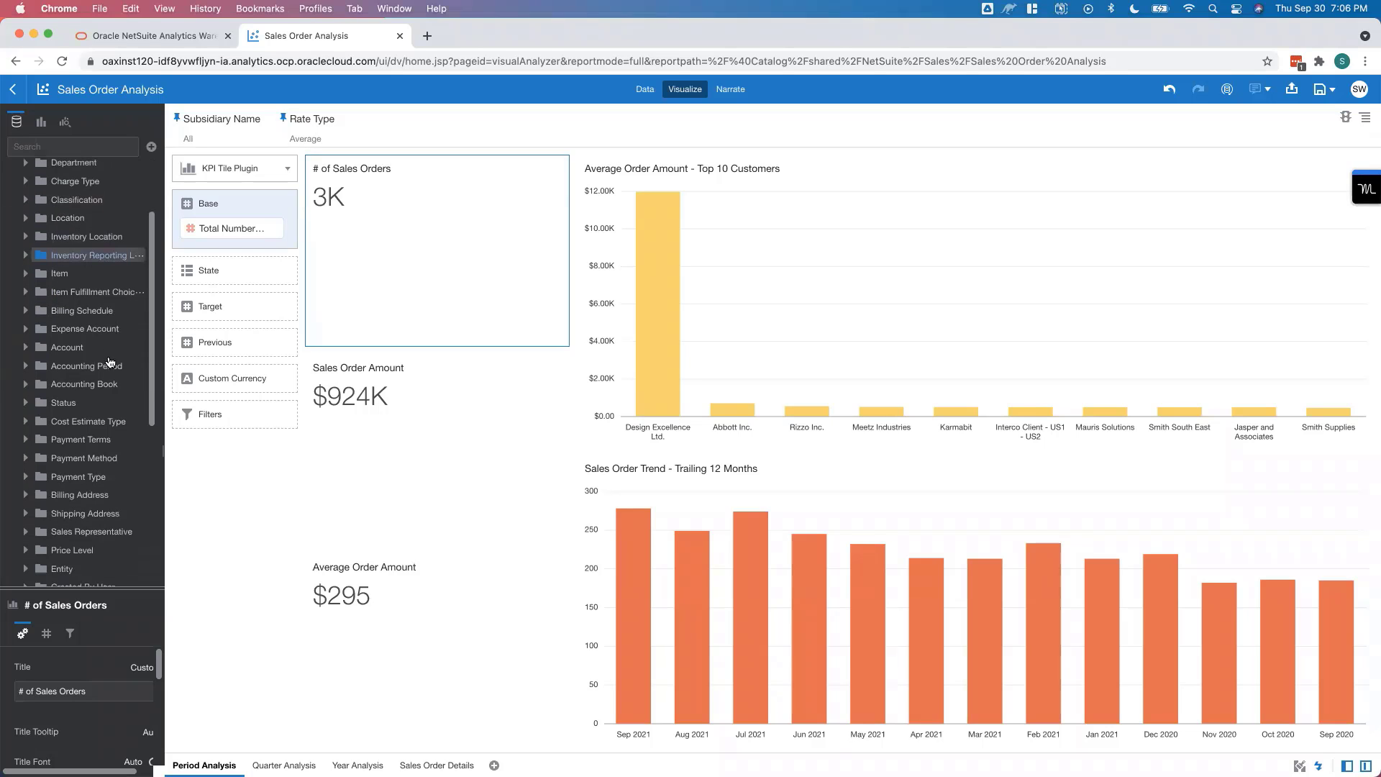
Step: Expand Fact - Sales Order Transaction measures in the Data panel
scroll(down, 3)
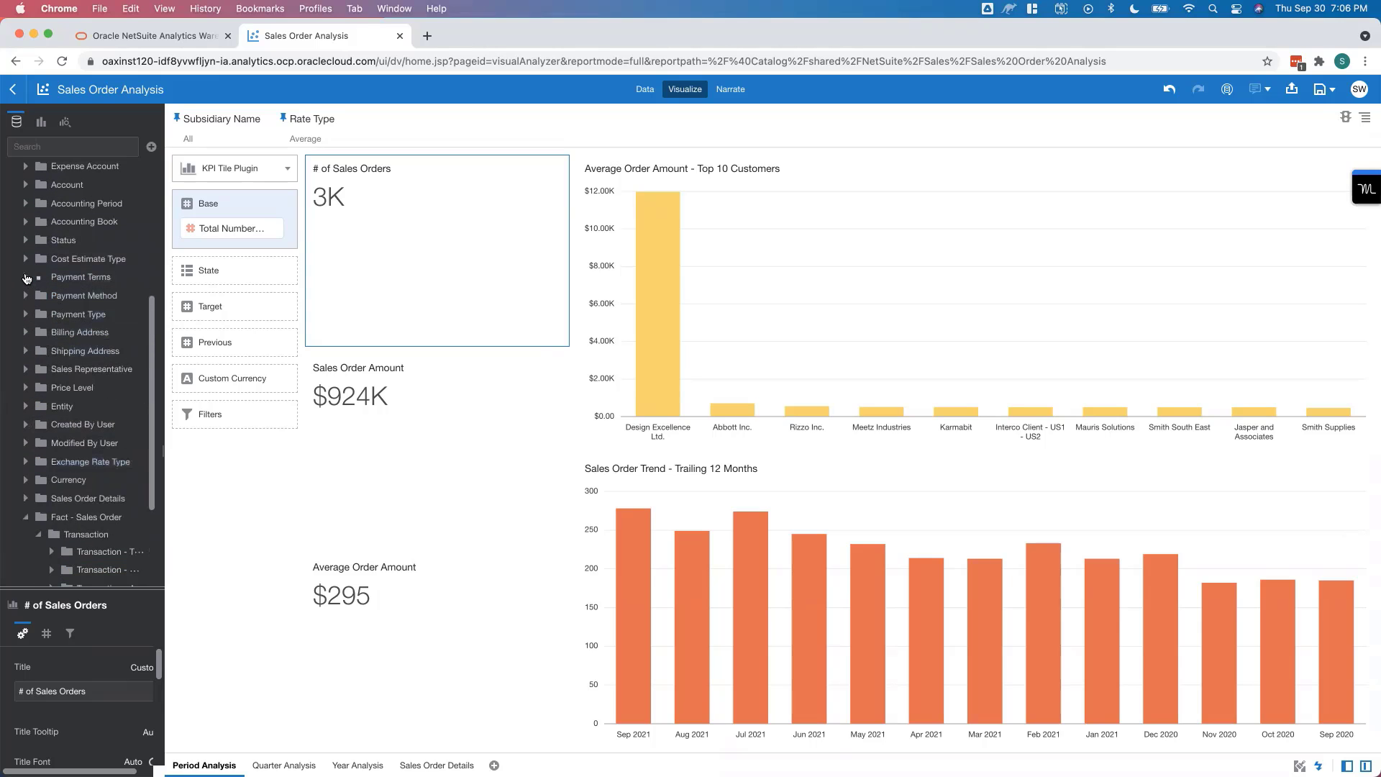
click(26, 276)
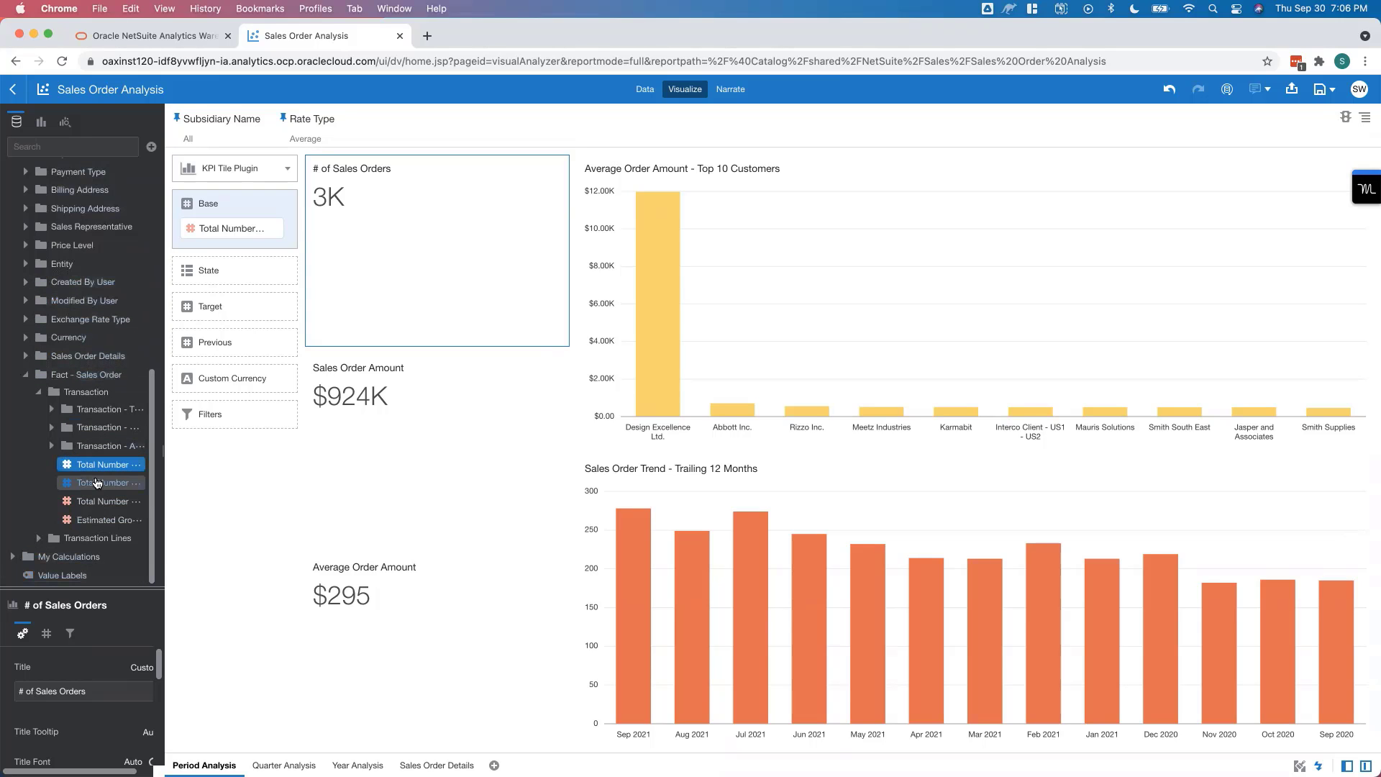
mouse_move(99, 483)
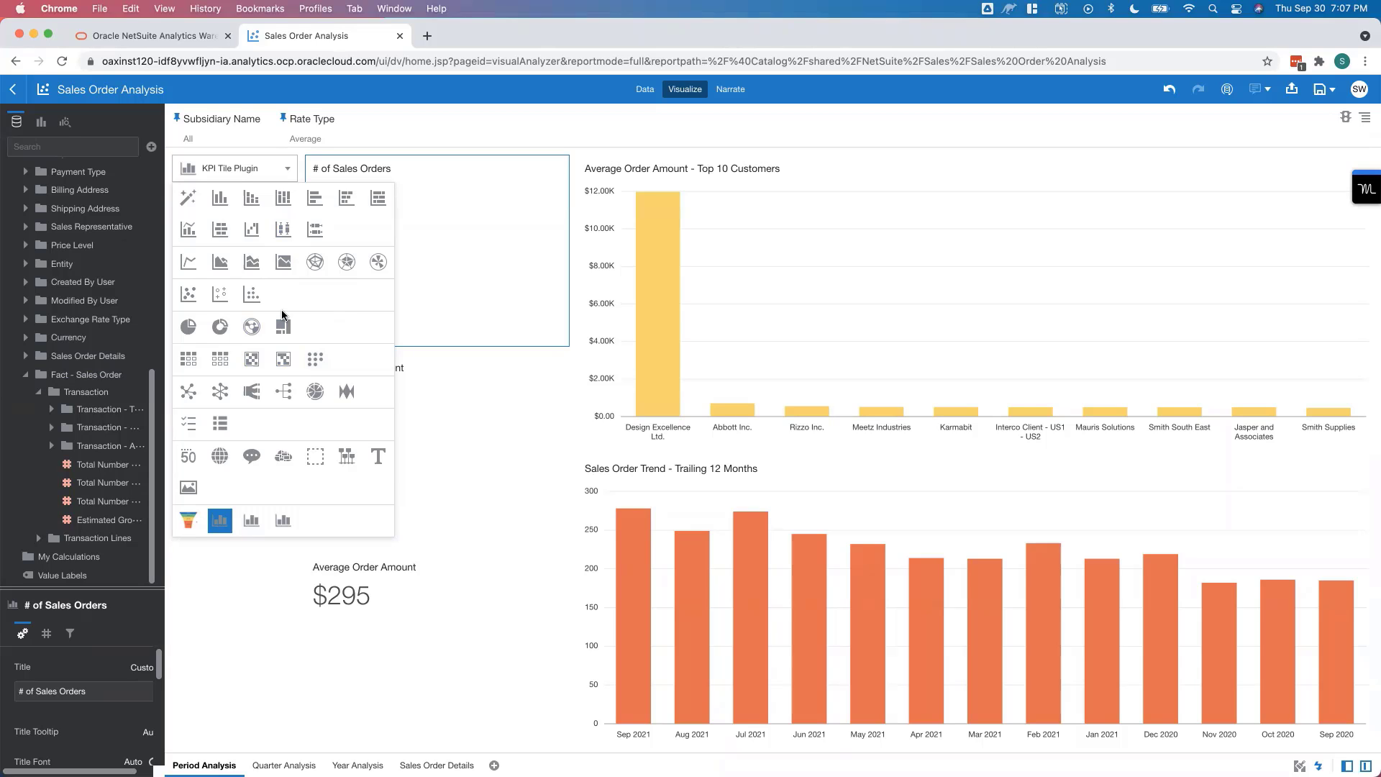
mouse_move(285, 289)
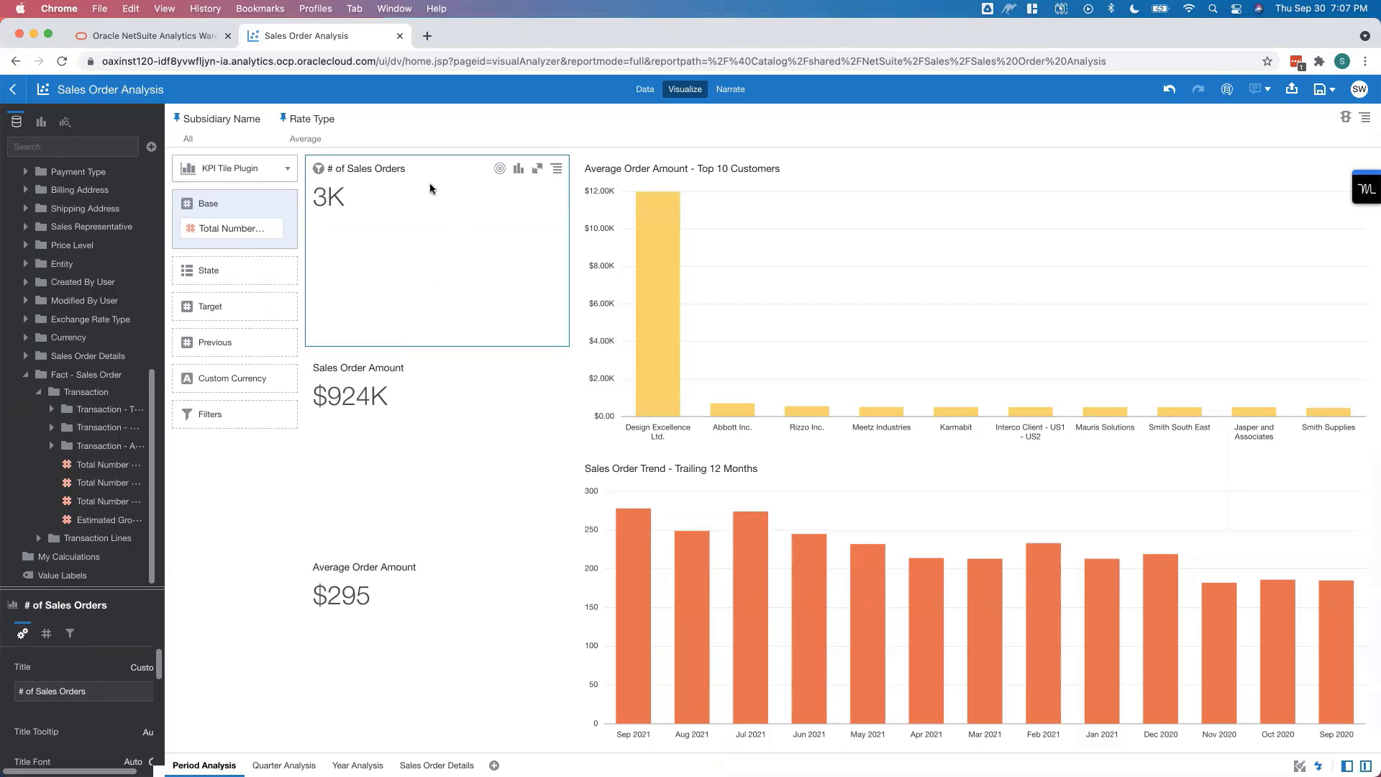
mouse_move(481, 163)
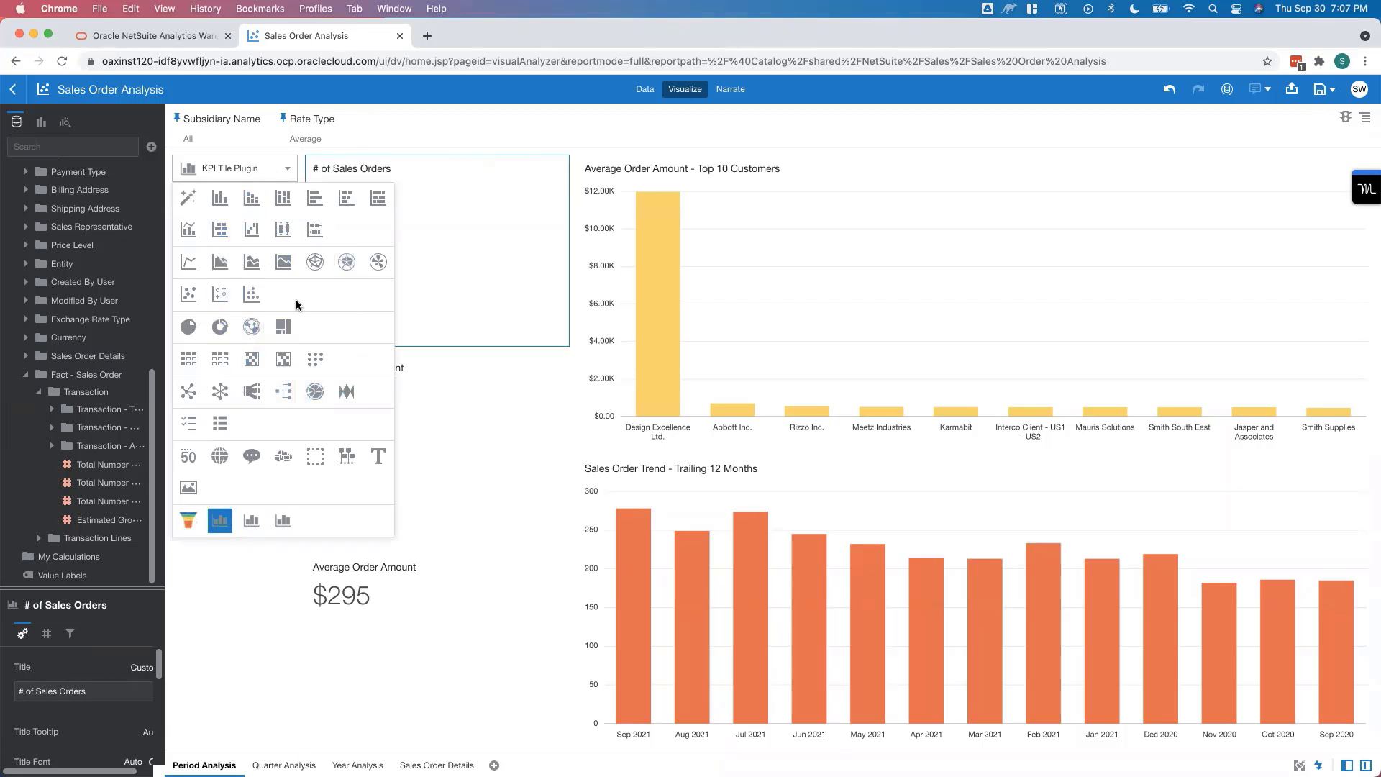
mouse_move(250, 199)
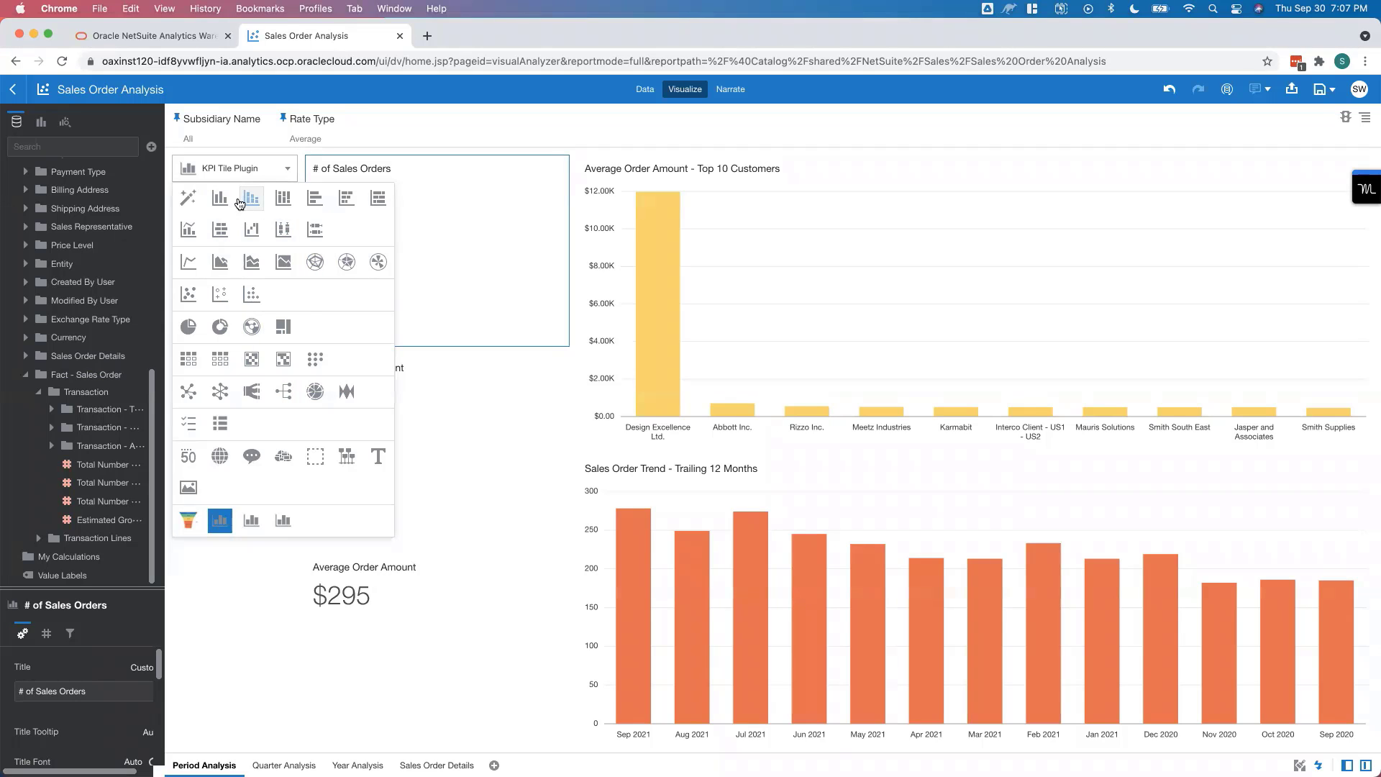
Step: Render the # of Sales Orders tile as a bar chart and return to the catalog
click(250, 197)
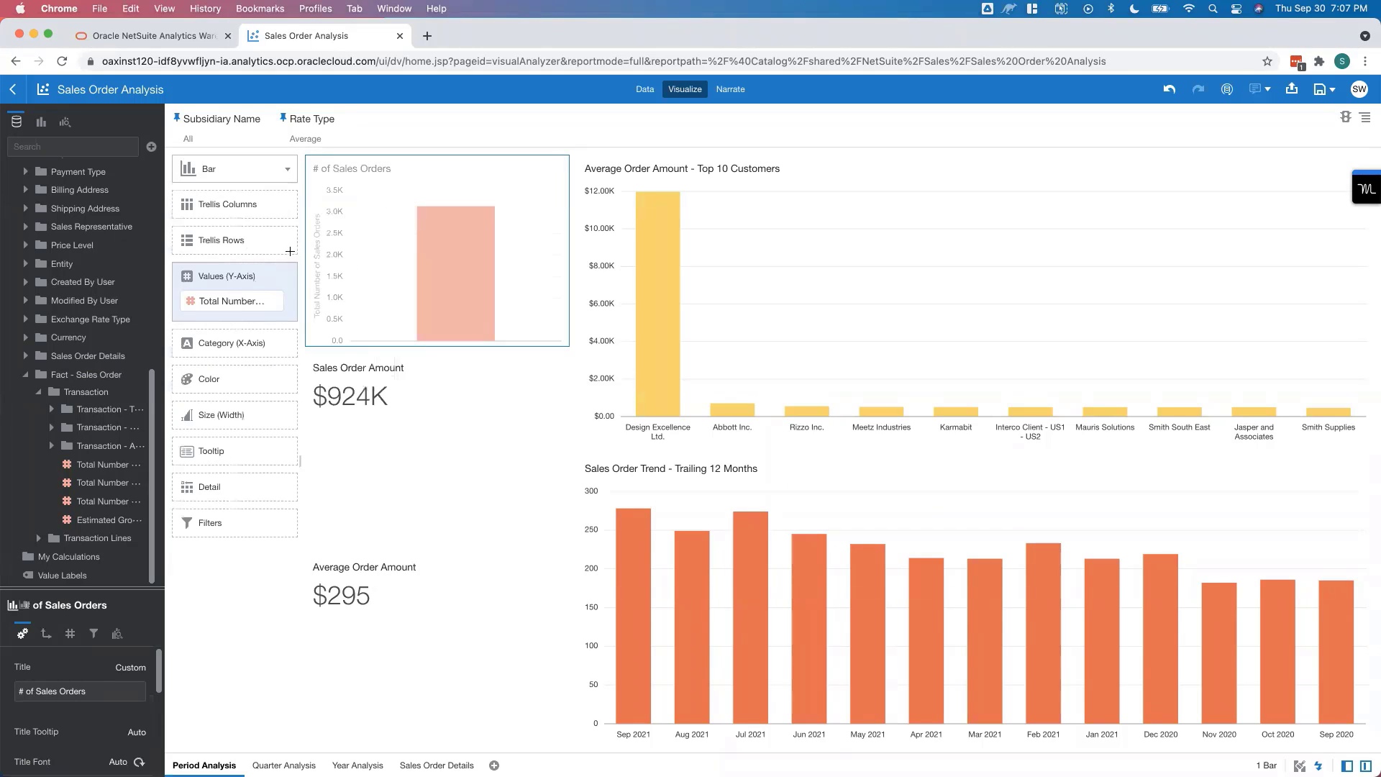
click(234, 168)
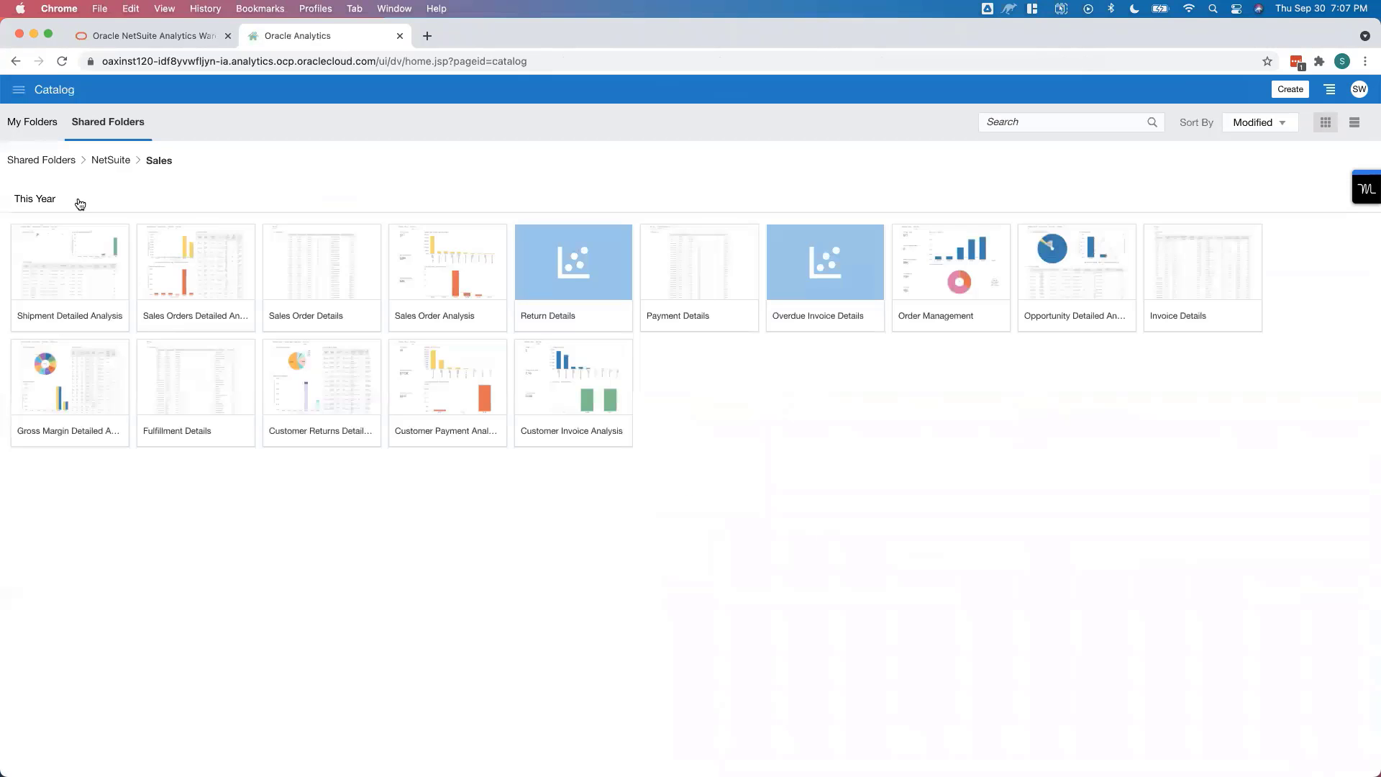
Step: Show the Data area listing NetSuite datasets such as Work Order, Sales Order and Purchase Order
click(19, 89)
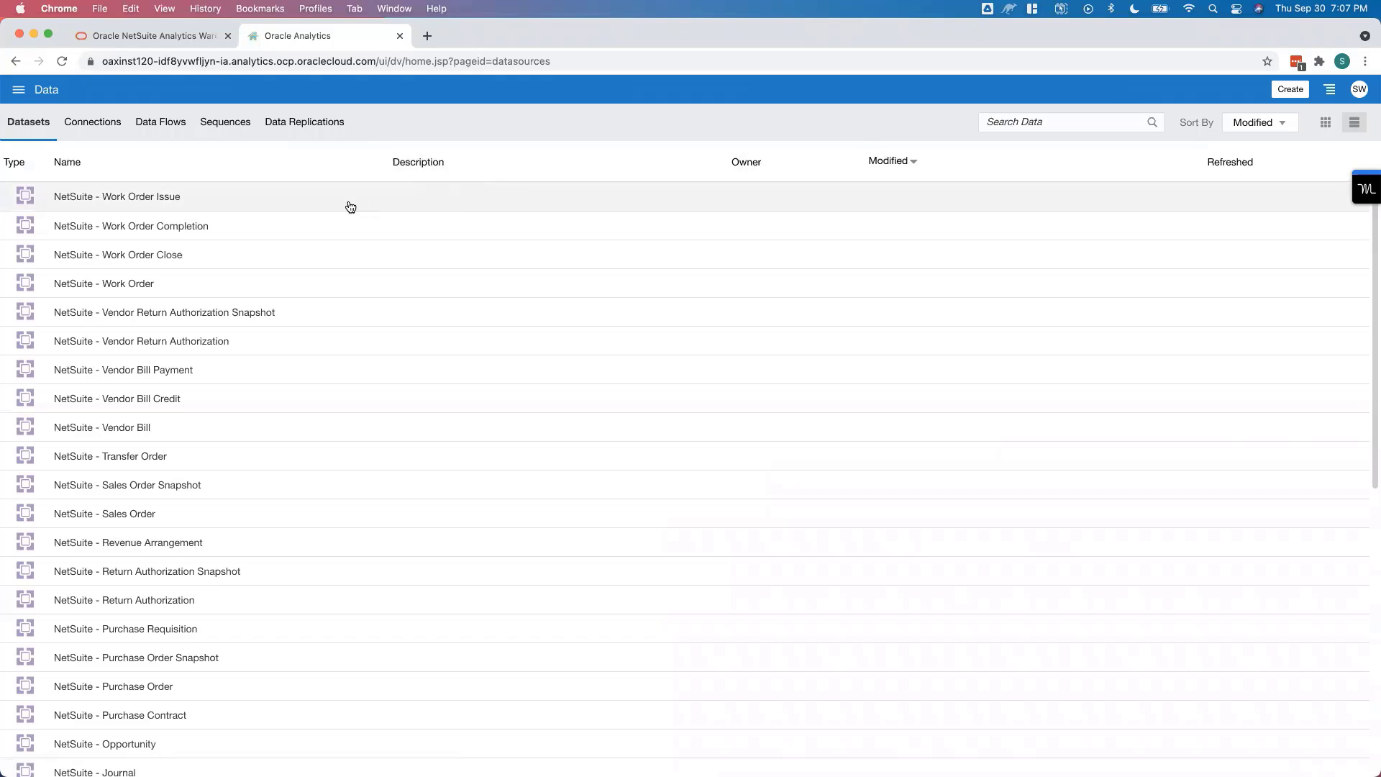
scroll(down, 3)
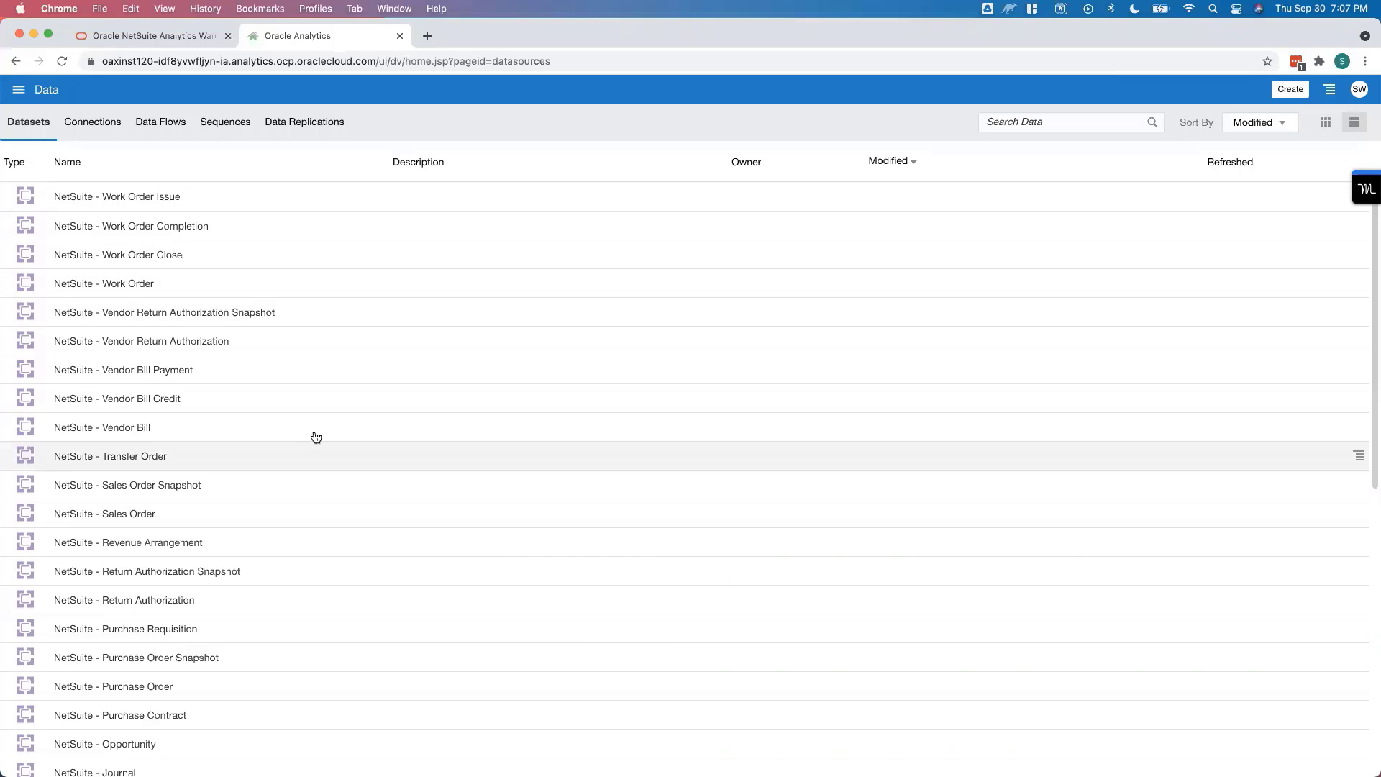
mouse_move(315, 437)
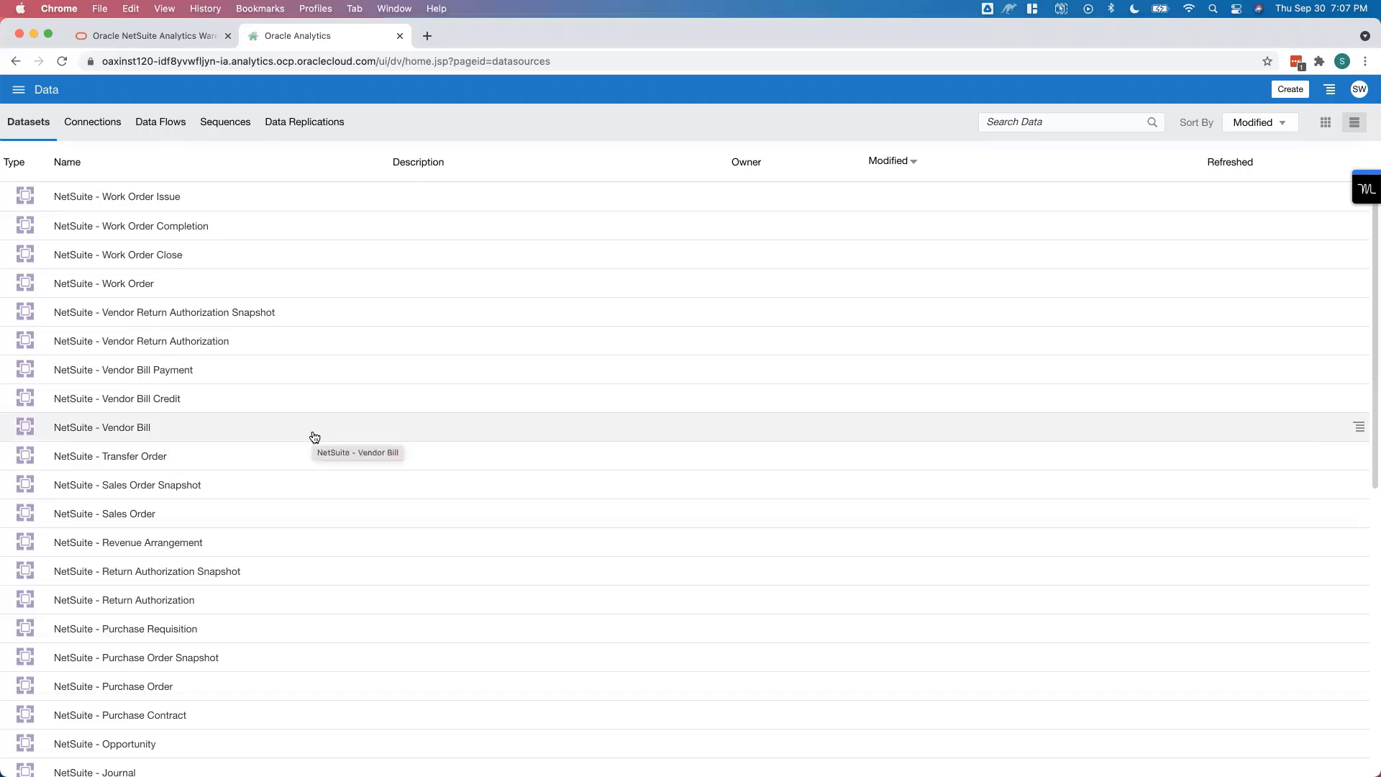
mouse_move(273, 237)
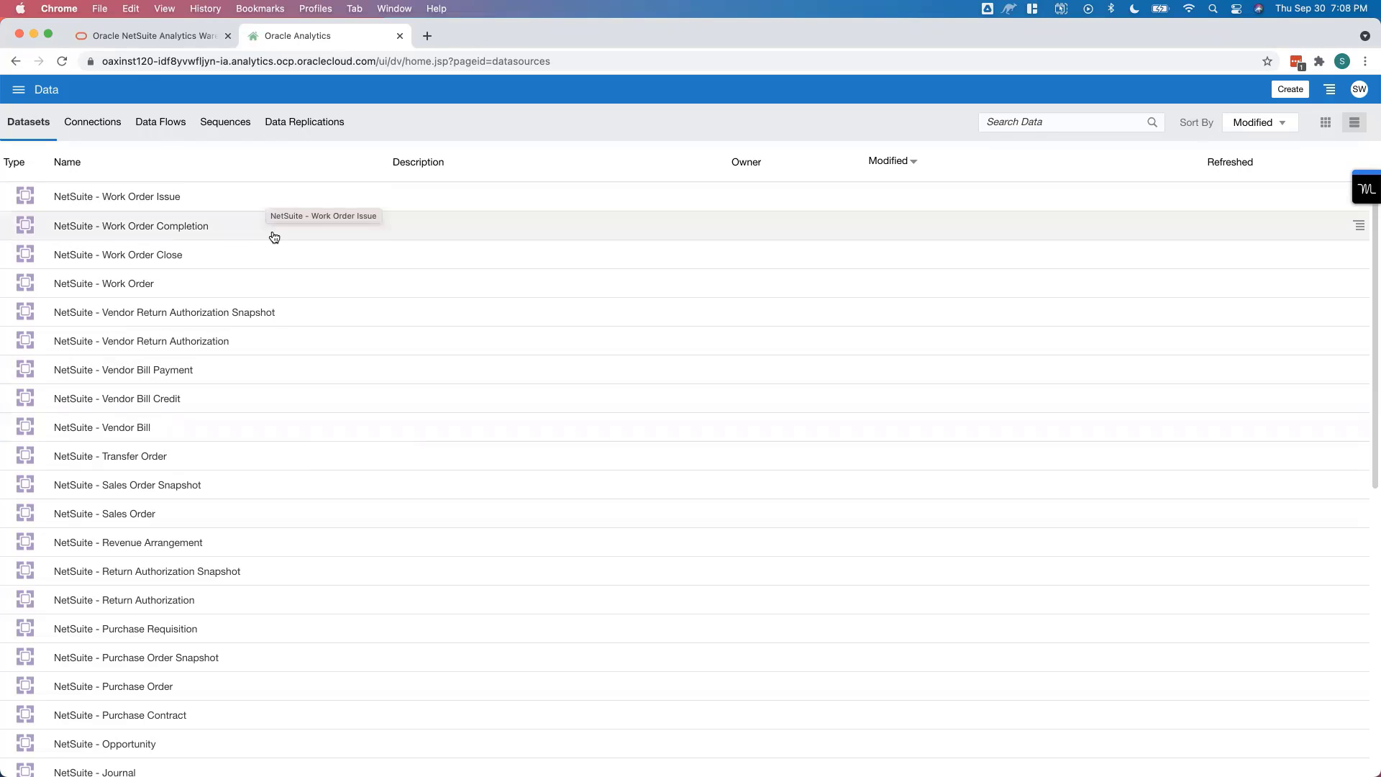
mouse_move(303, 340)
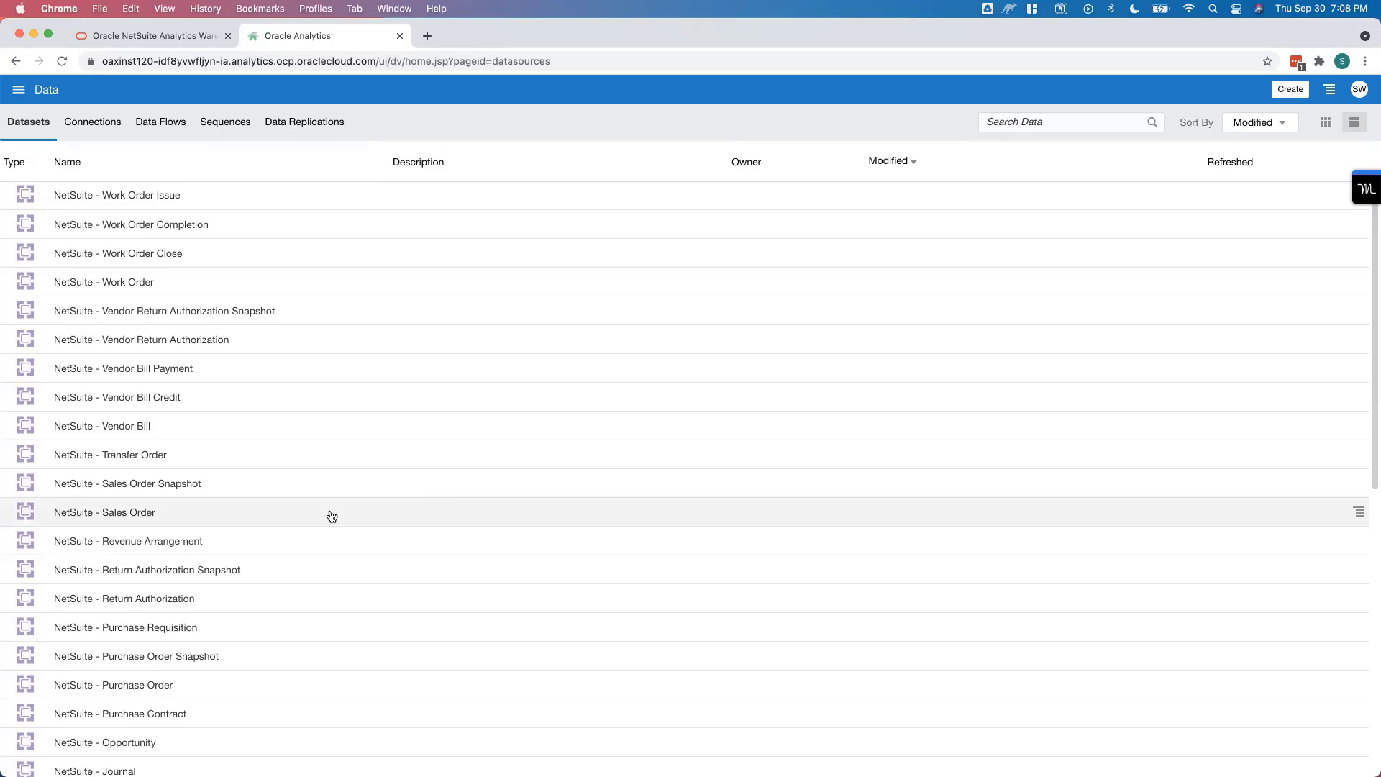
Step: Create a new untitled workbook on the NetSuite - Sales Order dataset and browse its data pane
double_click(104, 512)
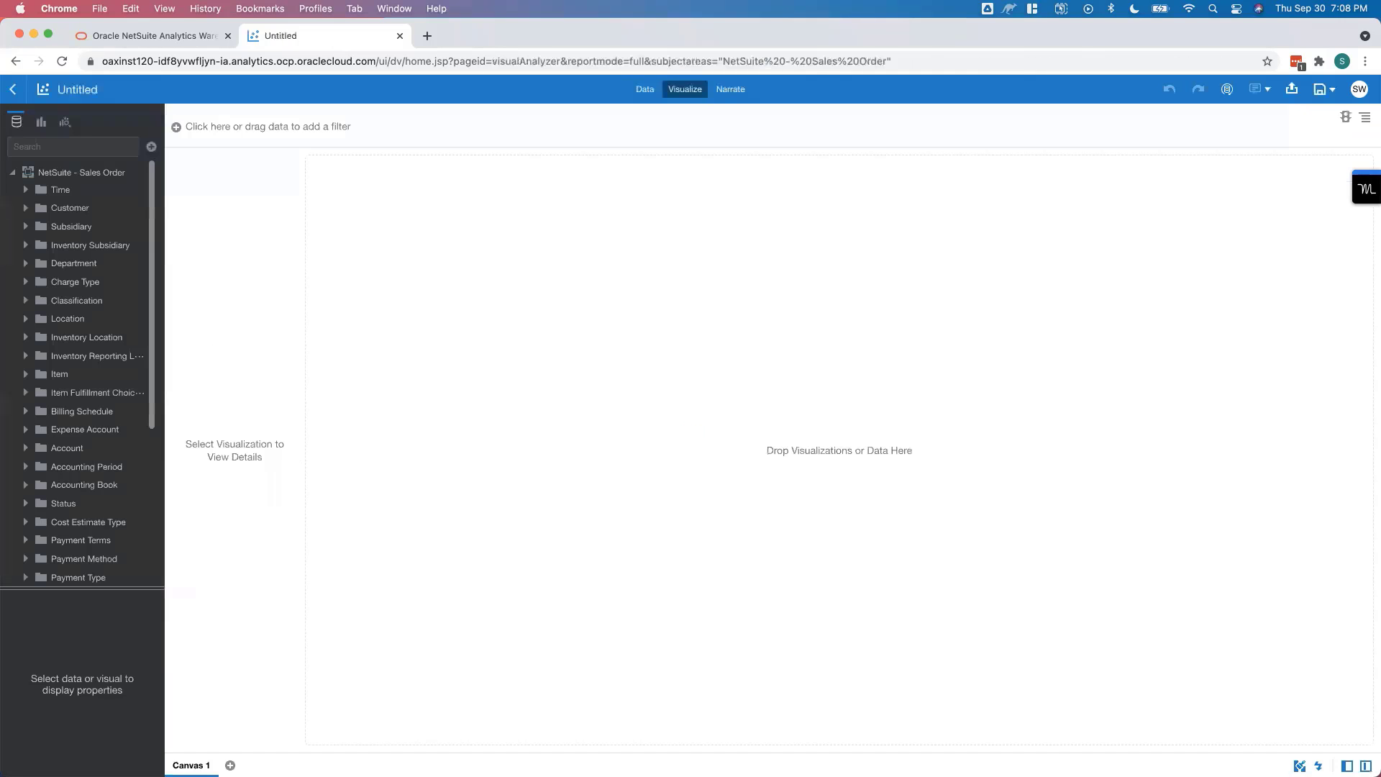
mouse_move(332, 440)
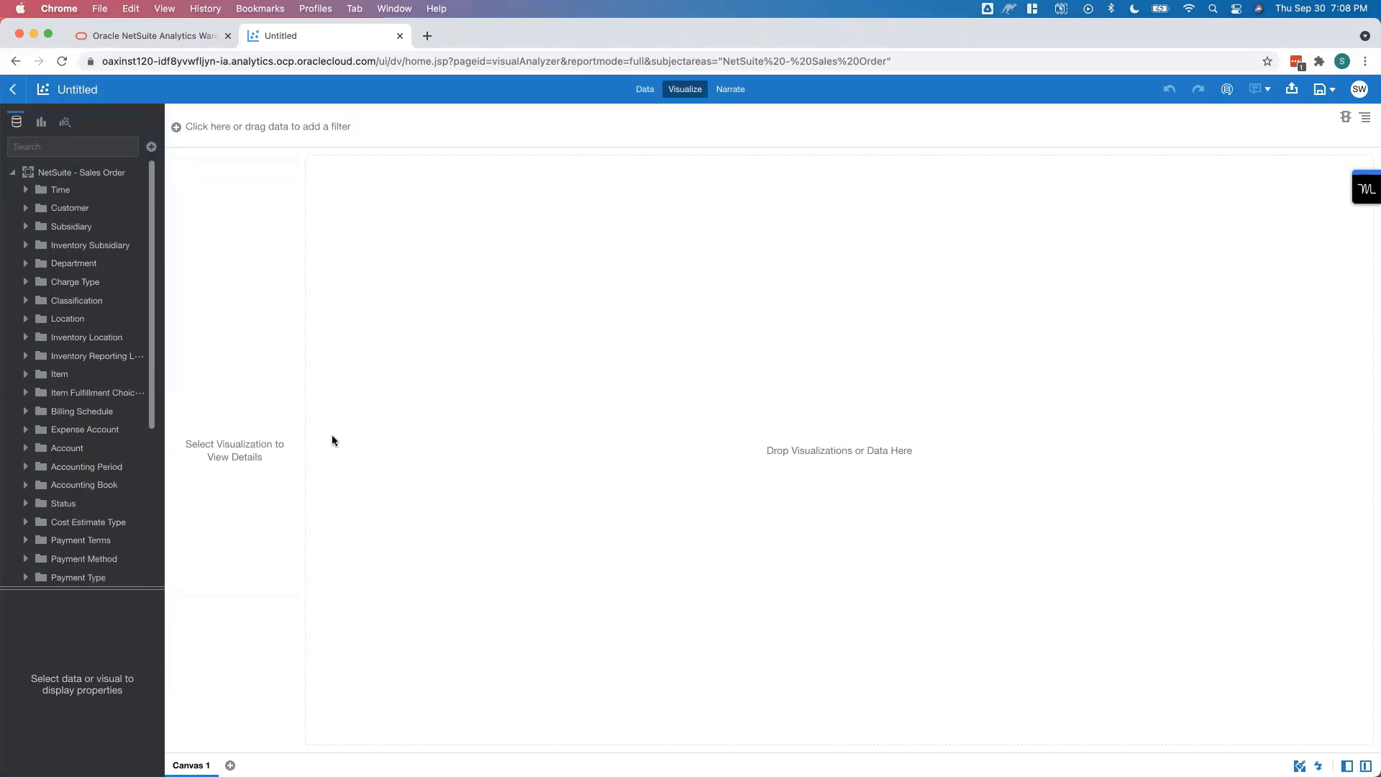
mouse_move(395, 295)
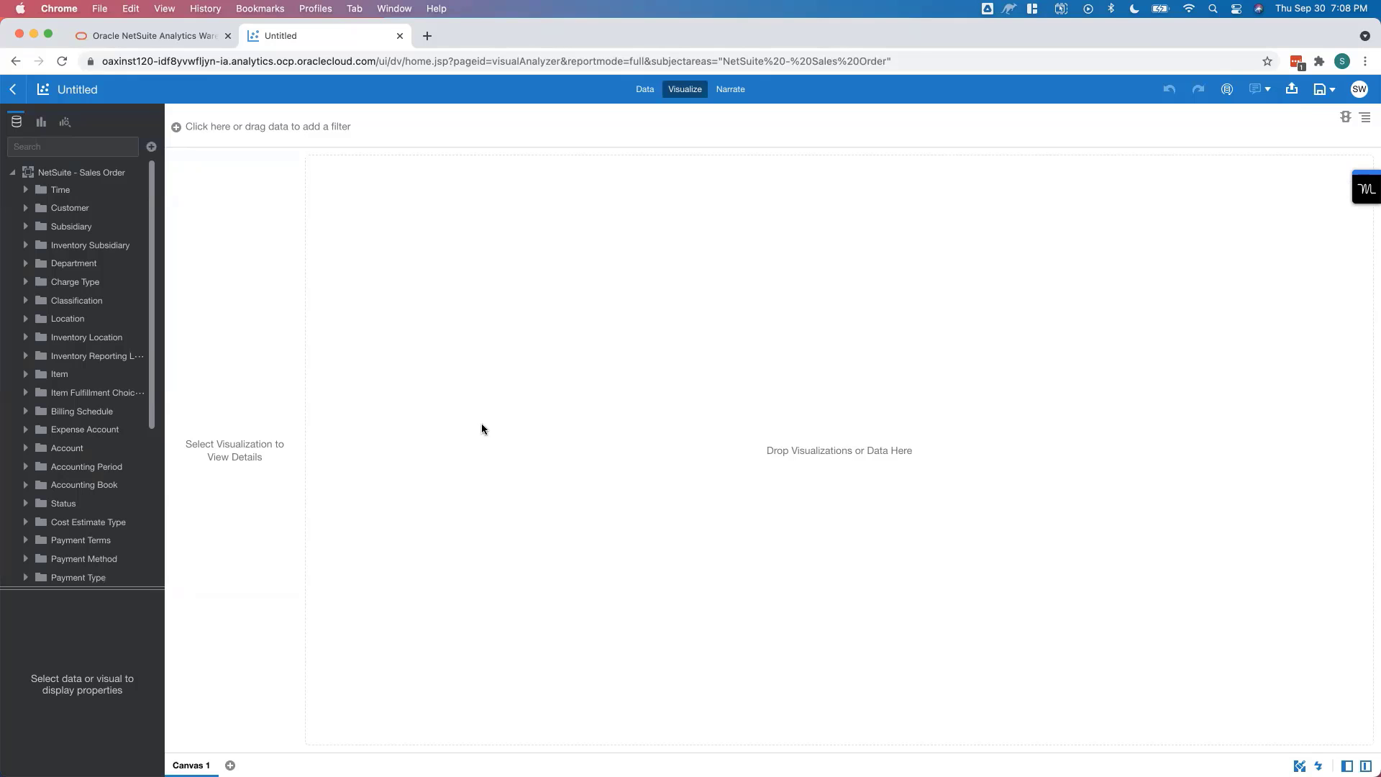
click(69, 207)
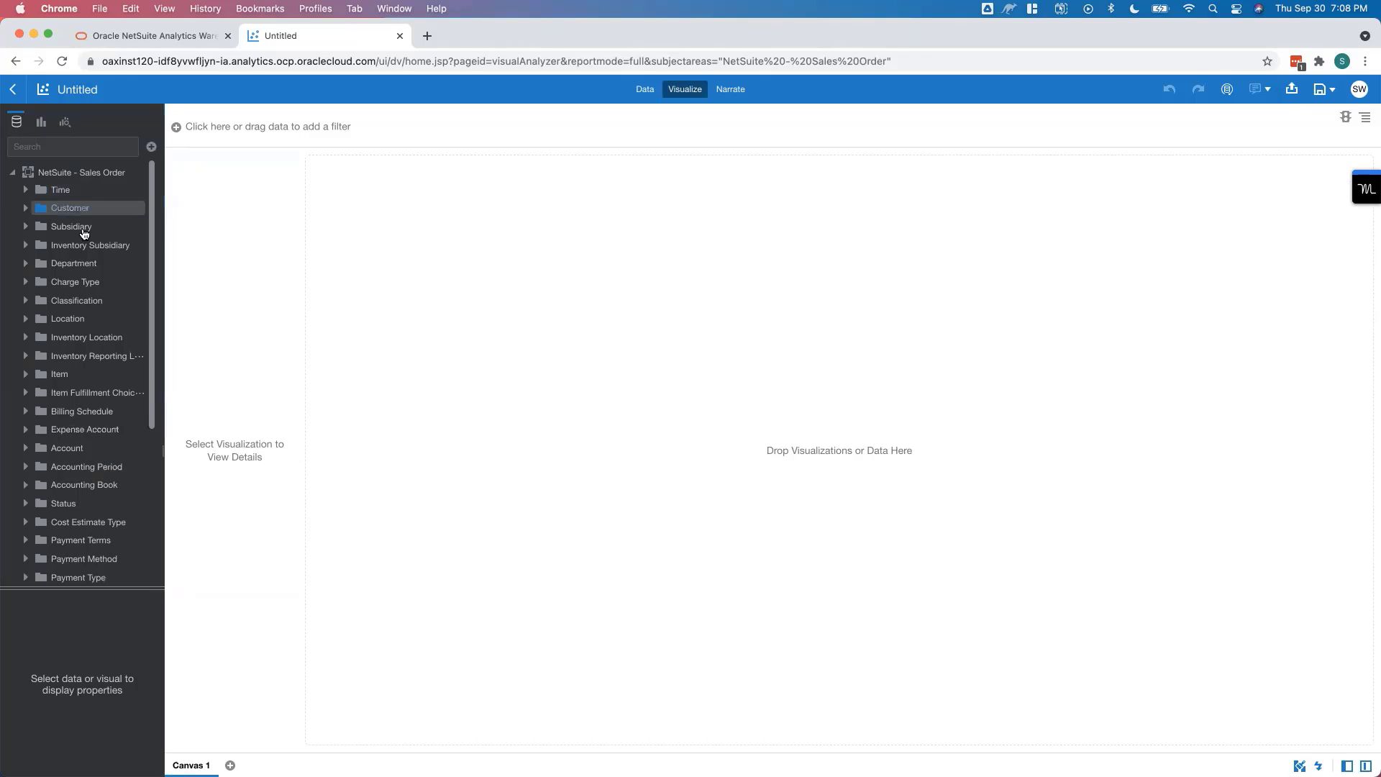
click(75, 280)
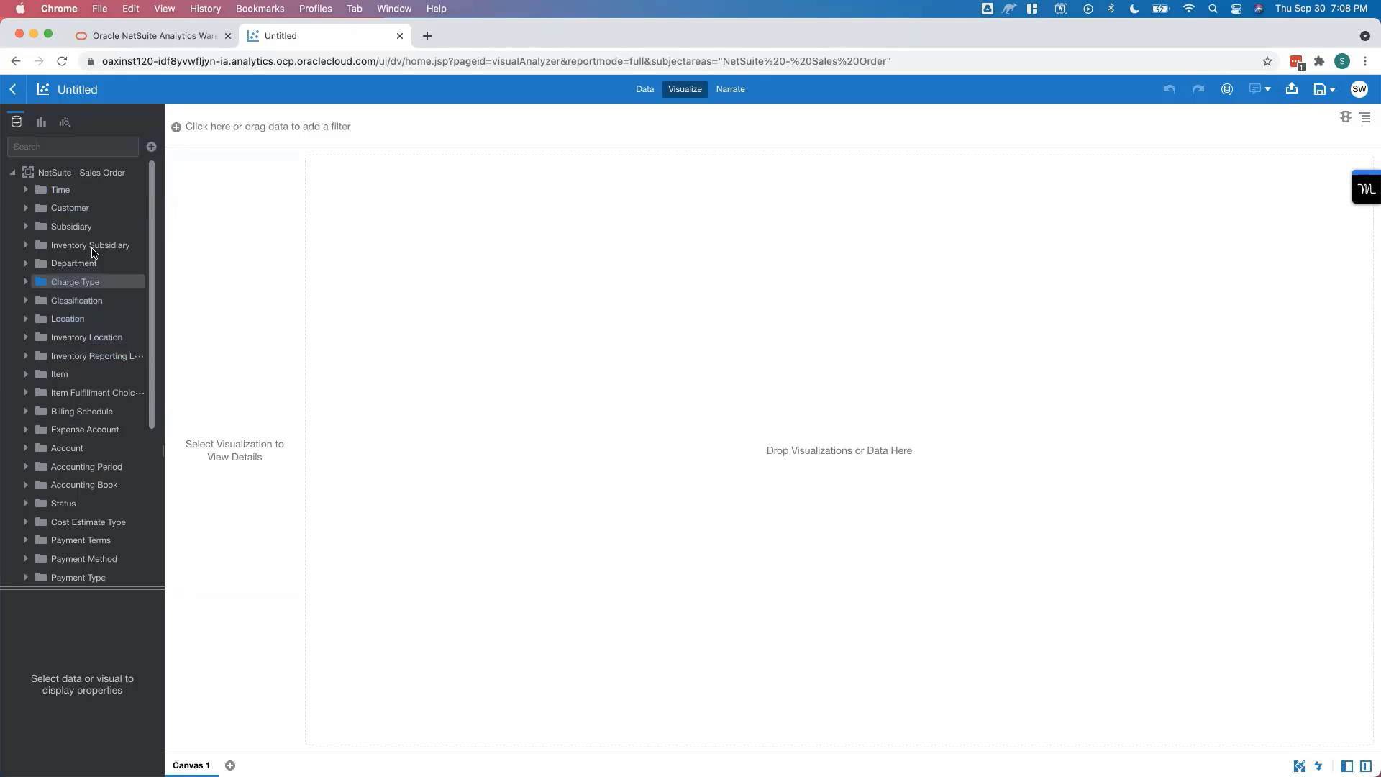
scroll(down, 3)
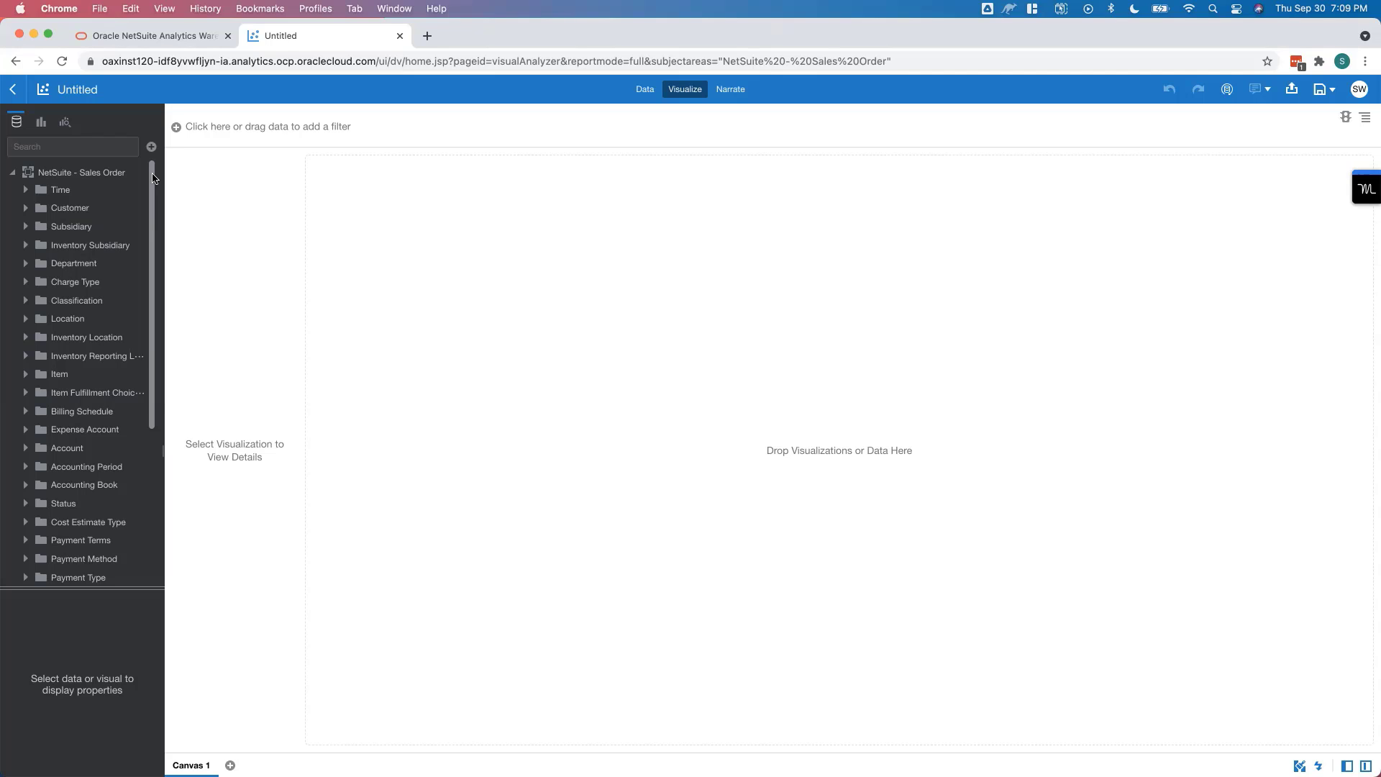
click(60, 190)
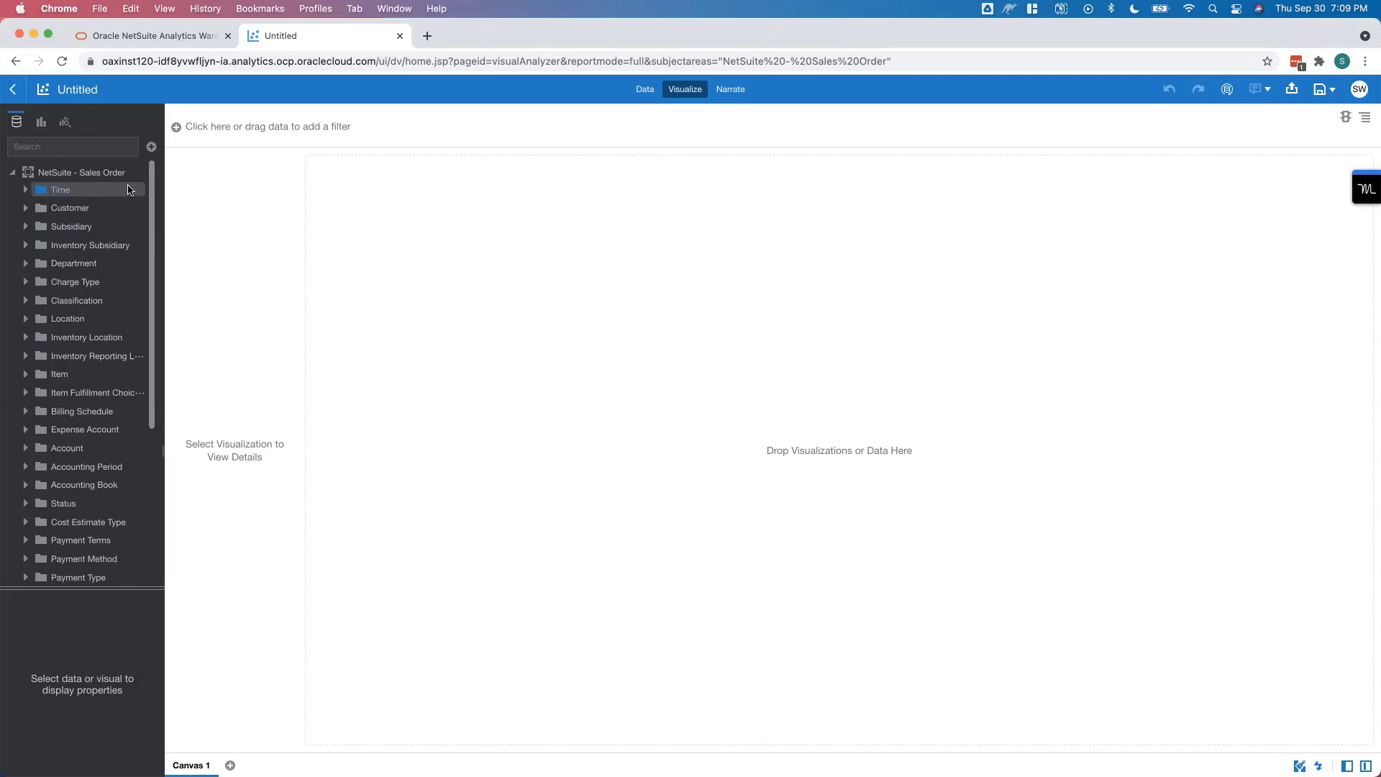
Step: Add Retail Year, Quarter, Period and Week Of Year Numbers from Time into a 204-row table
click(26, 190)
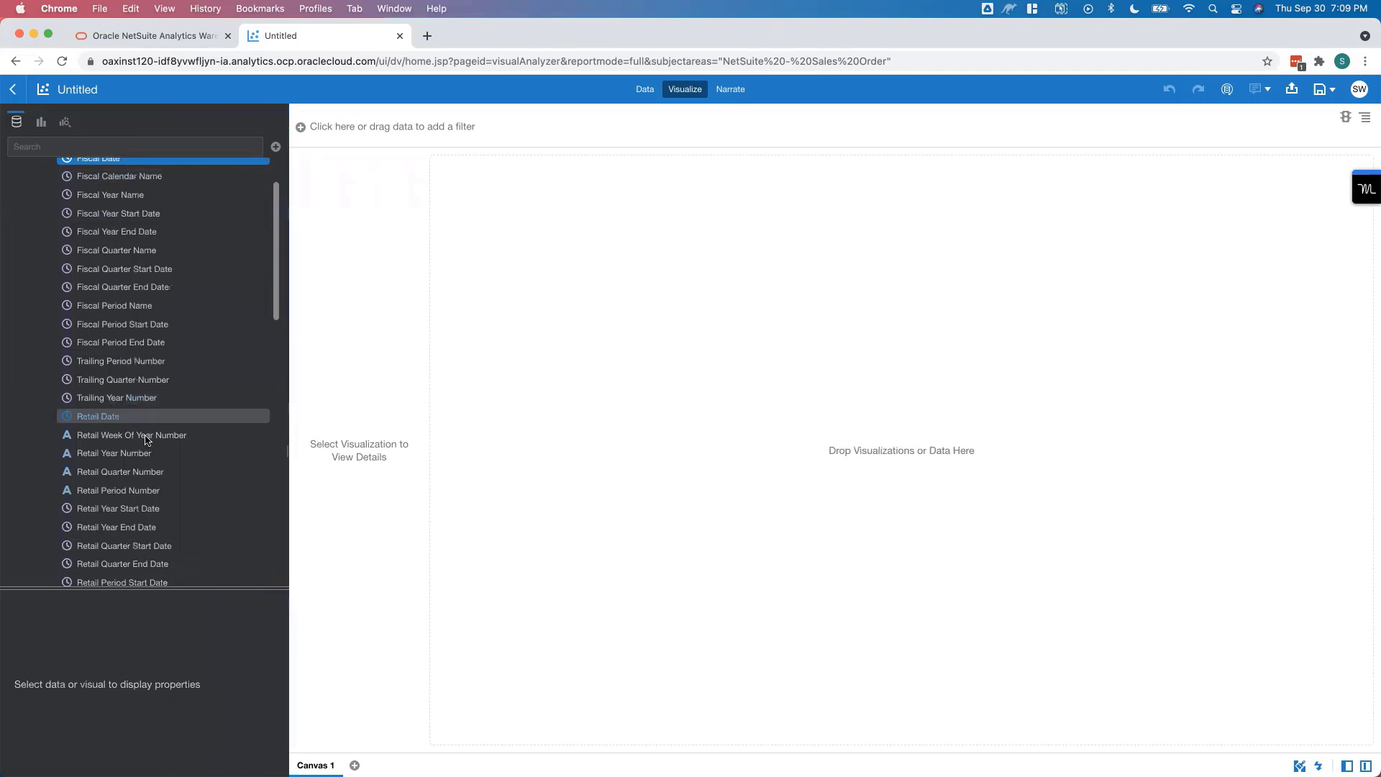
double_click(114, 453)
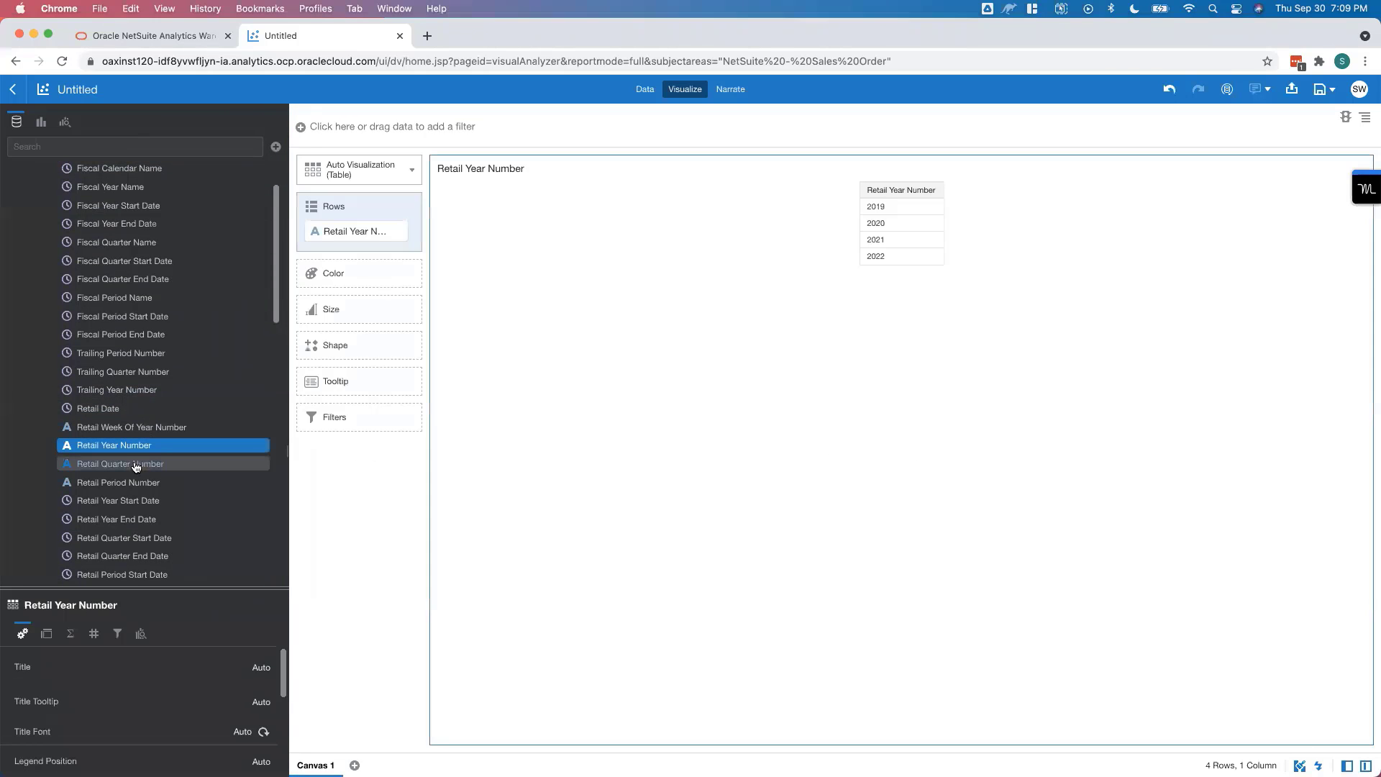
double_click(119, 463)
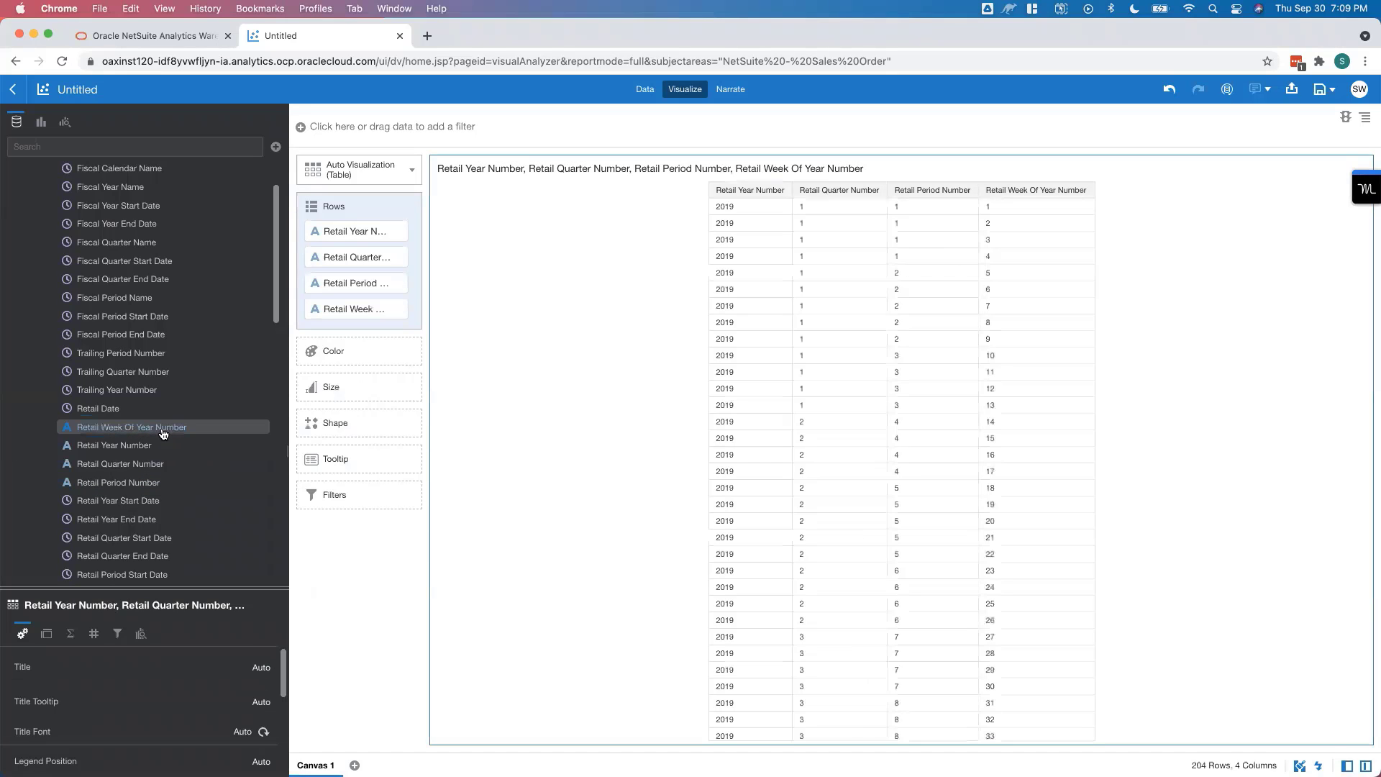
click(131, 426)
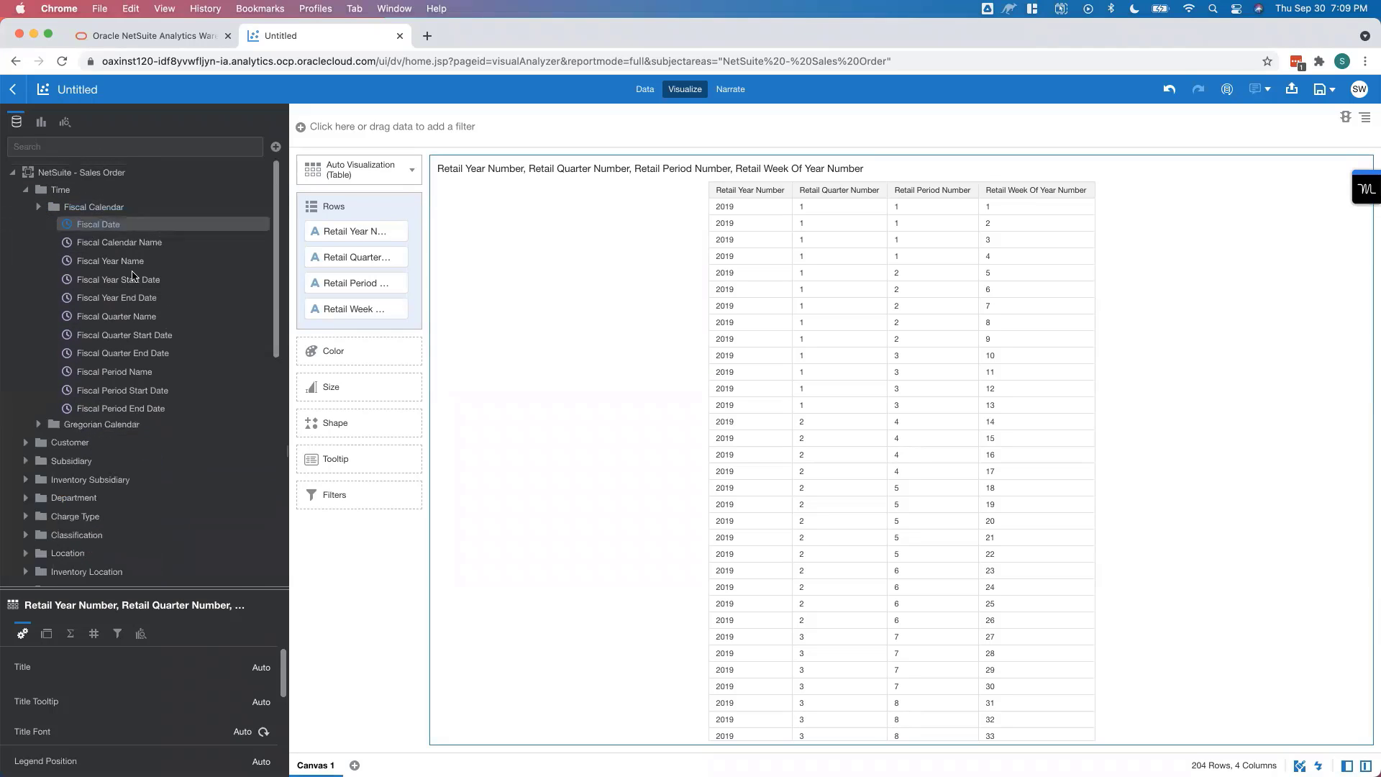
Step: Expand the Fact - Sales Order folder to show its Transaction Lines measure groups
scroll(down, 3)
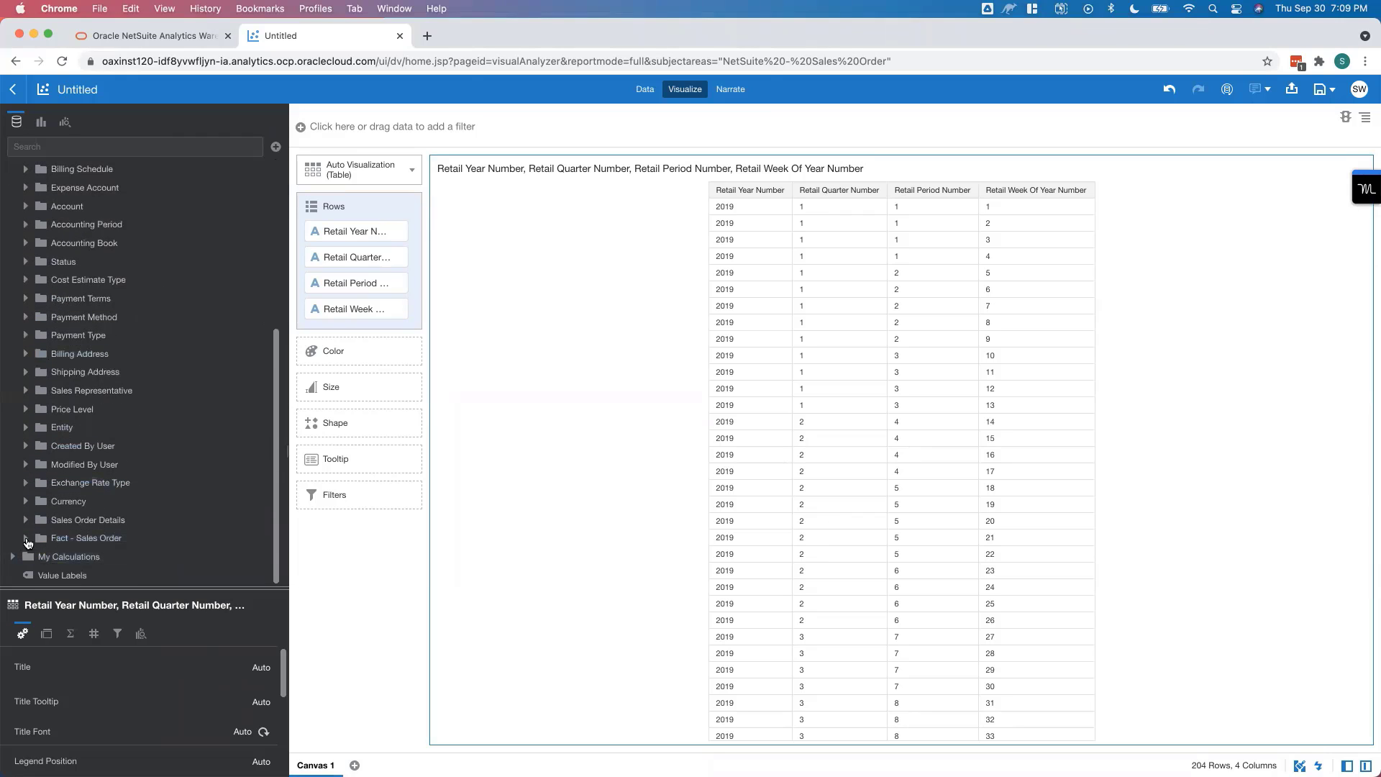
click(26, 542)
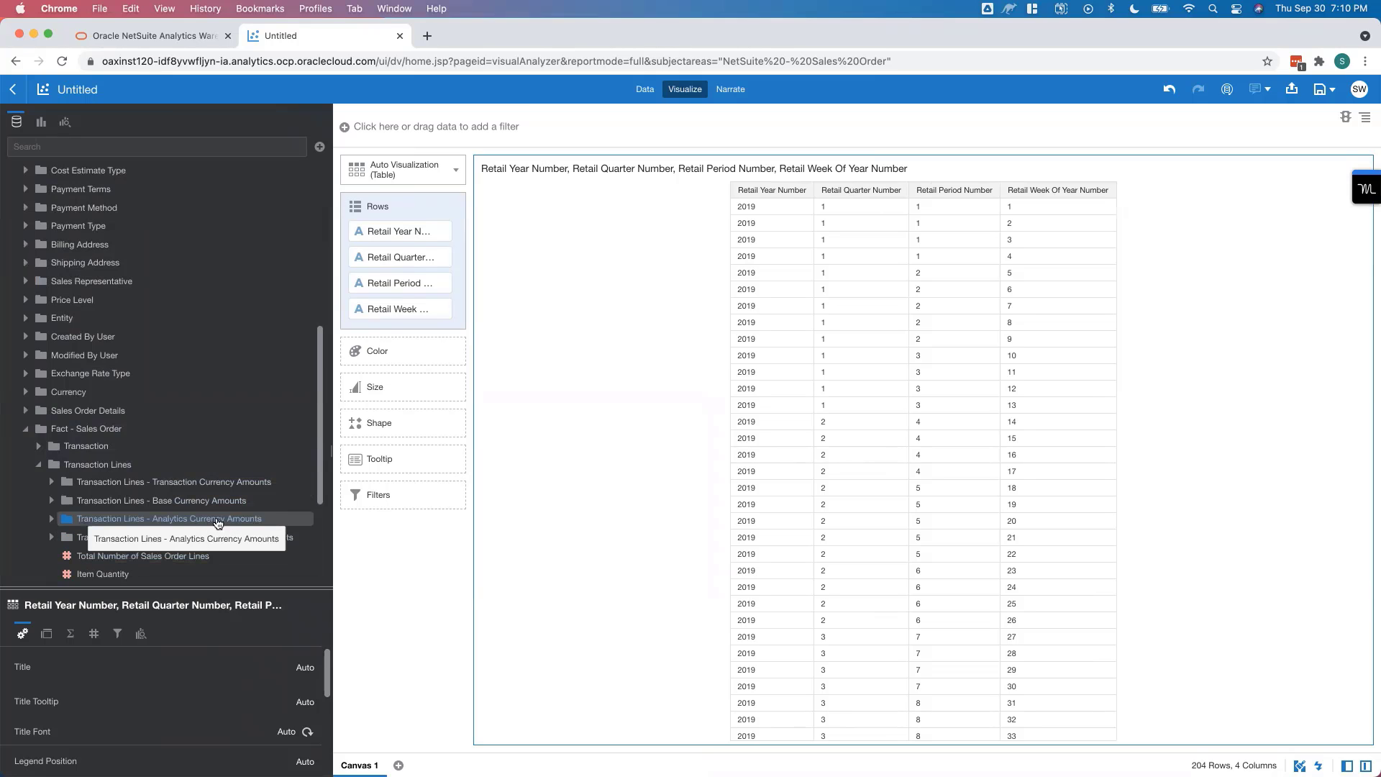
Step: Expand Transaction Lines - Analytics Currency Amounts to list cost estimate, credit, debit, line and discount measures
click(51, 518)
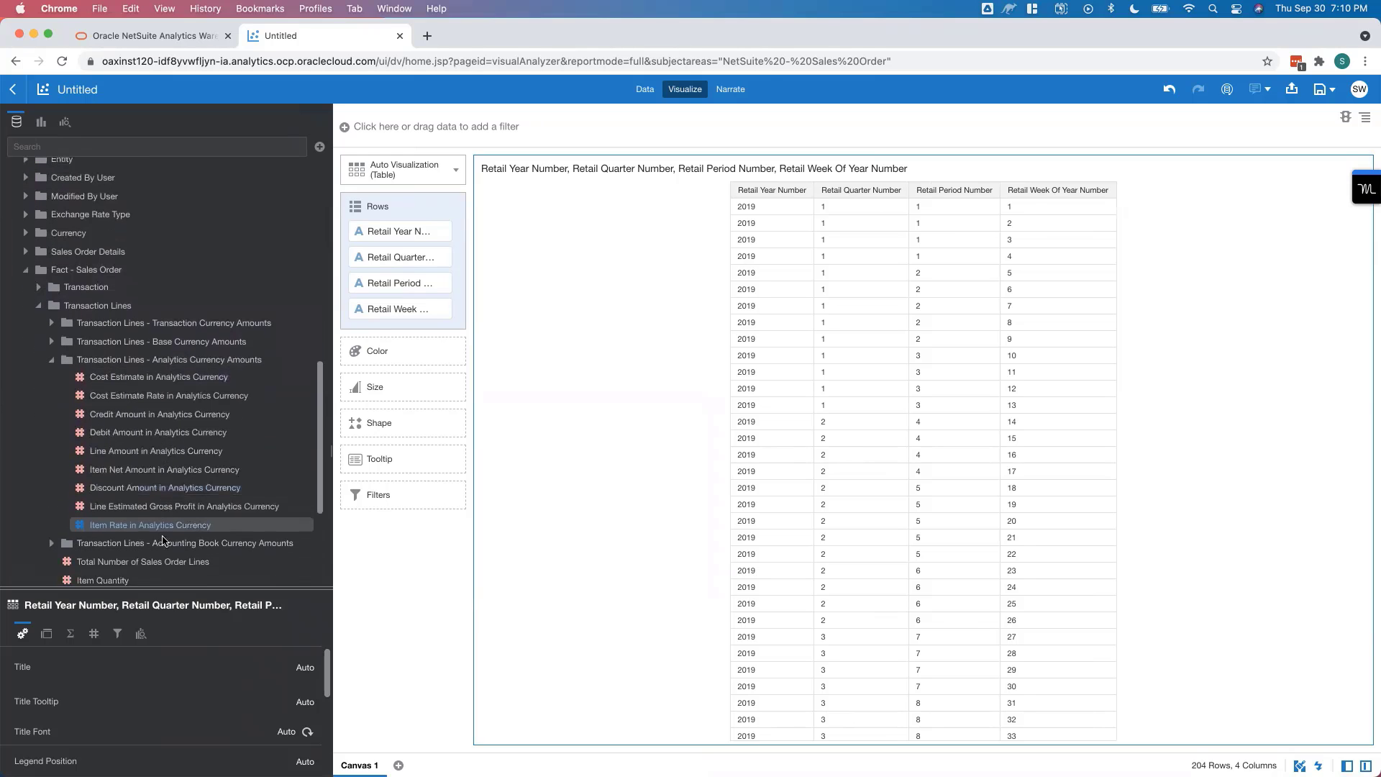
mouse_move(184, 543)
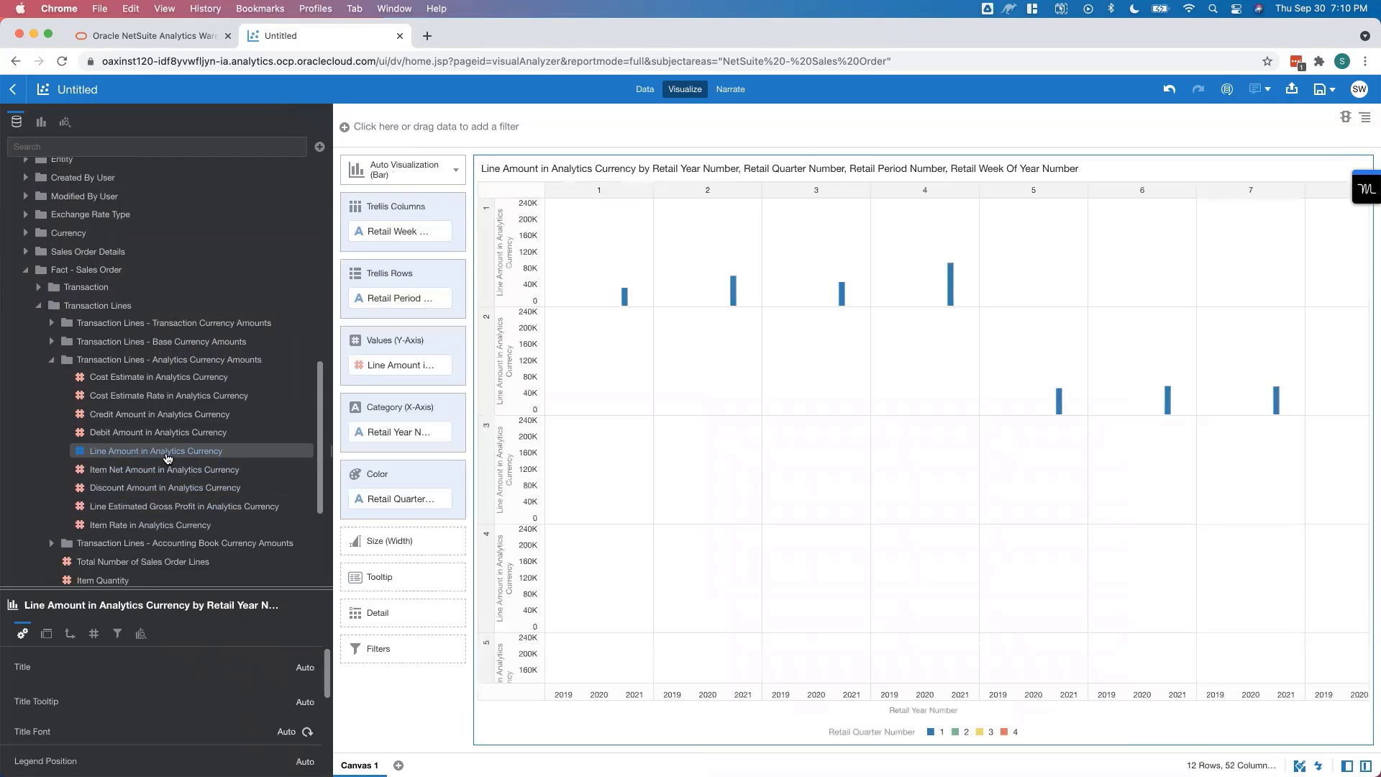
mouse_move(167, 510)
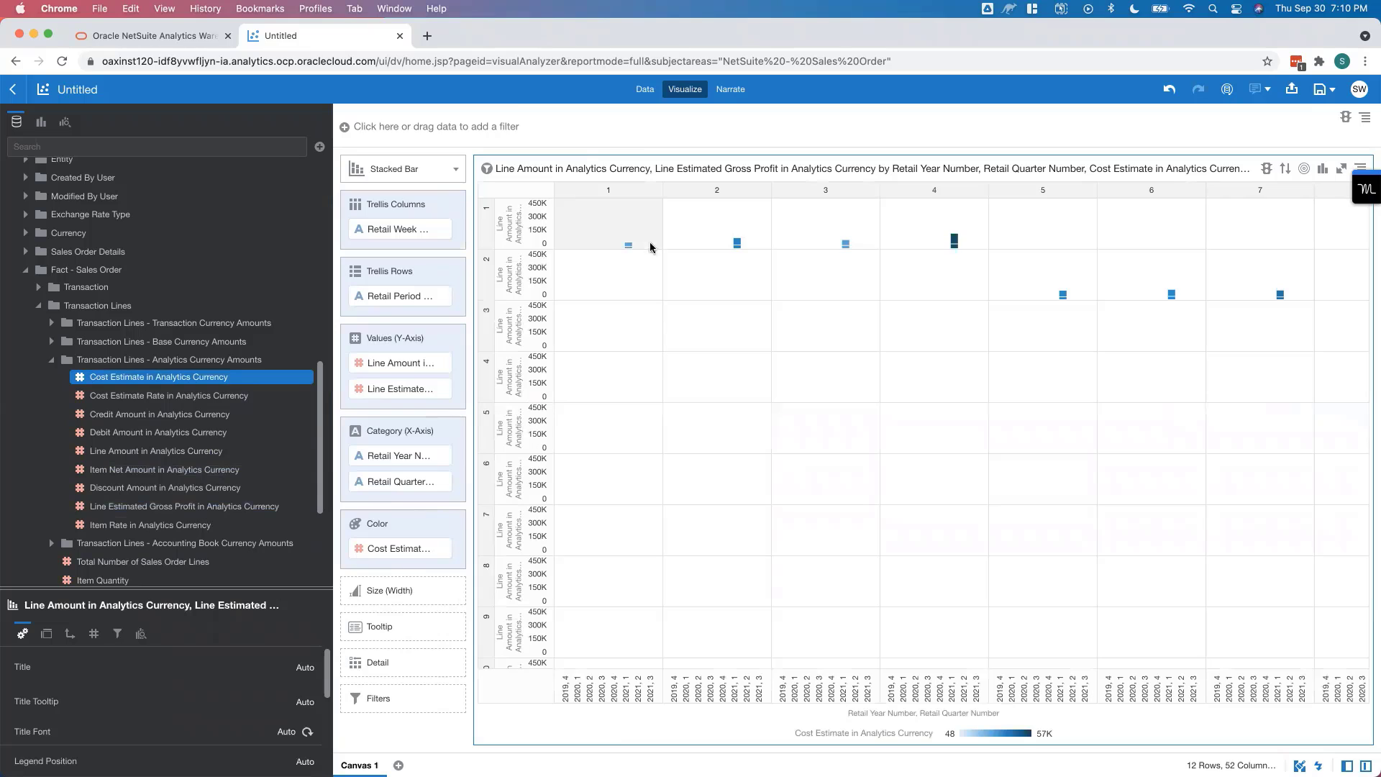
mouse_move(662, 278)
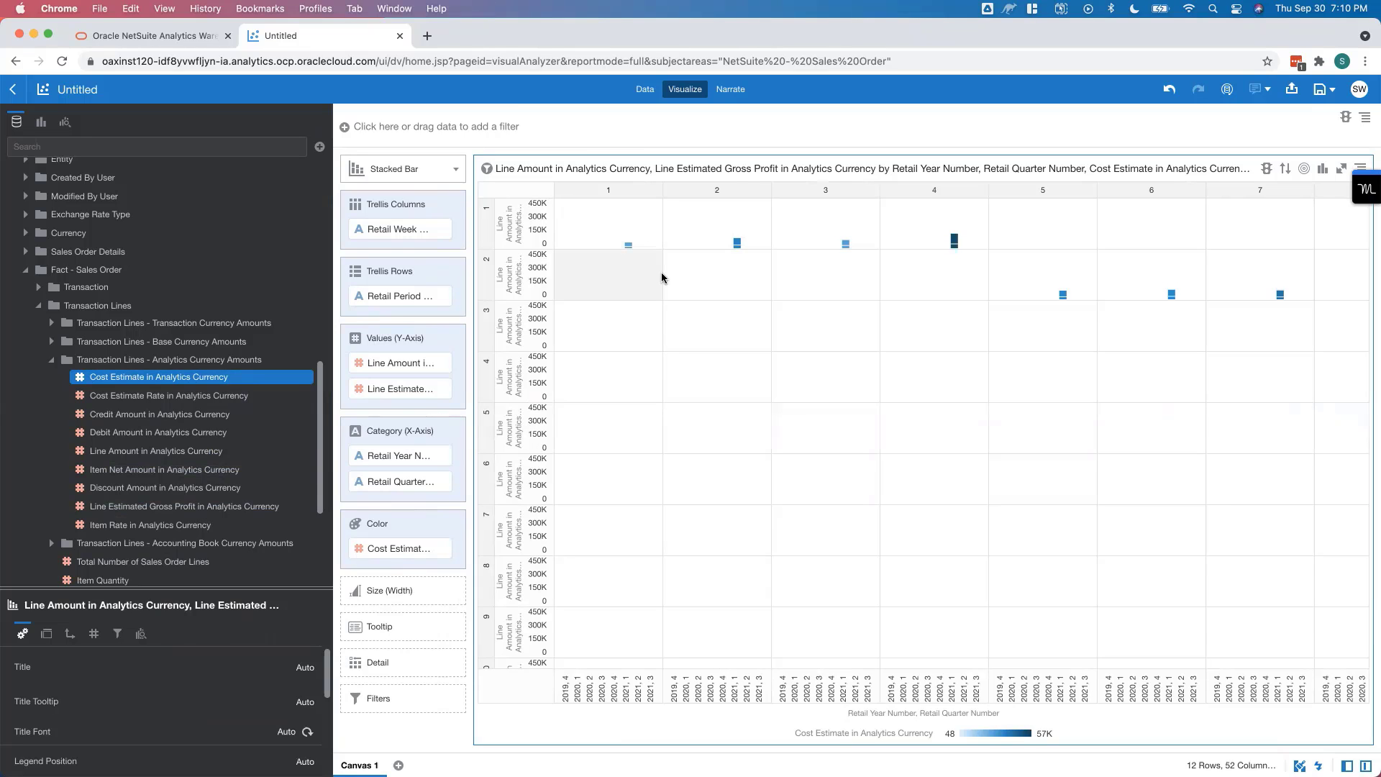
mouse_move(656, 306)
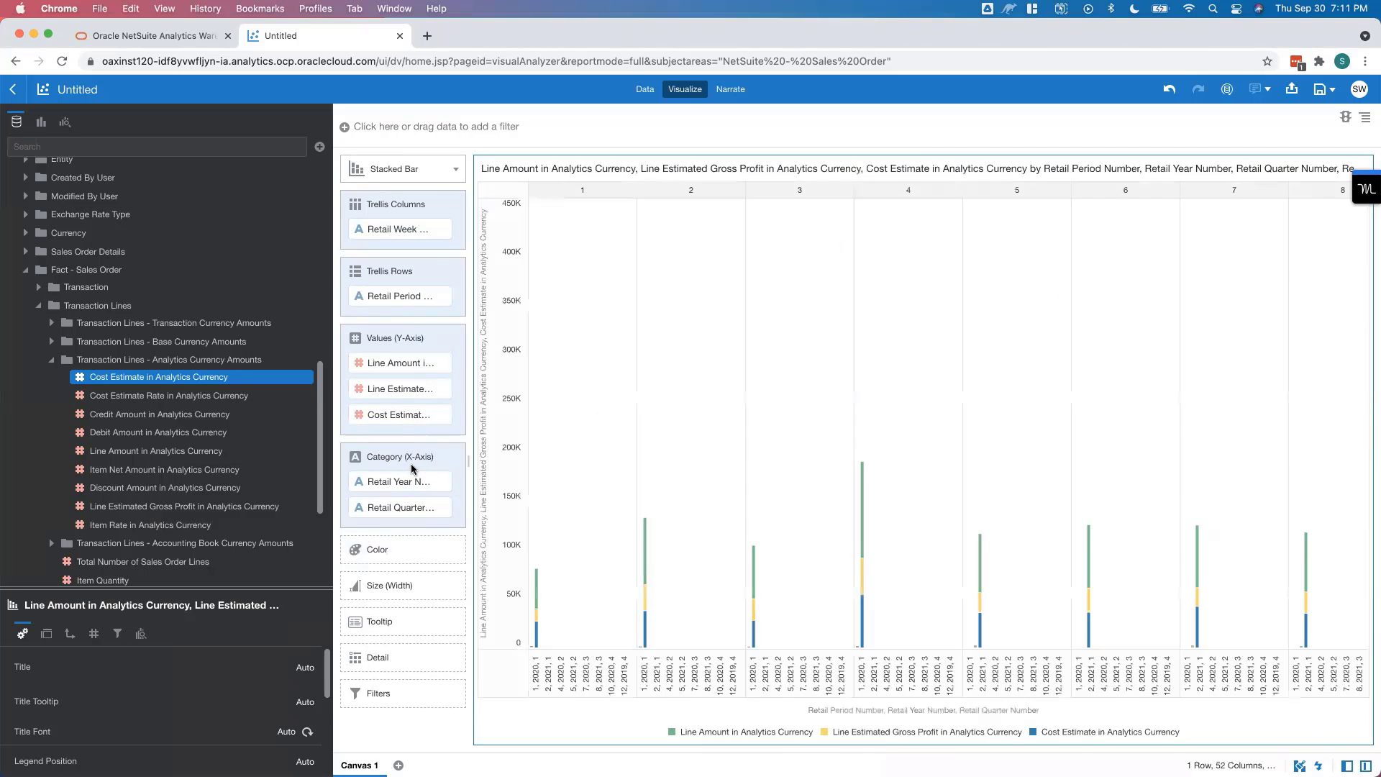
Step: Make Retail Year the first category and split the stacked bars into rows for 2019, 2020 and 2021
click(397, 229)
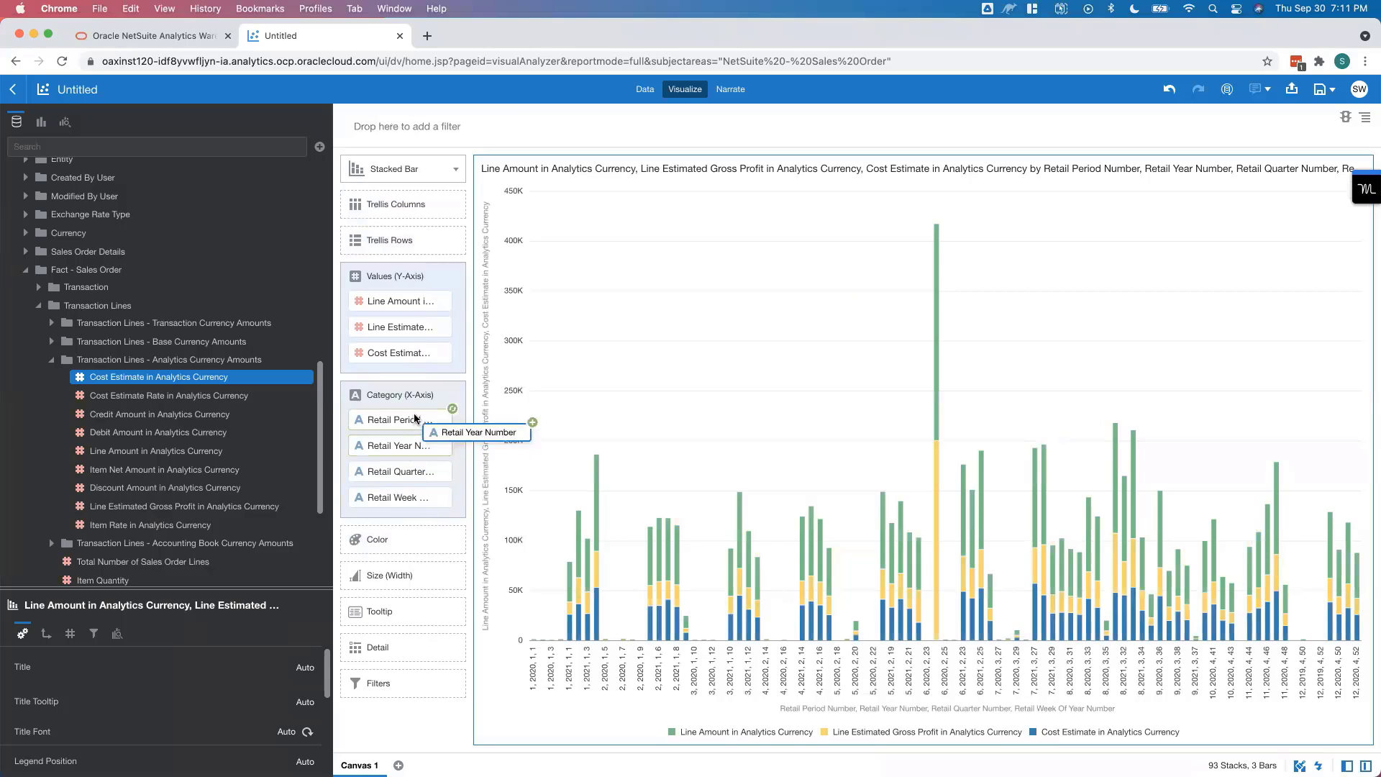
drag(396, 419, 395, 446)
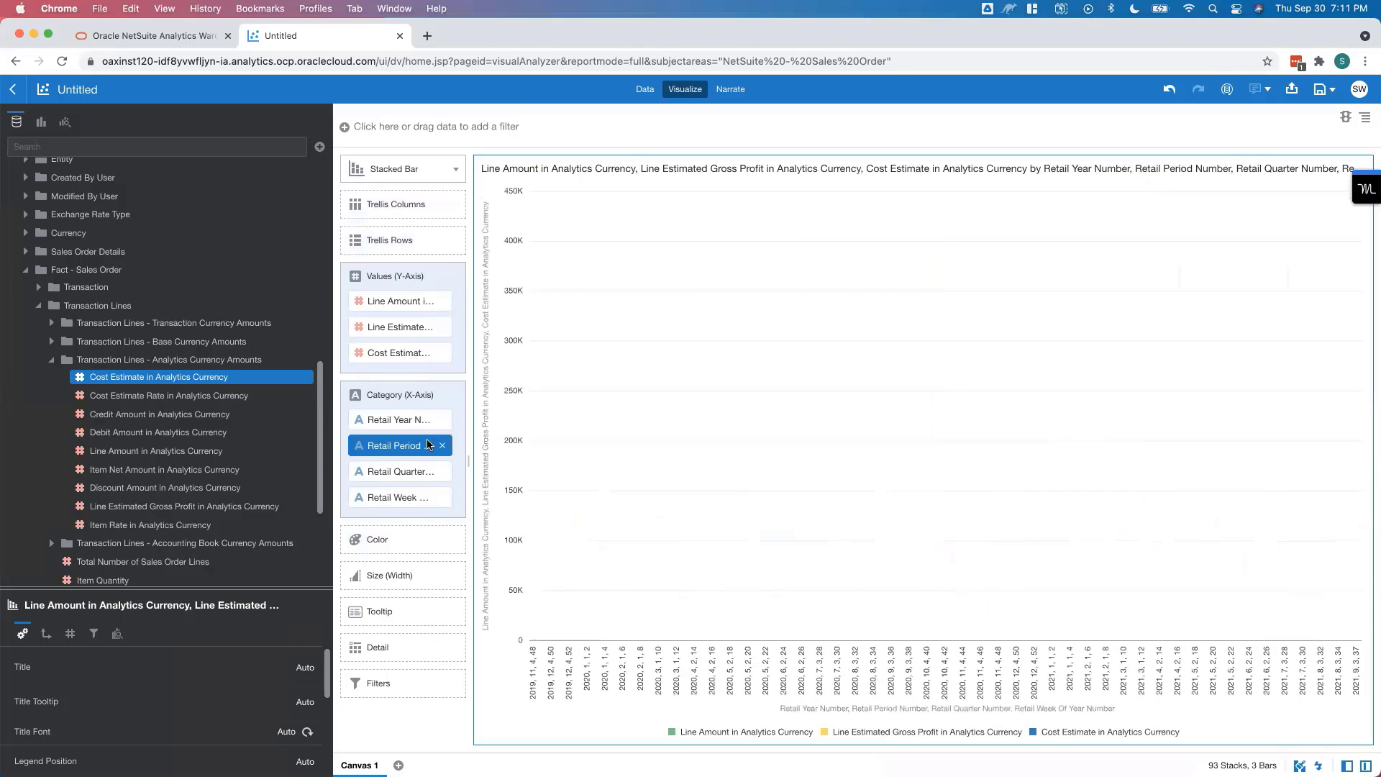
click(398, 472)
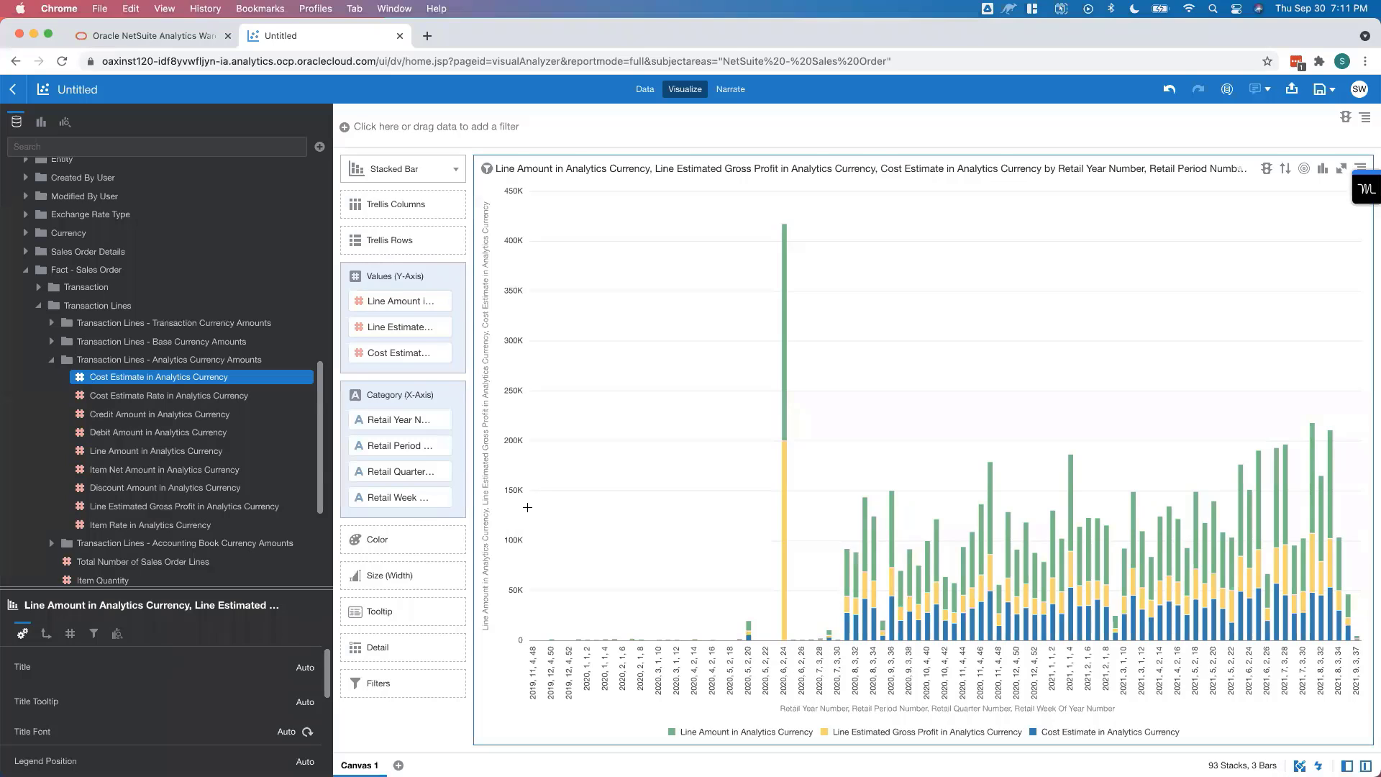
mouse_move(1050, 671)
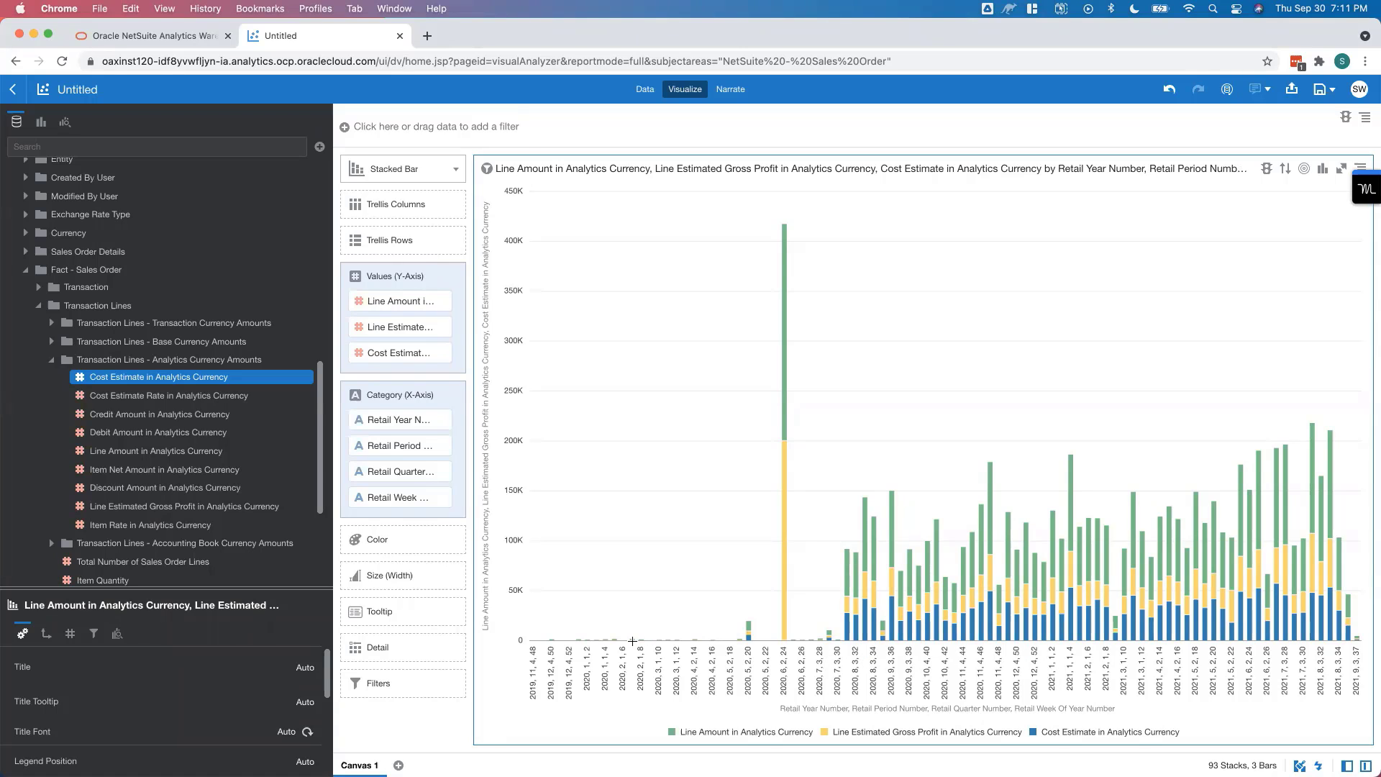
click(398, 419)
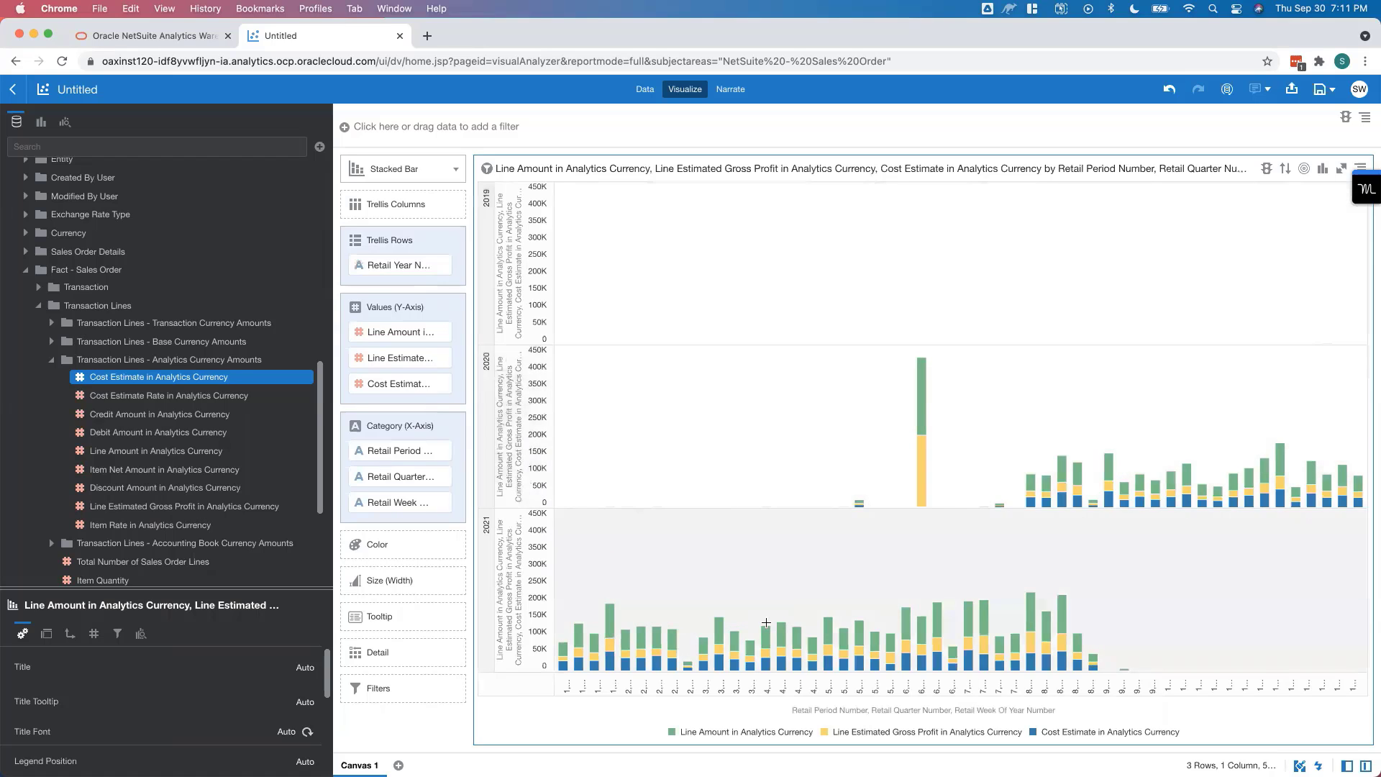
mouse_move(1208, 492)
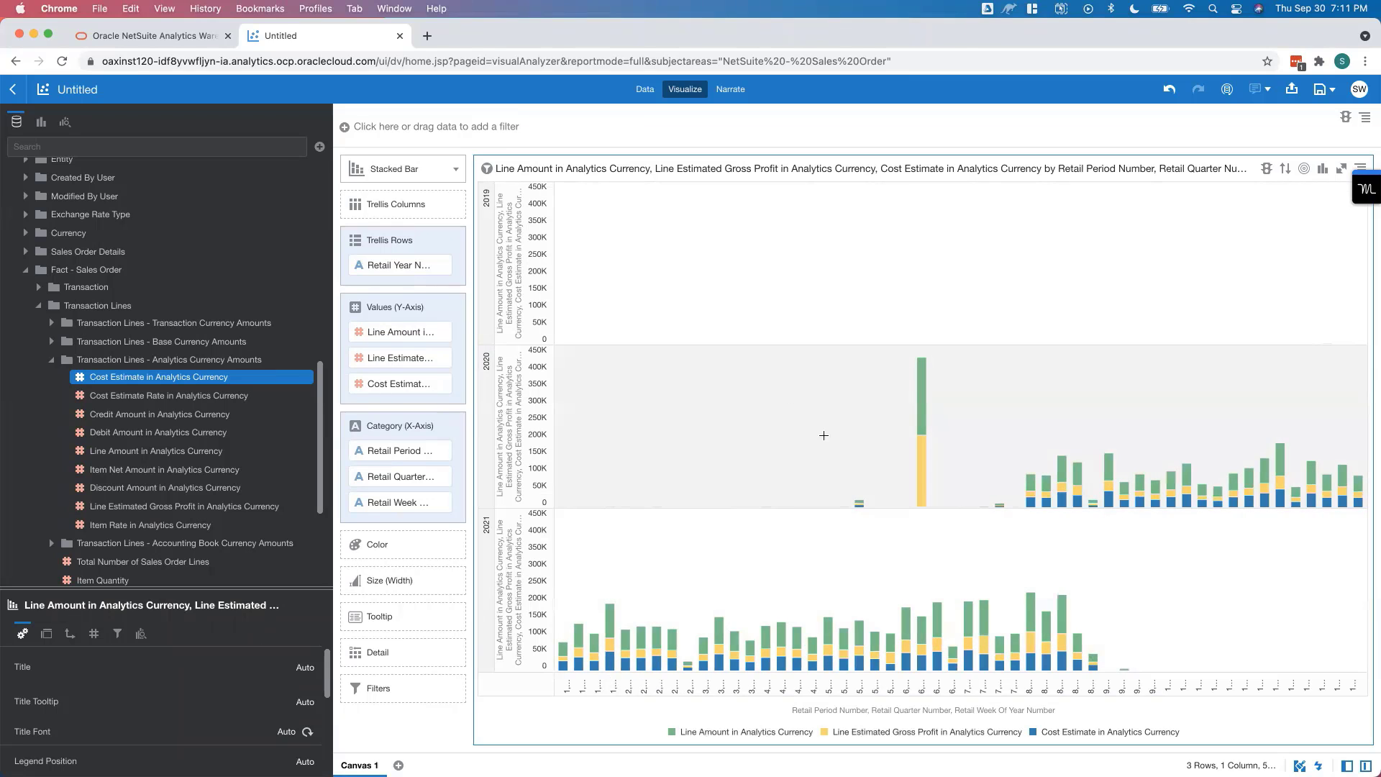
mouse_move(806, 532)
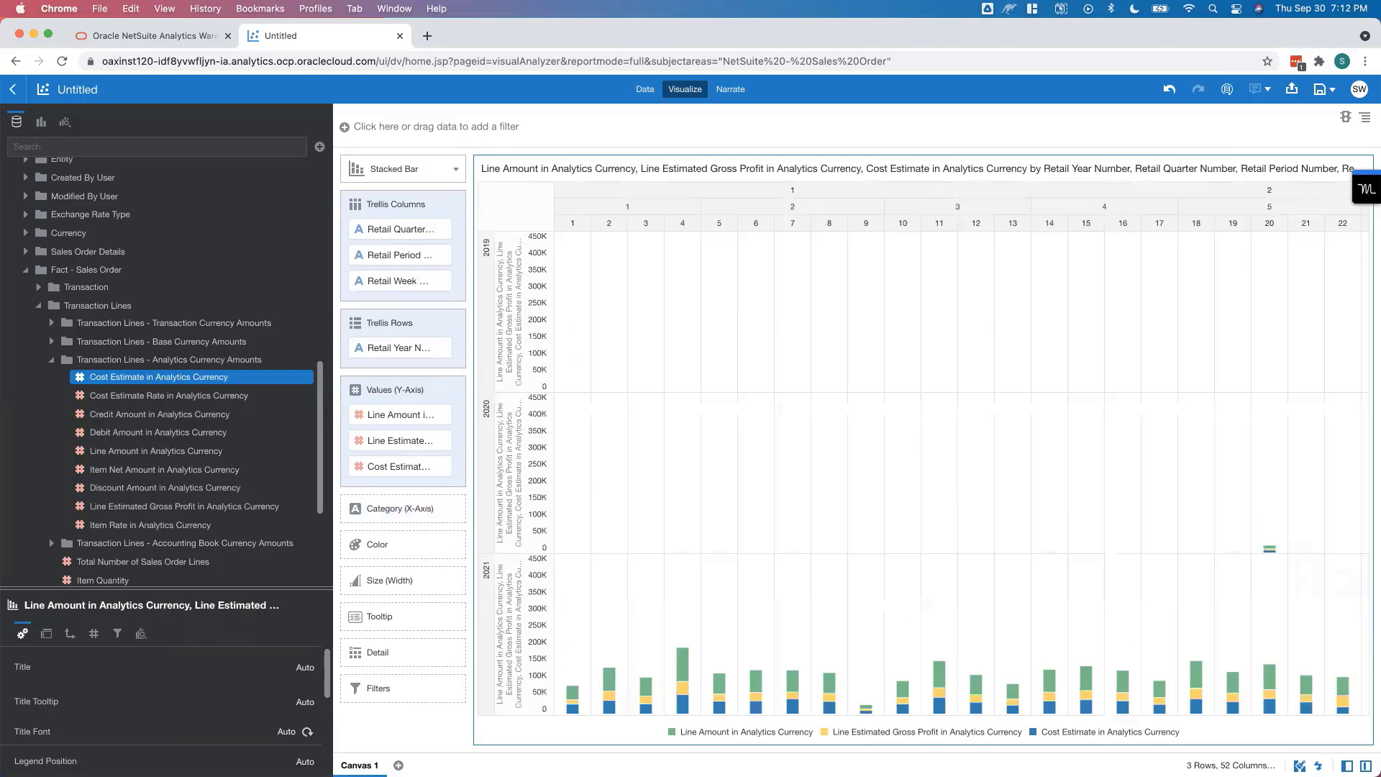
mouse_move(244, 696)
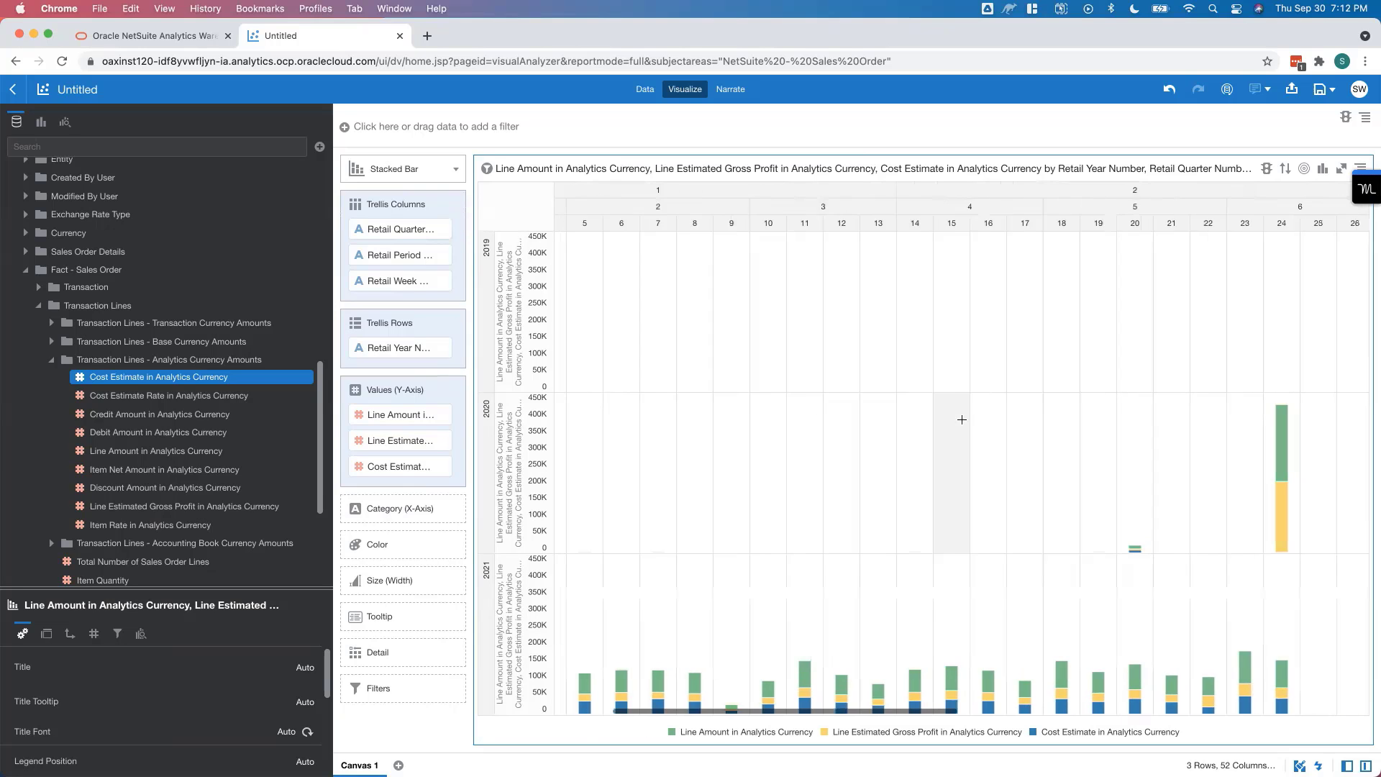
scroll(right, 3)
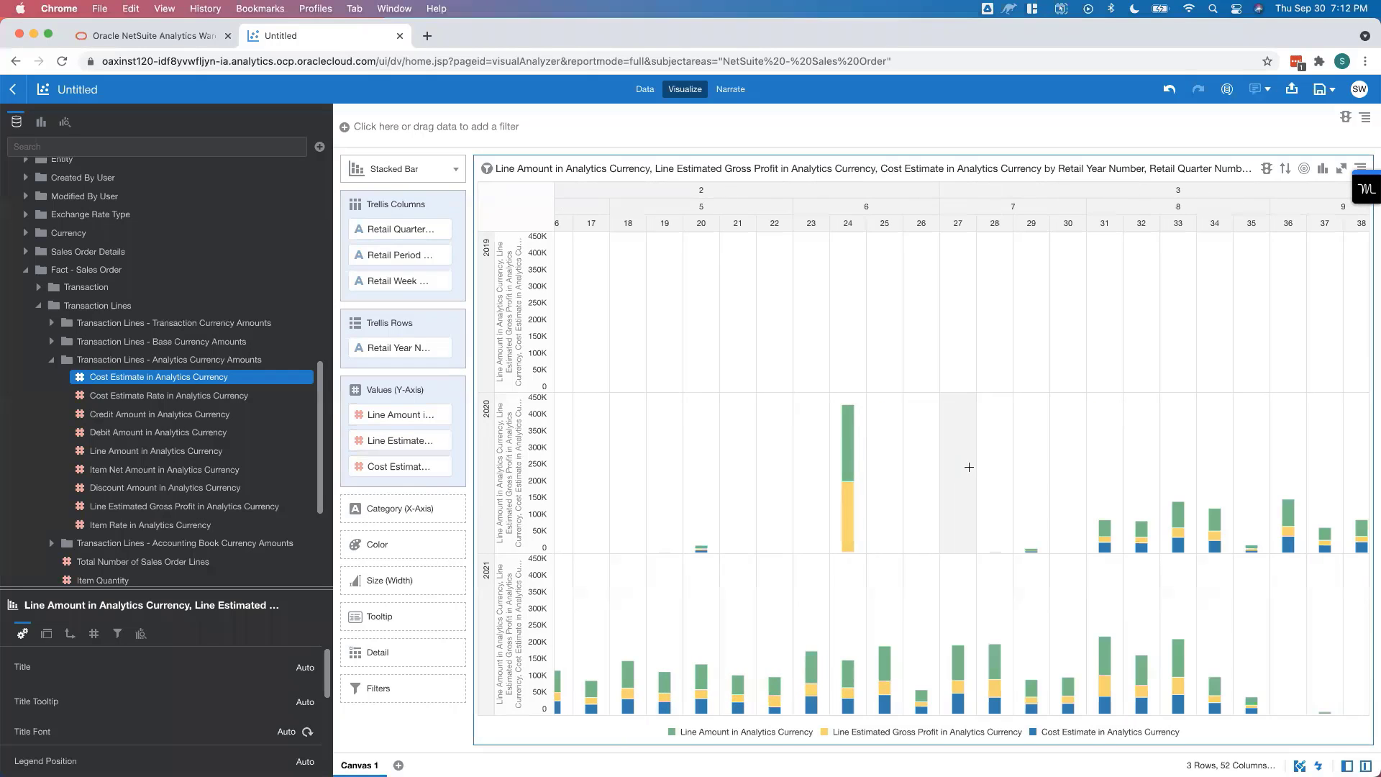
scroll(right, 3)
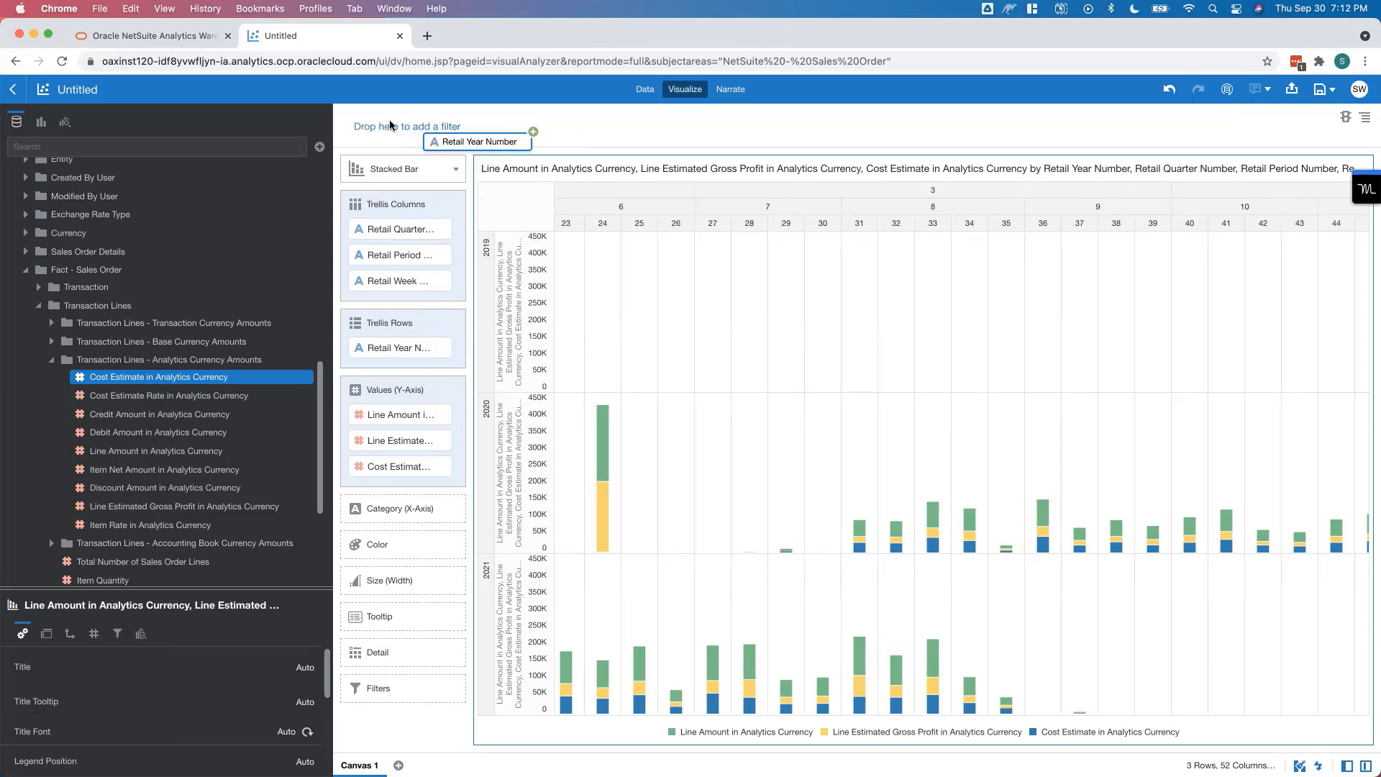
Step: Apply a Retail Year Number filter keeping only 2020 and 2021
click(482, 142)
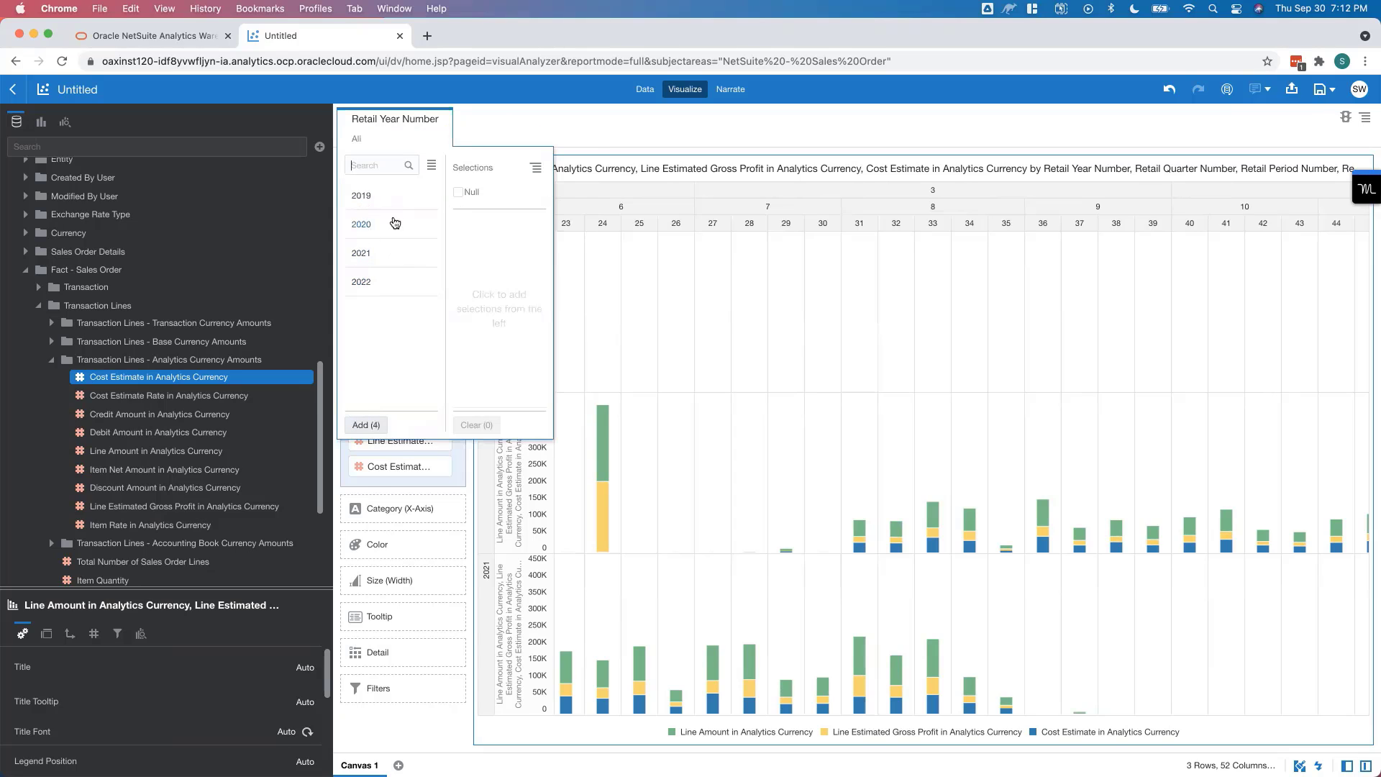
mouse_move(371, 230)
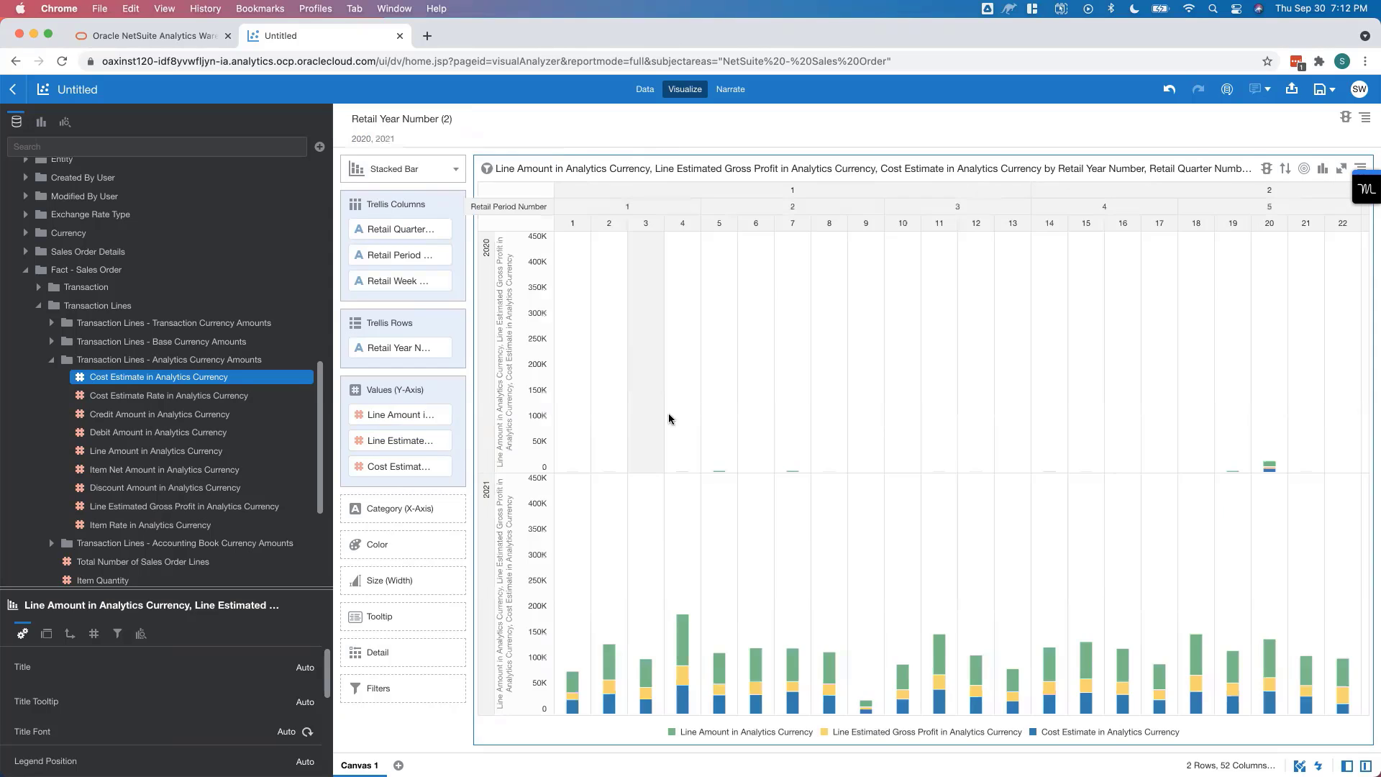
scroll(right, 3)
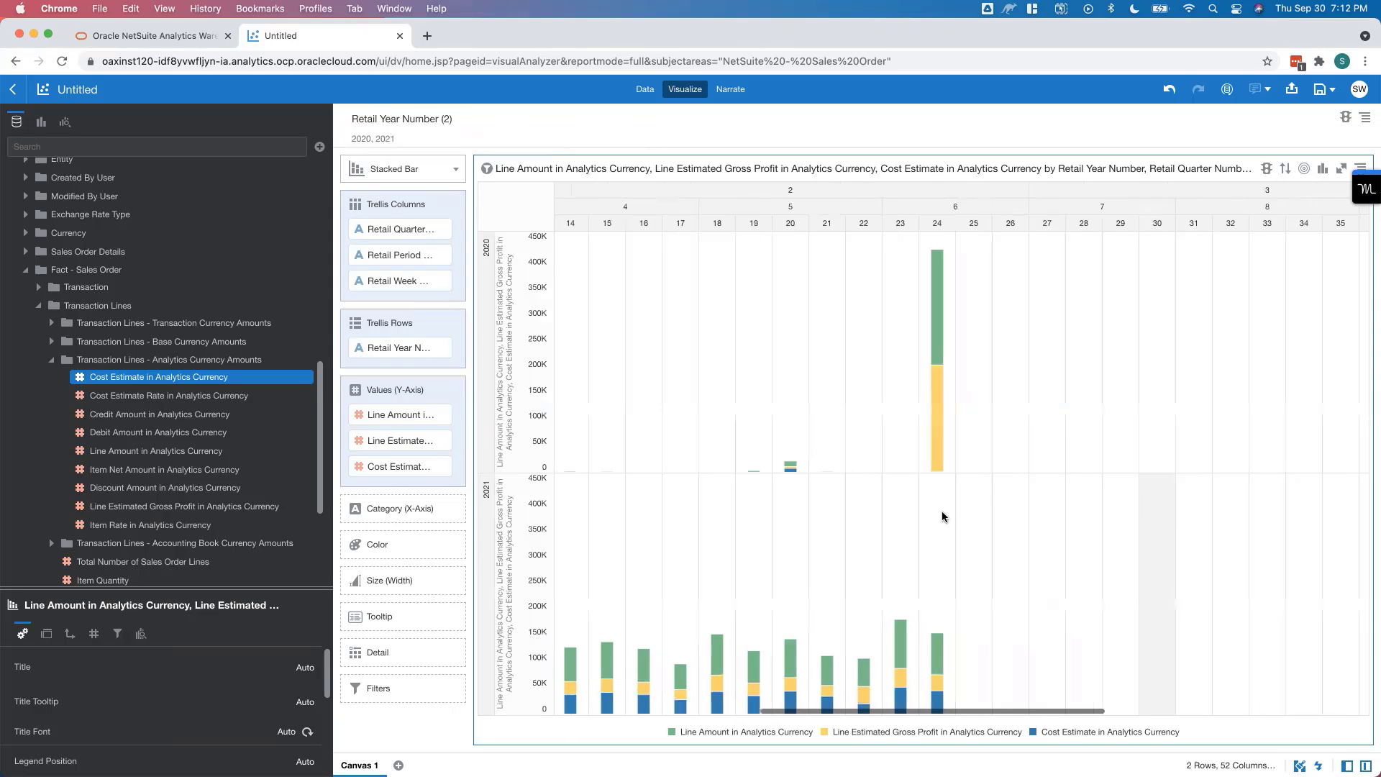
scroll(right, 3)
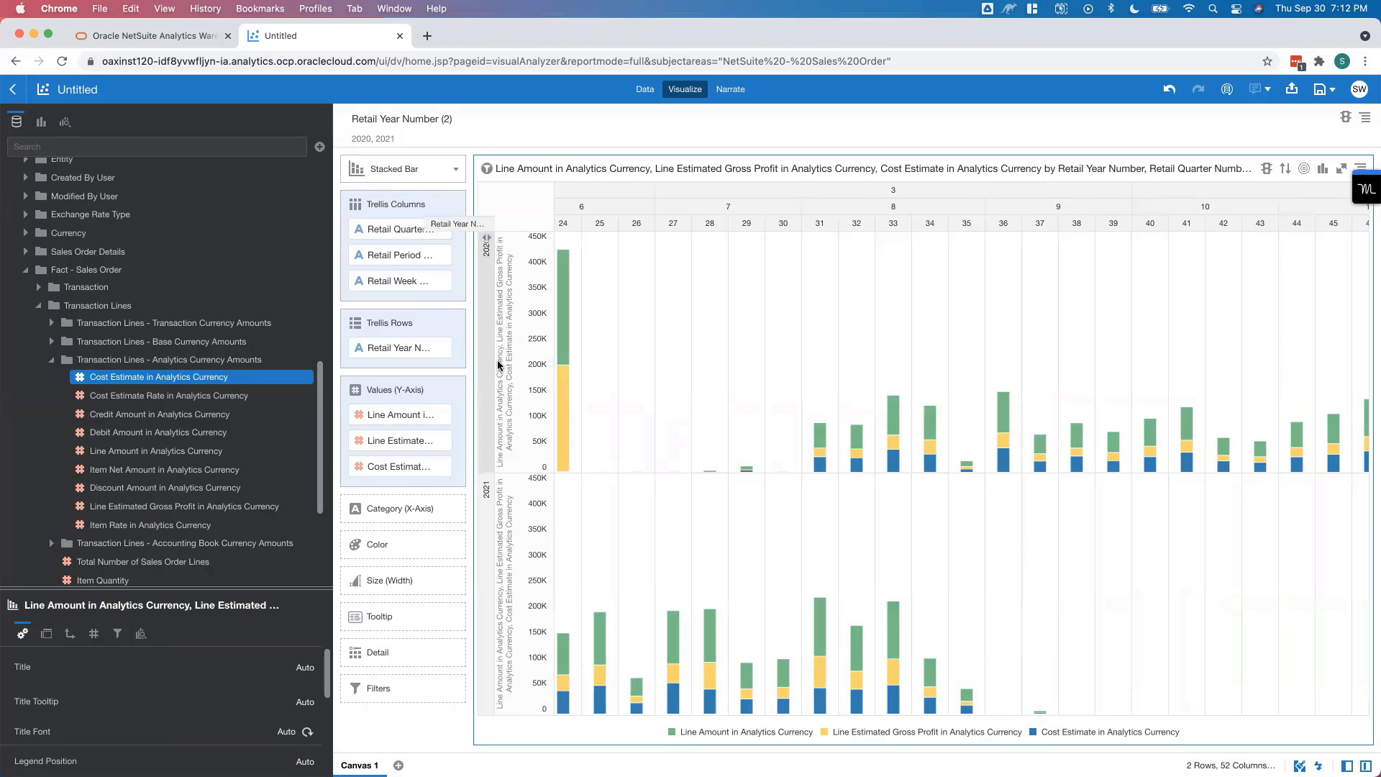
Step: Sort the Retail Year rows descending so 2021 sits above 2020
click(396, 346)
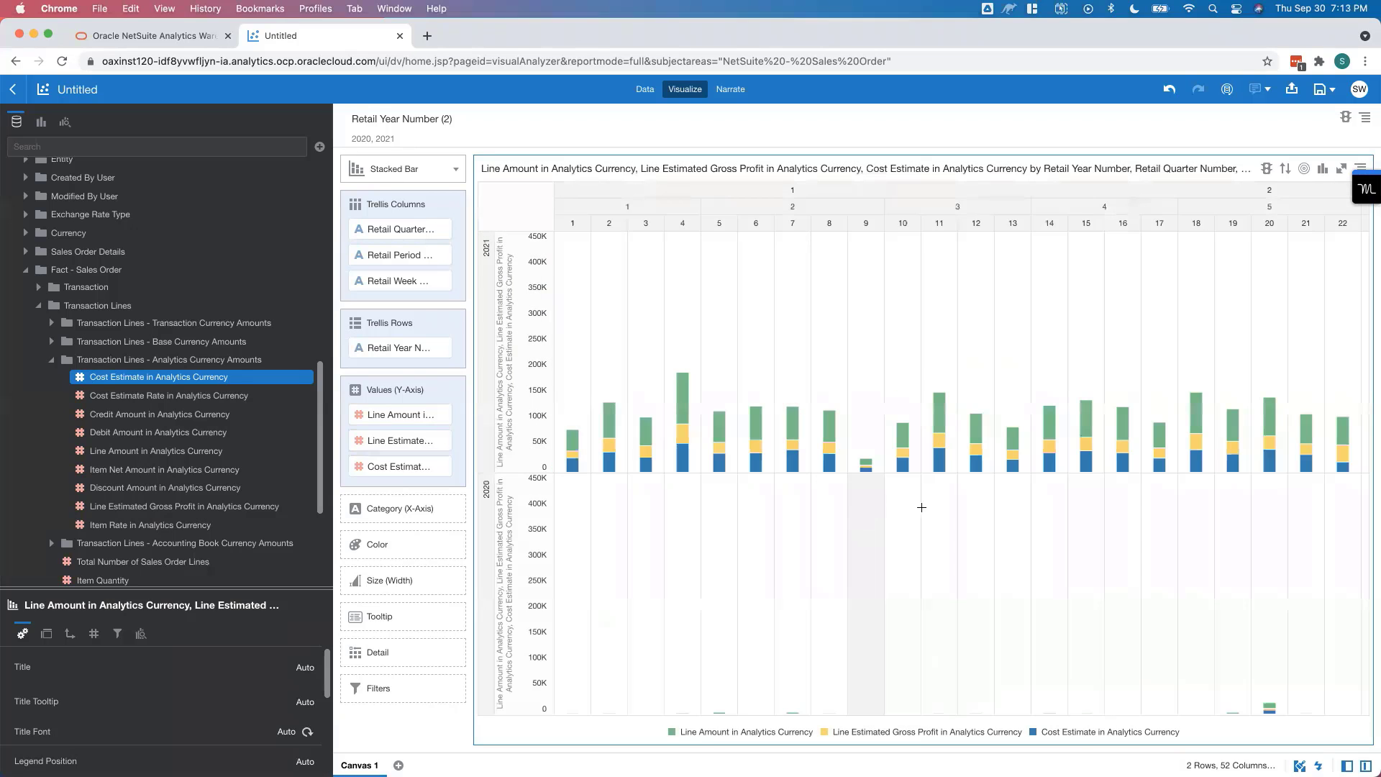
scroll(right, 3)
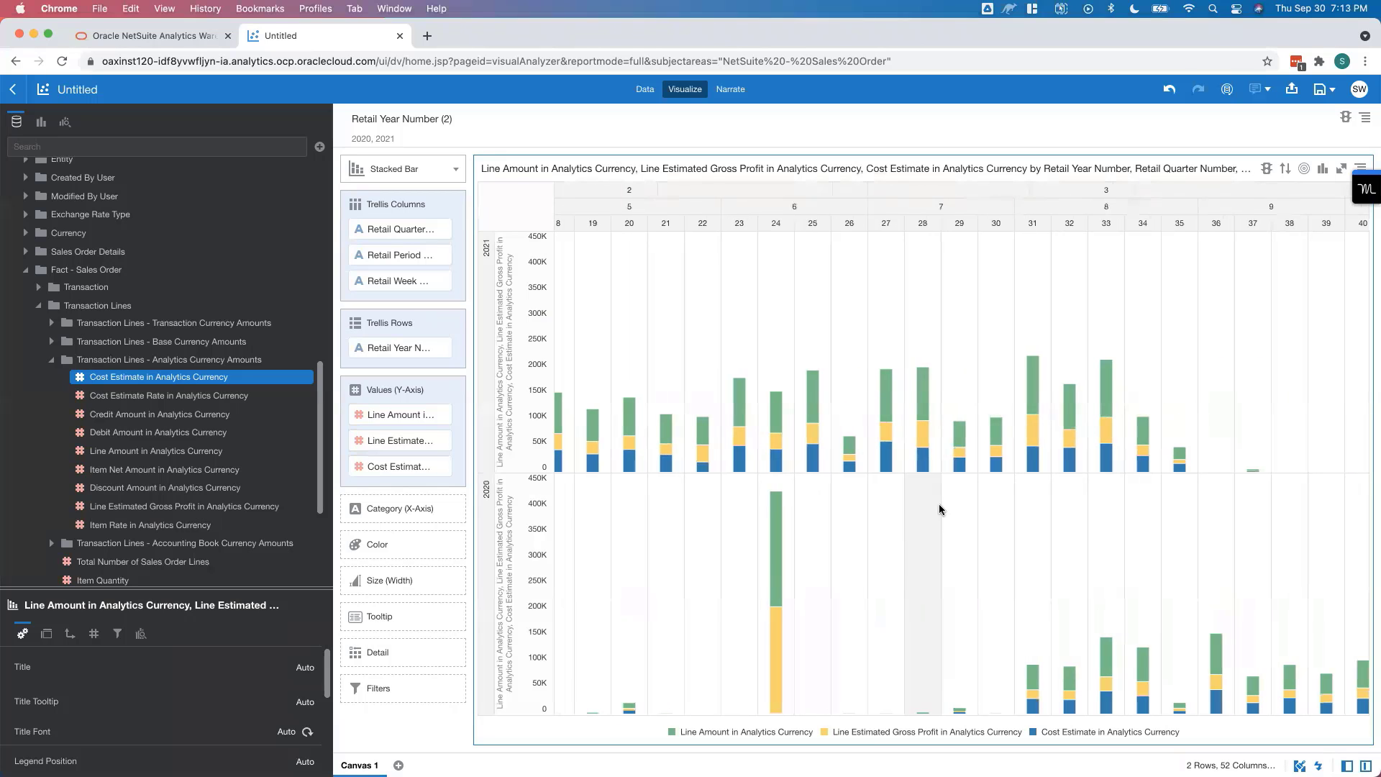
scroll(right, 3)
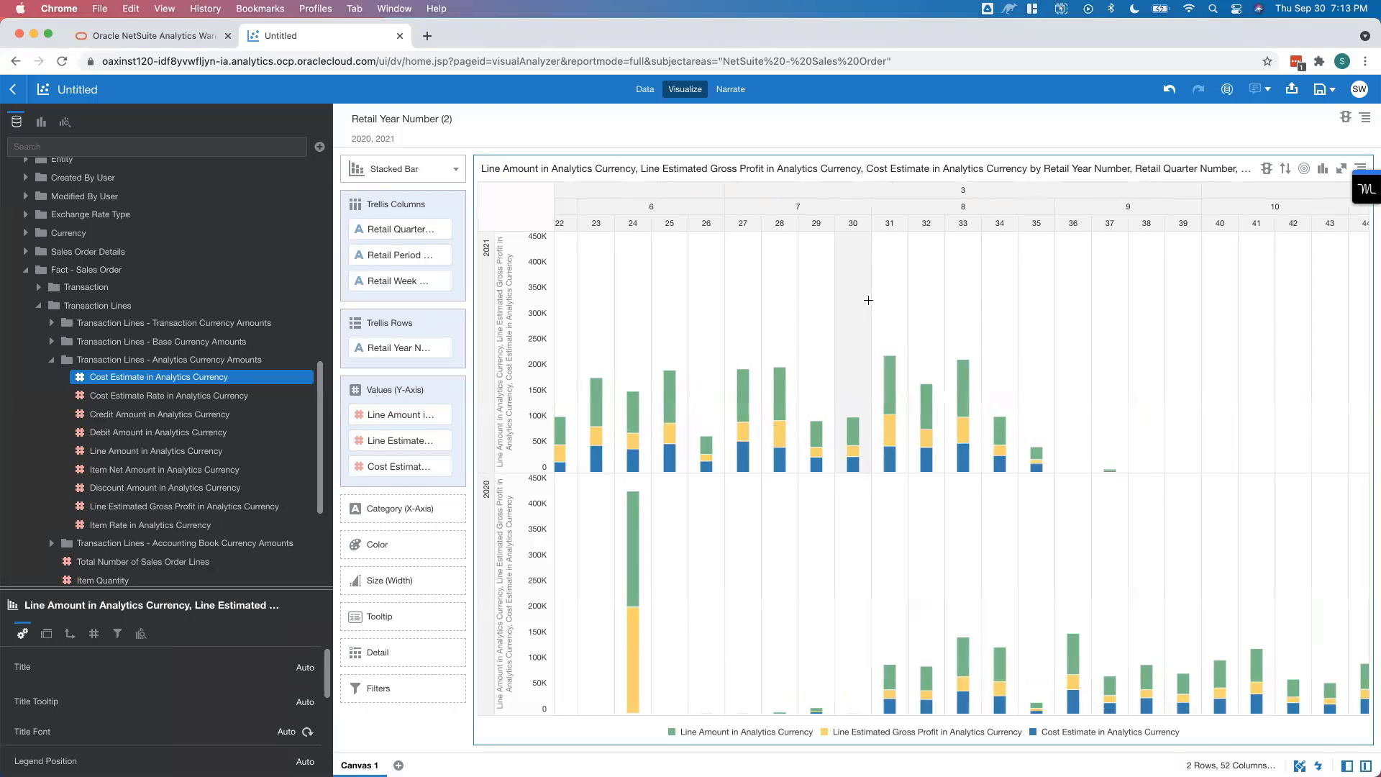
mouse_move(814, 221)
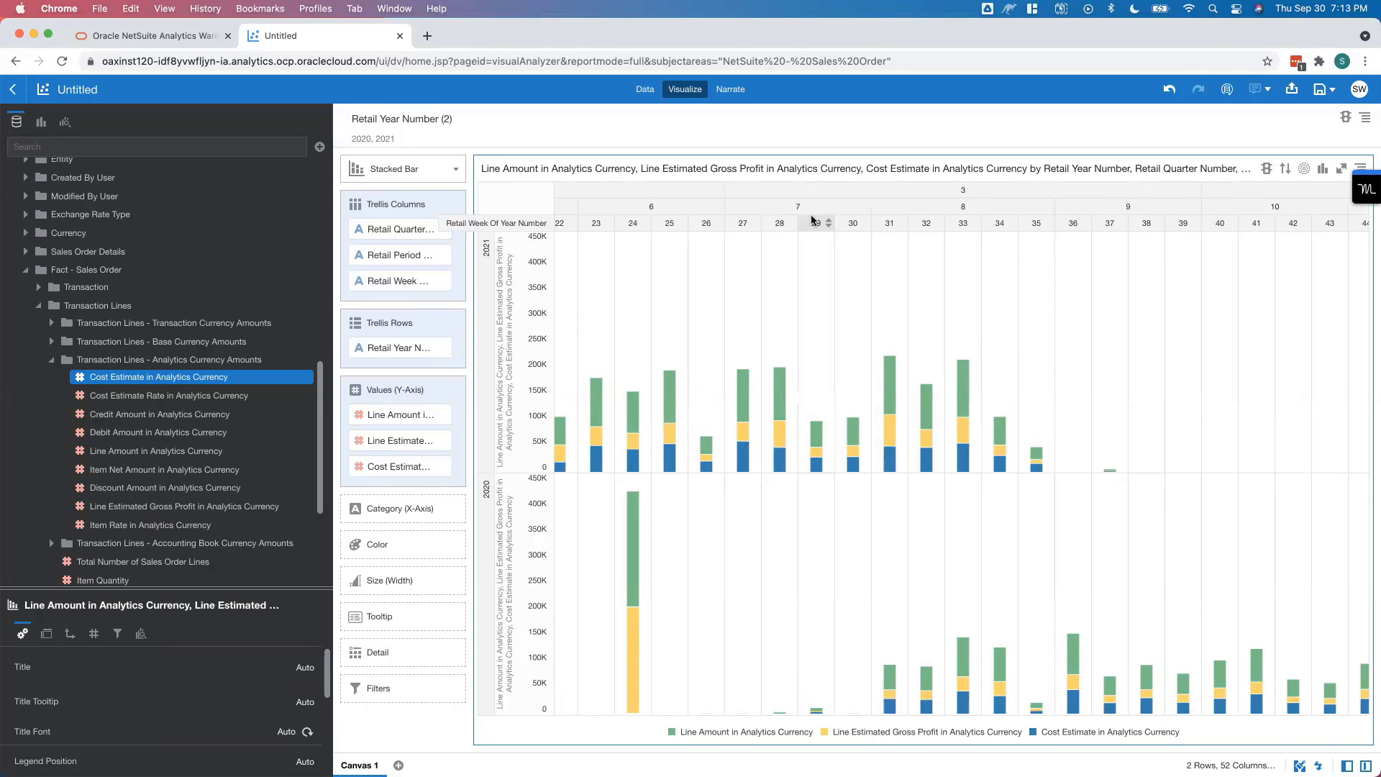
mouse_move(542, 210)
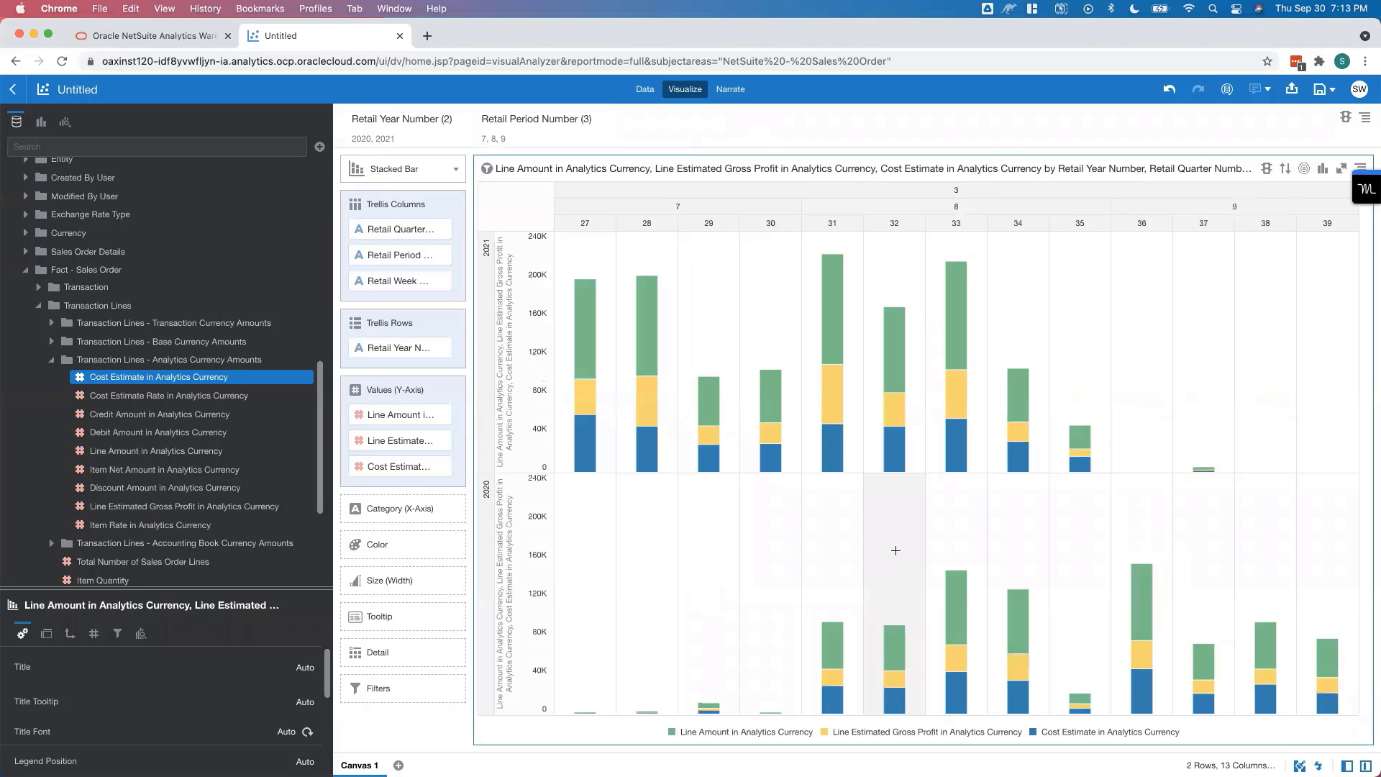
mouse_move(991, 414)
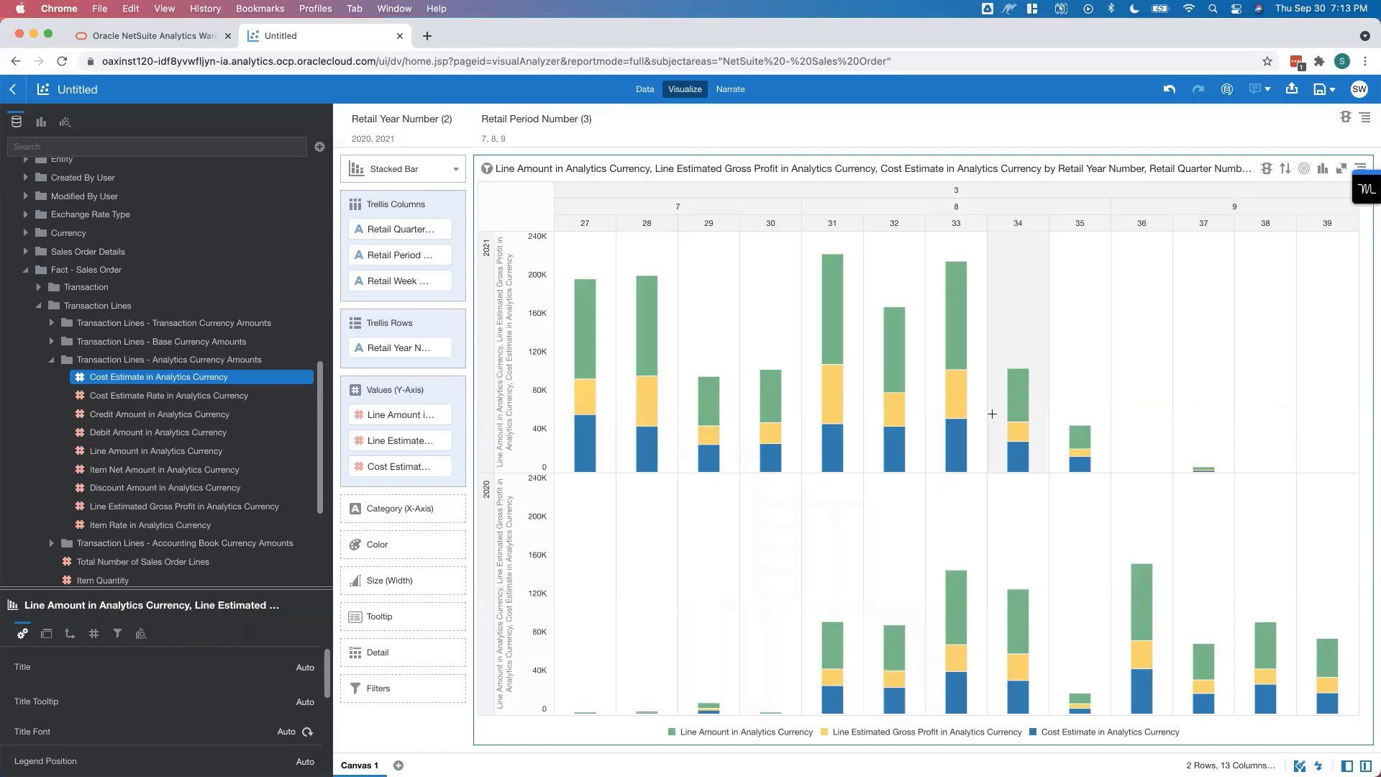
mouse_move(874, 567)
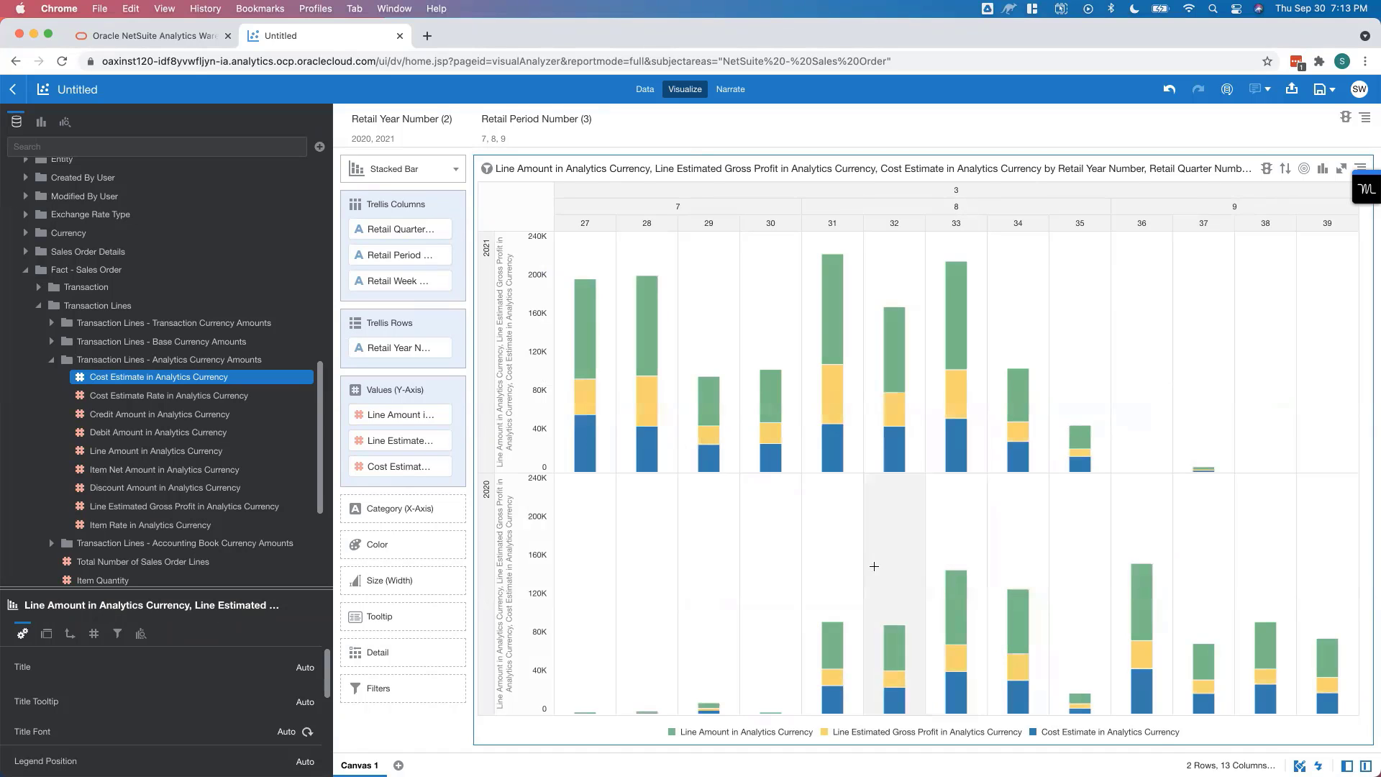
mouse_move(1205, 223)
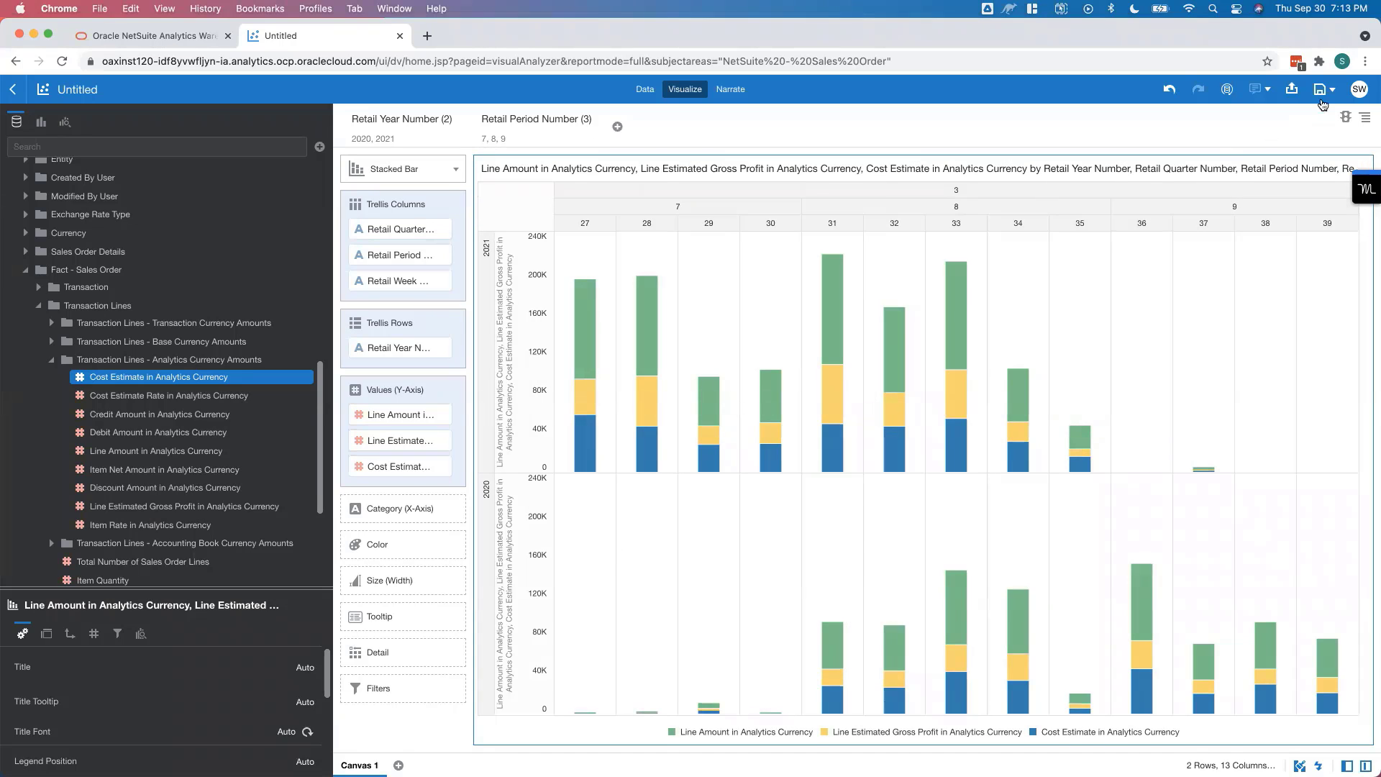
Step: Save the project as "Stephen's YoY Retail Calendar Sales & Margin" via Save As
click(1328, 89)
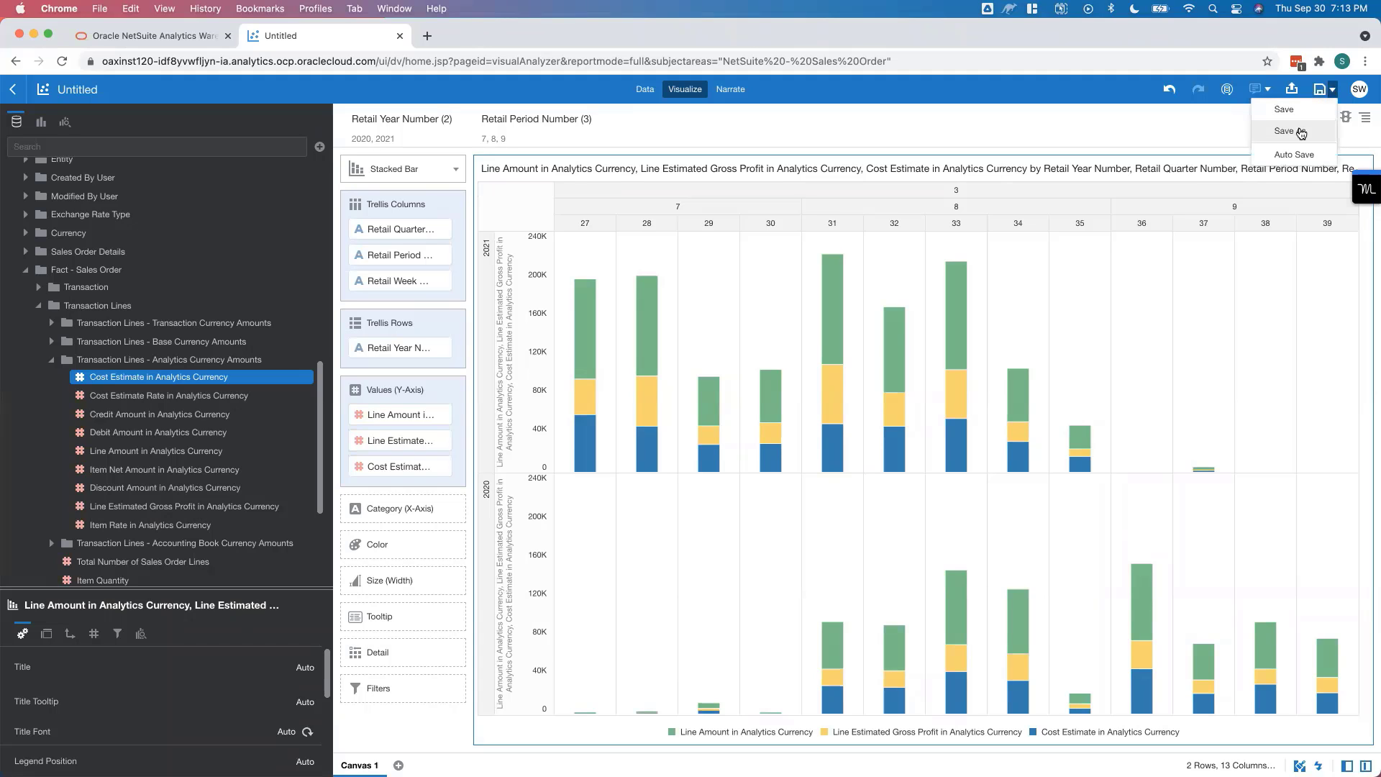
click(1283, 131)
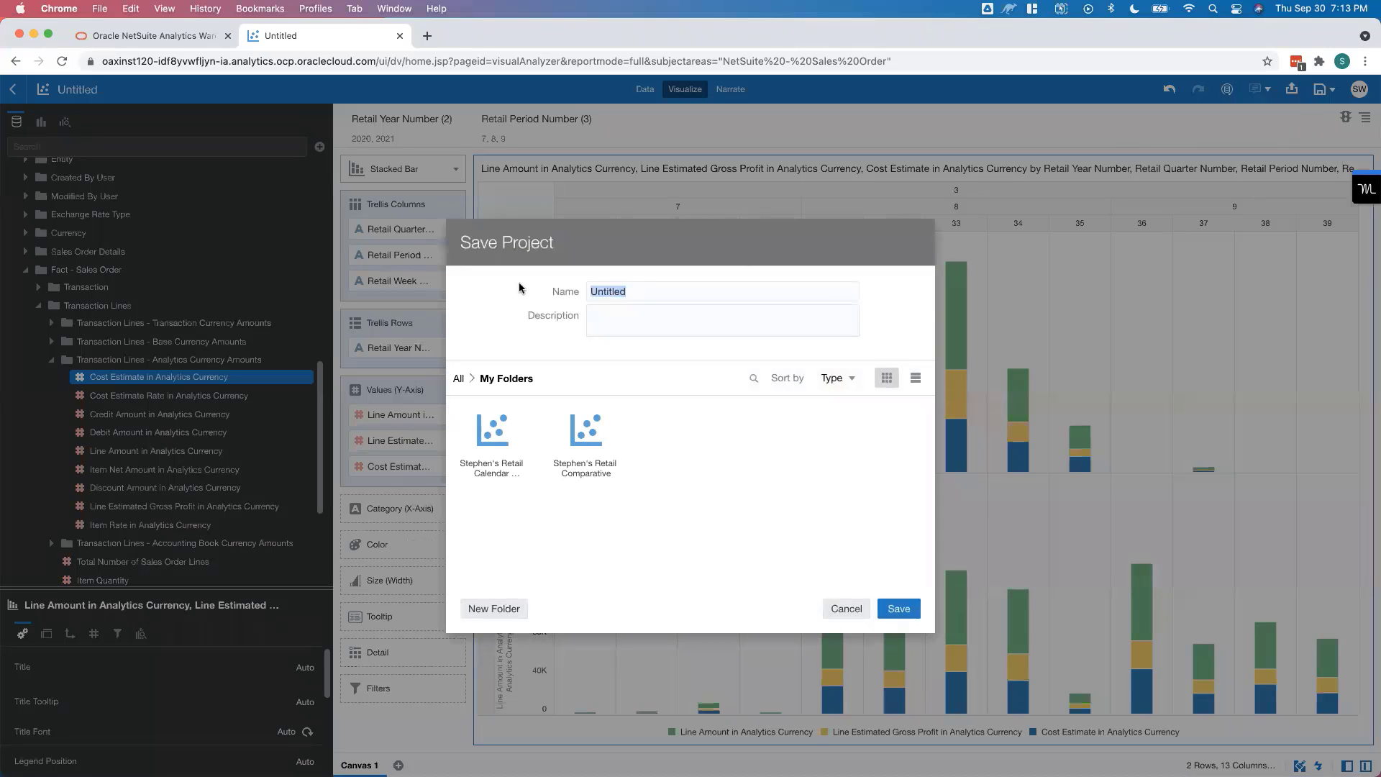
text(STepeh)
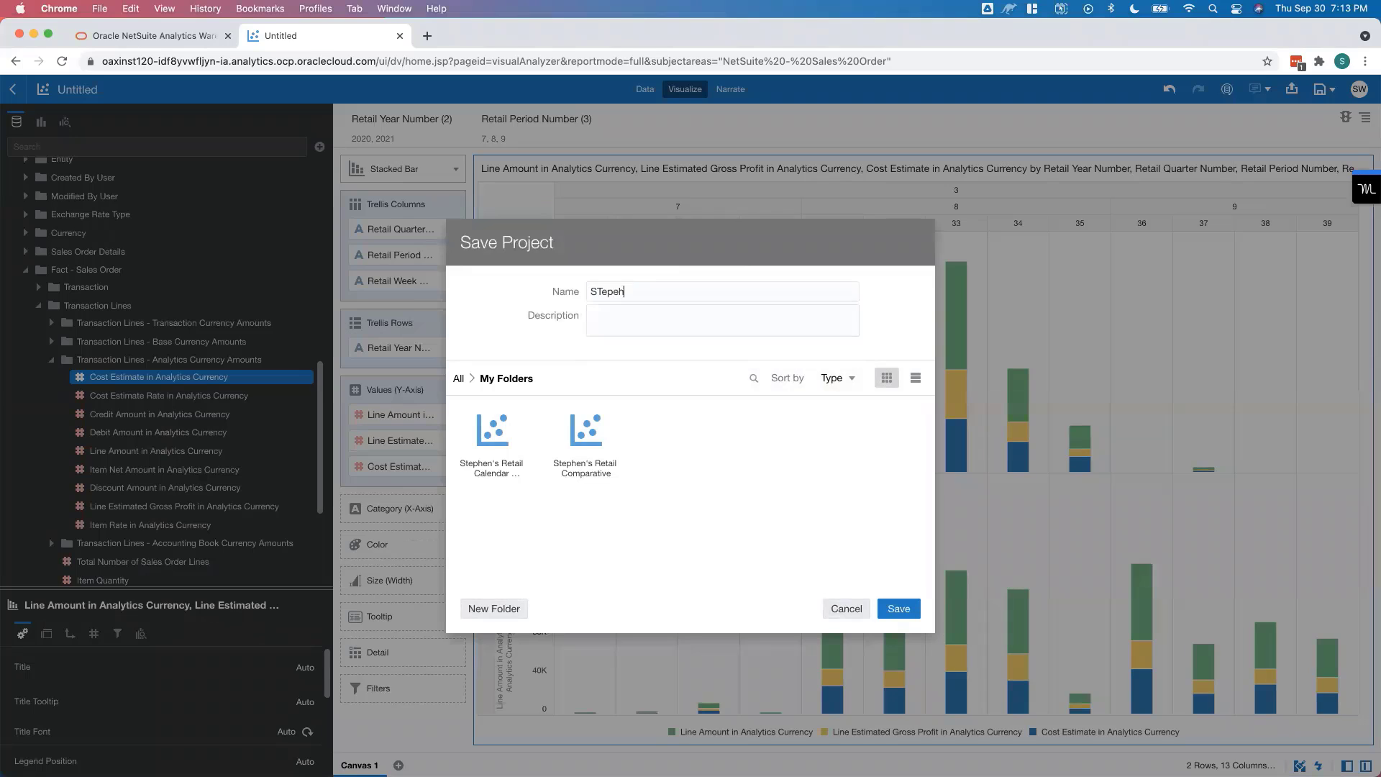
text(Stephen's YoY Retail Calendar Sales & Margin)
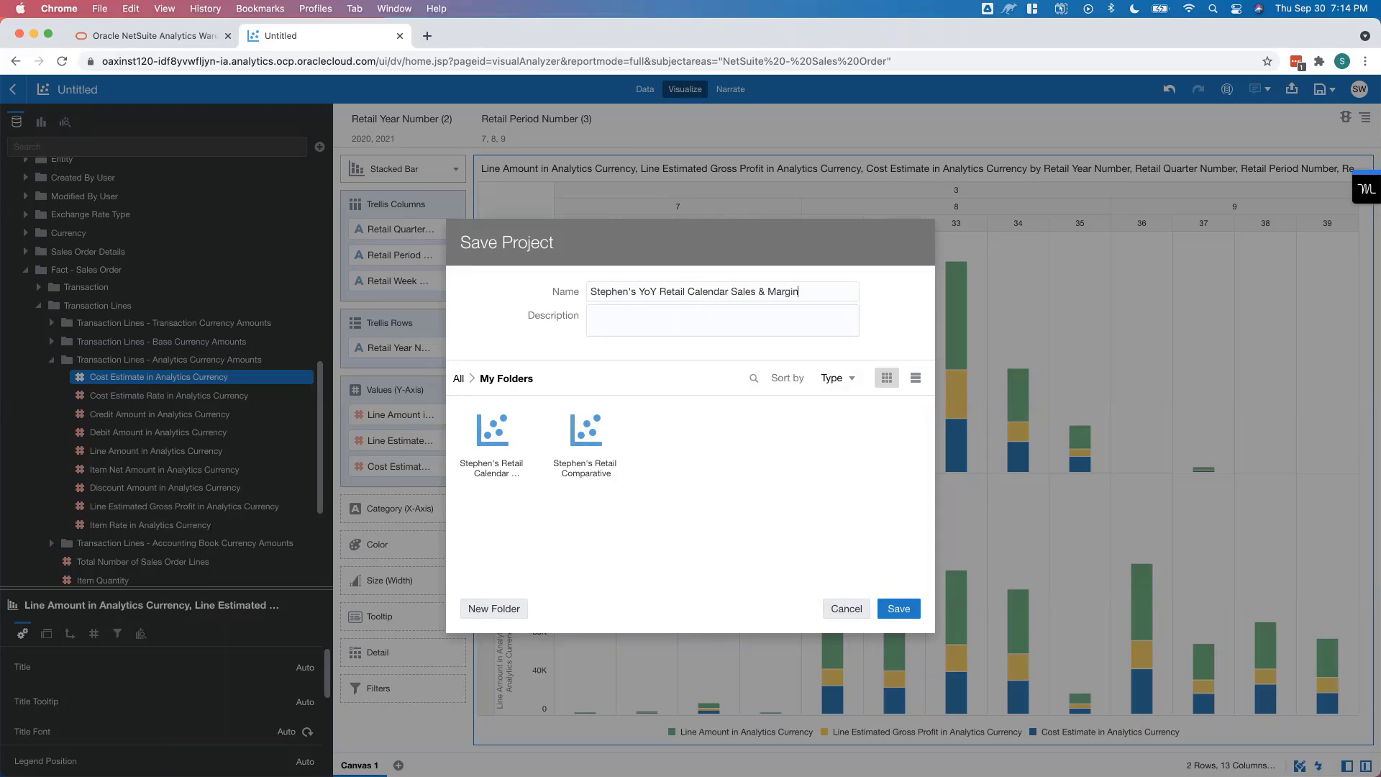
click(898, 607)
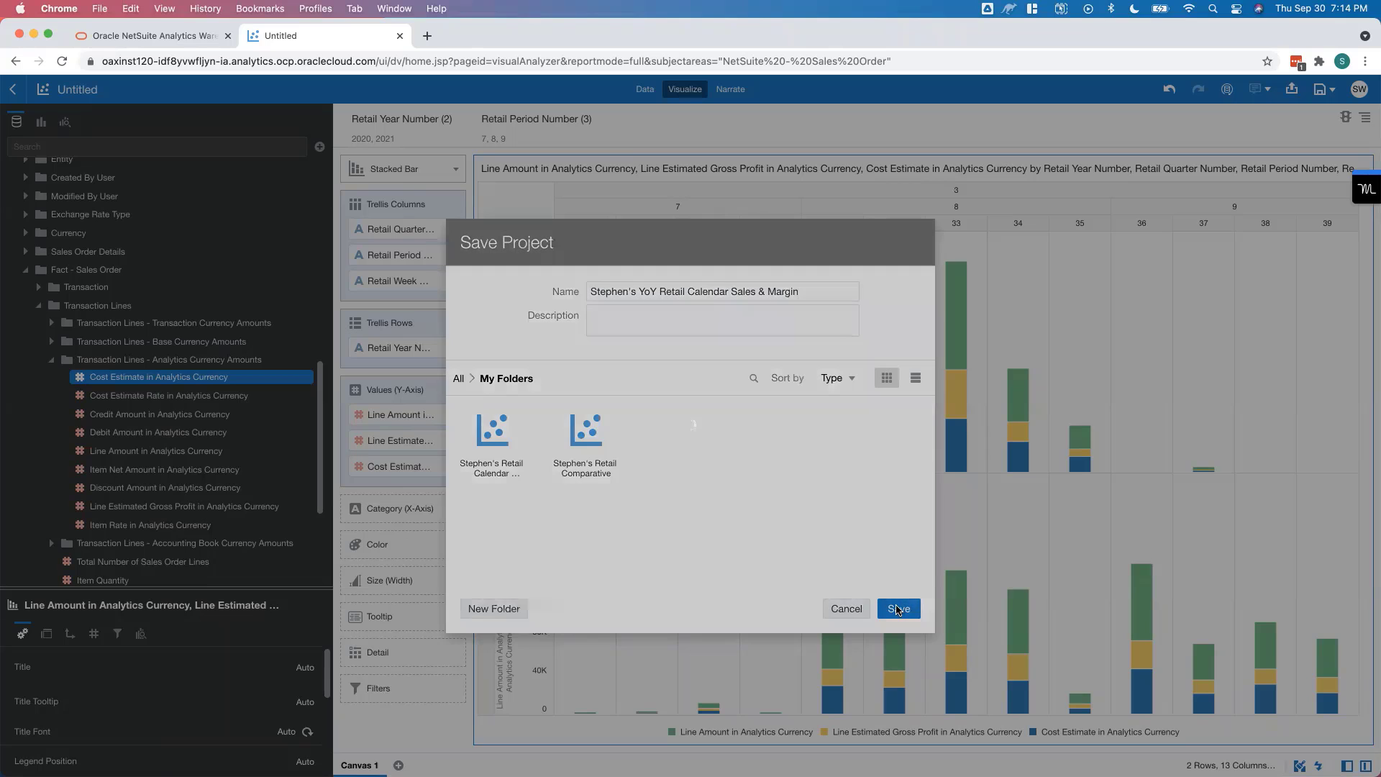
click(898, 609)
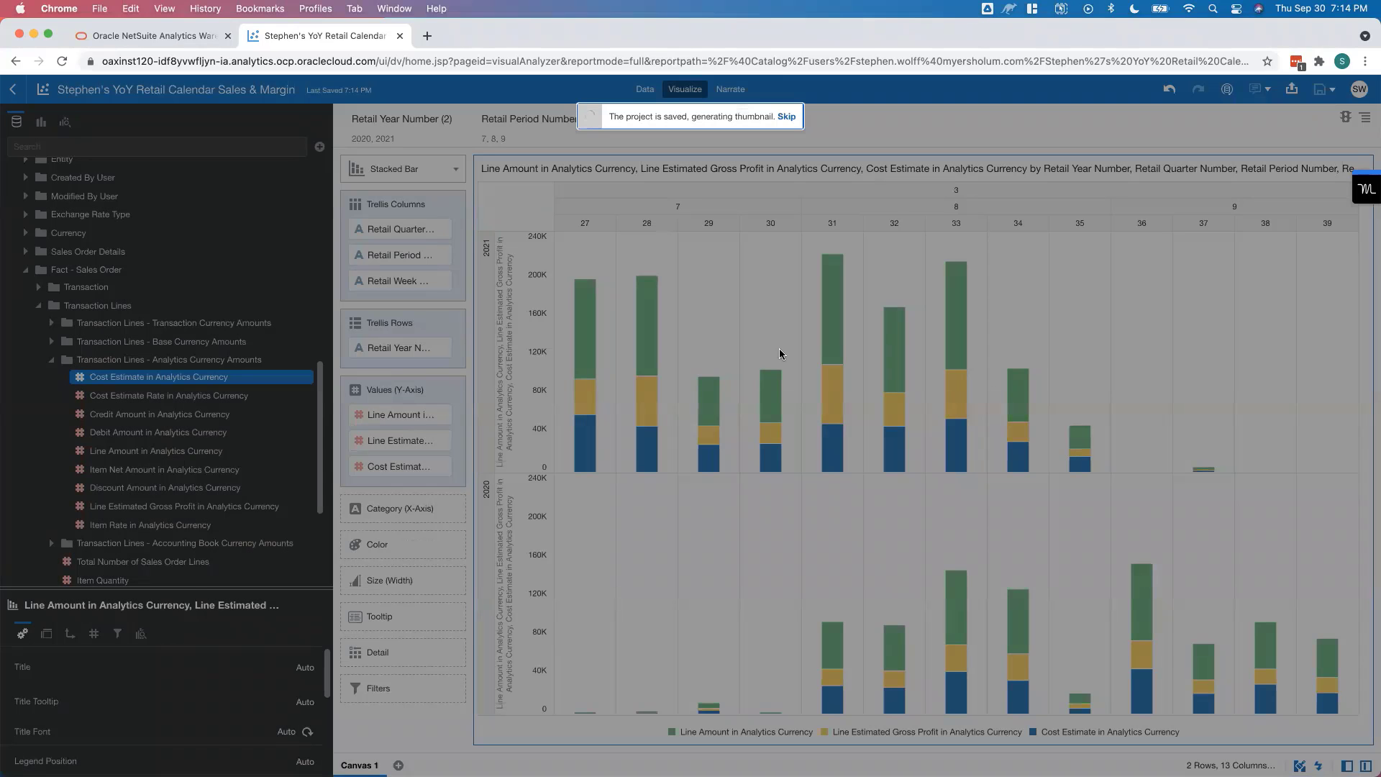
mouse_move(778, 371)
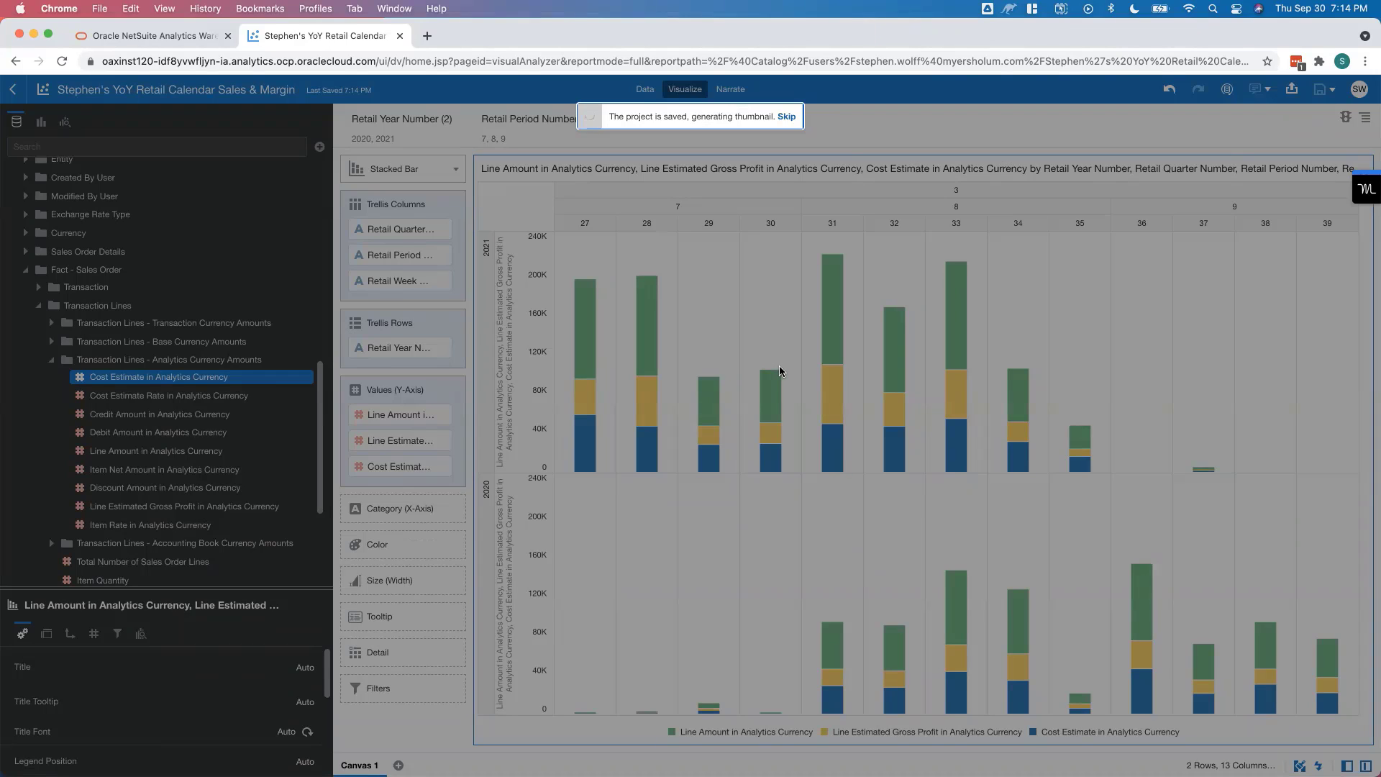